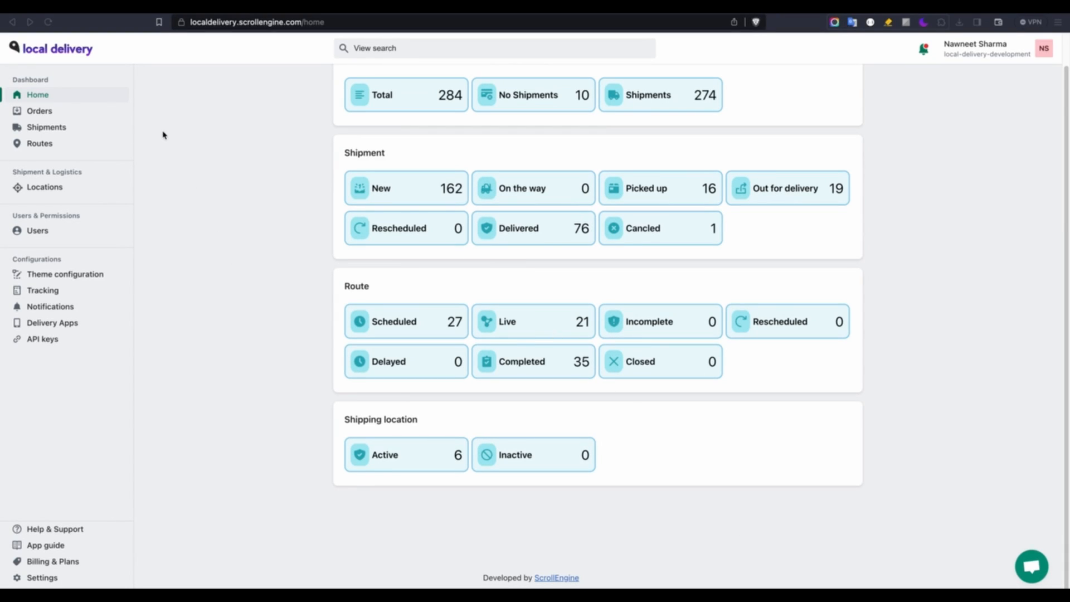
mouse_move(222, 94)
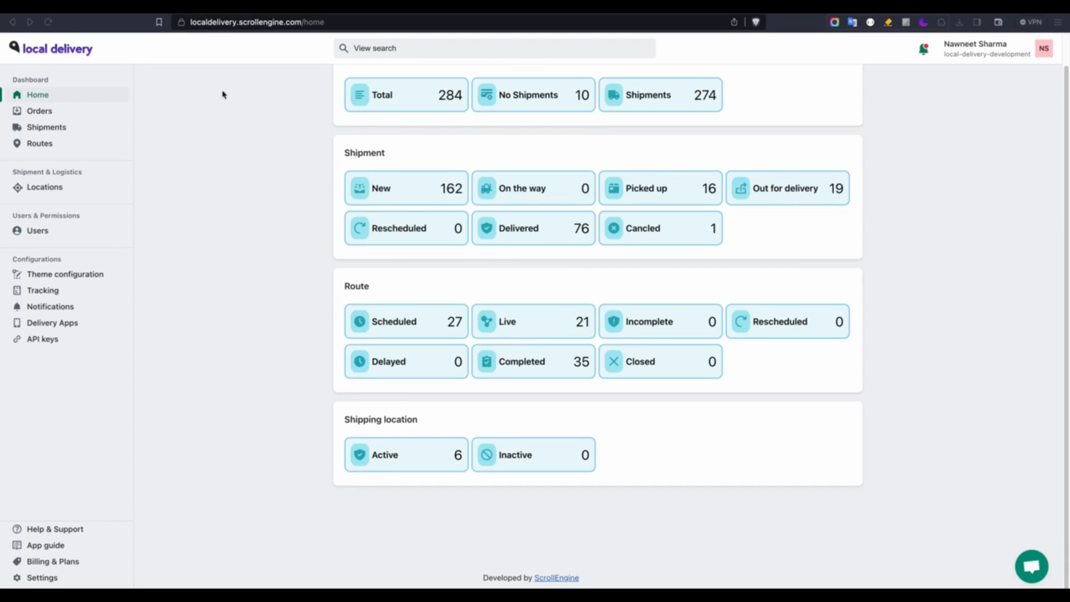
mouse_move(220, 95)
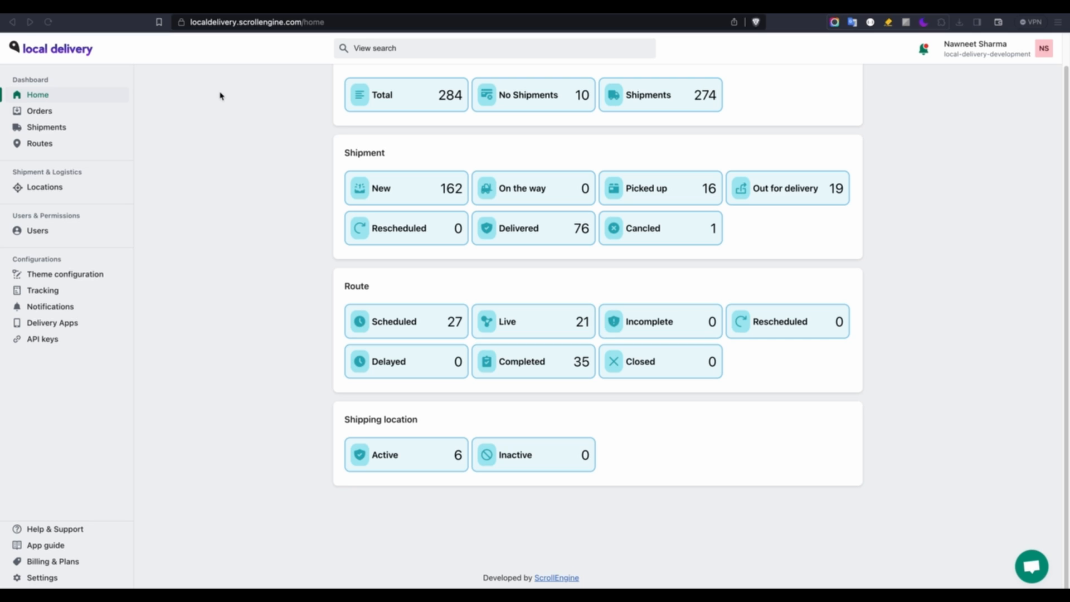
mouse_move(126, 94)
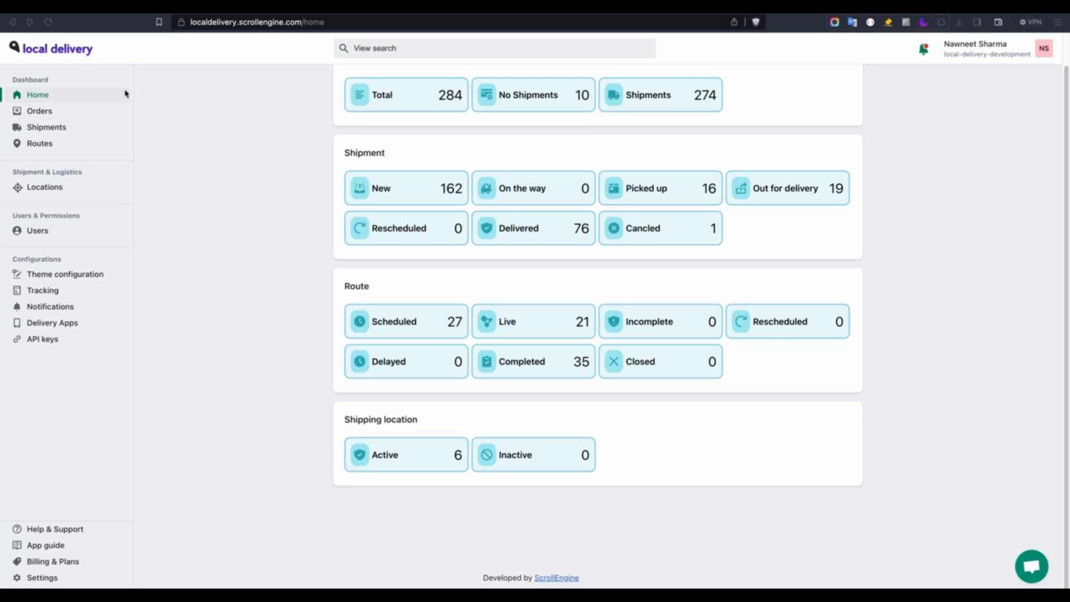
mouse_move(53, 162)
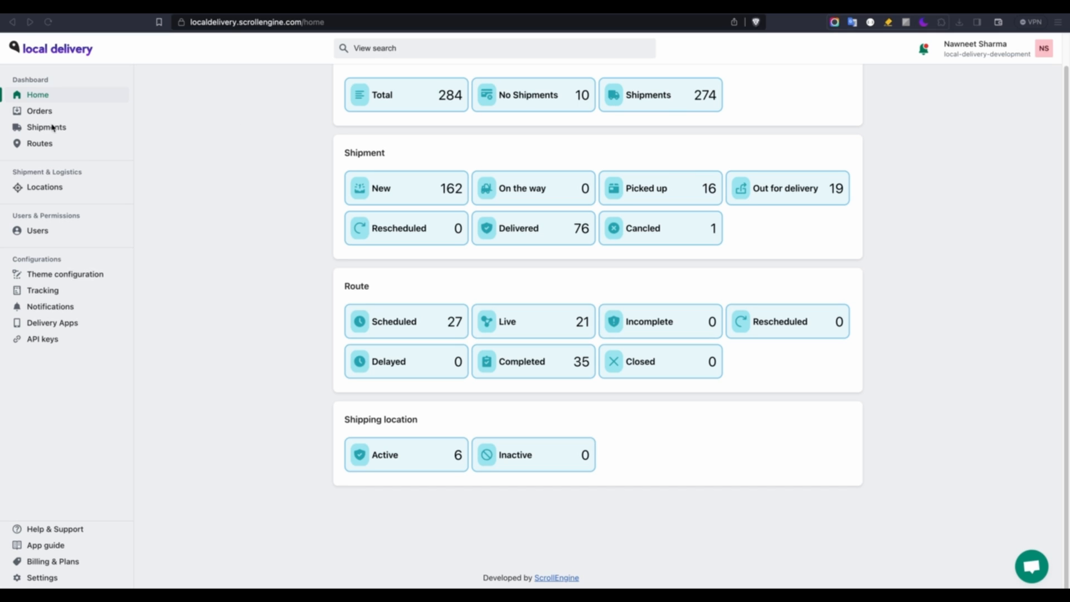
mouse_move(44, 158)
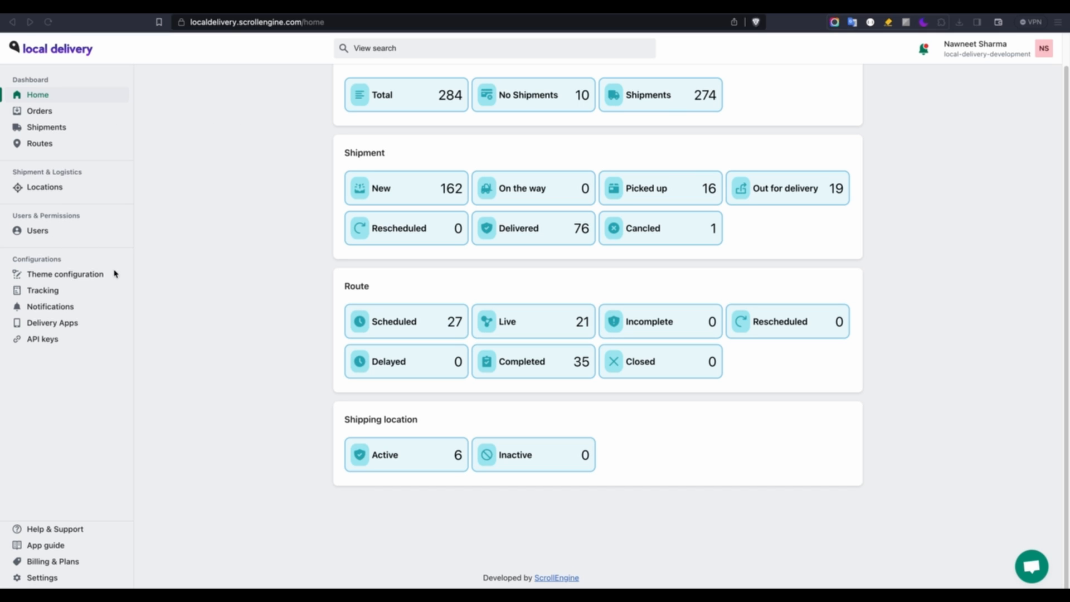
mouse_move(42, 299)
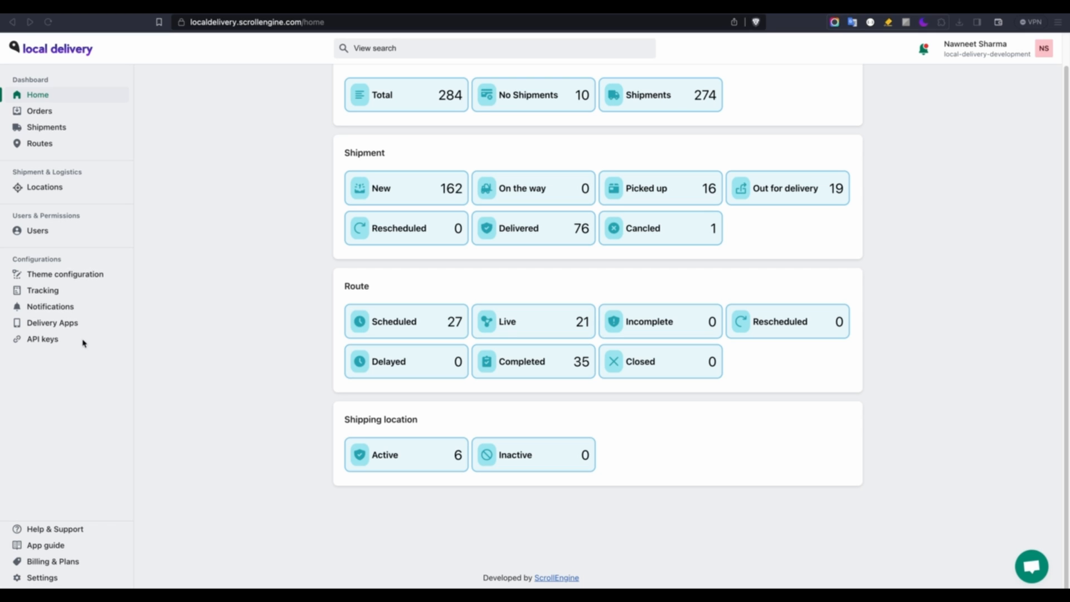
mouse_move(296, 414)
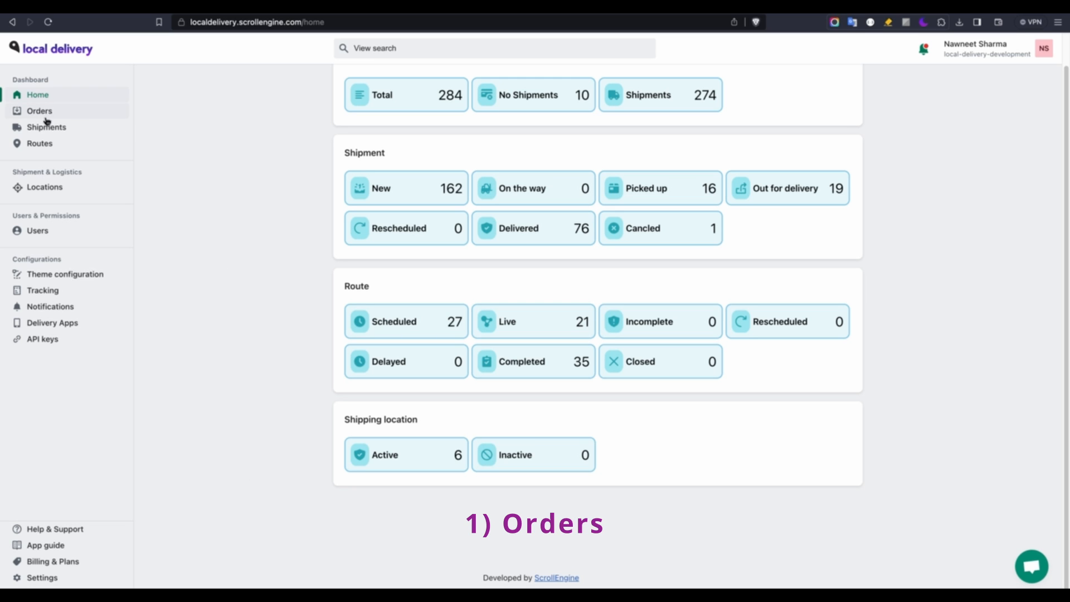
Show the Orders page listing the store's 12 recent orders
left_click(39, 110)
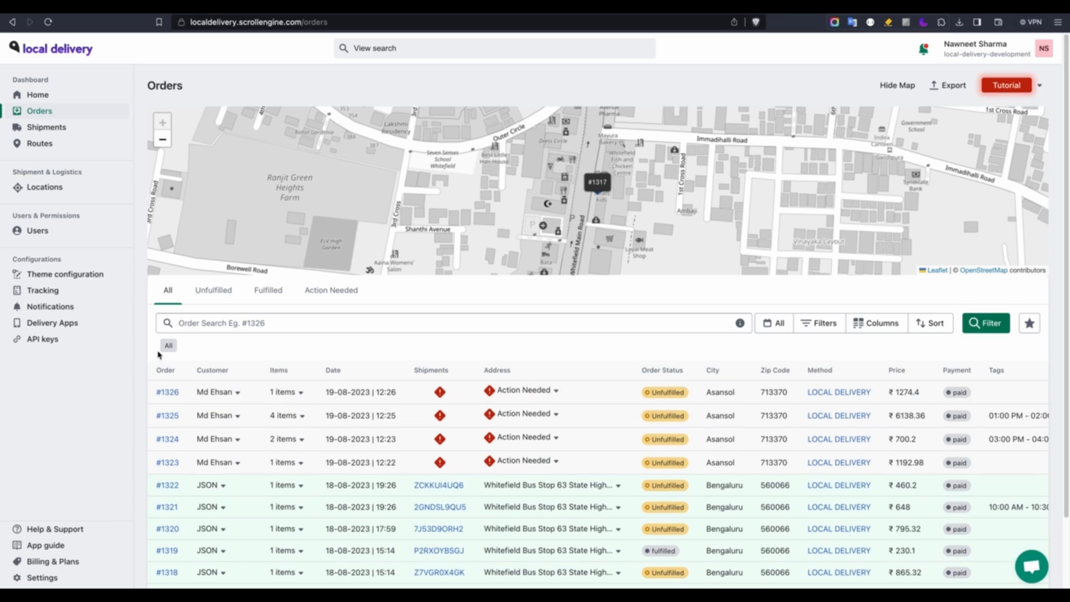
scroll("down", 3)
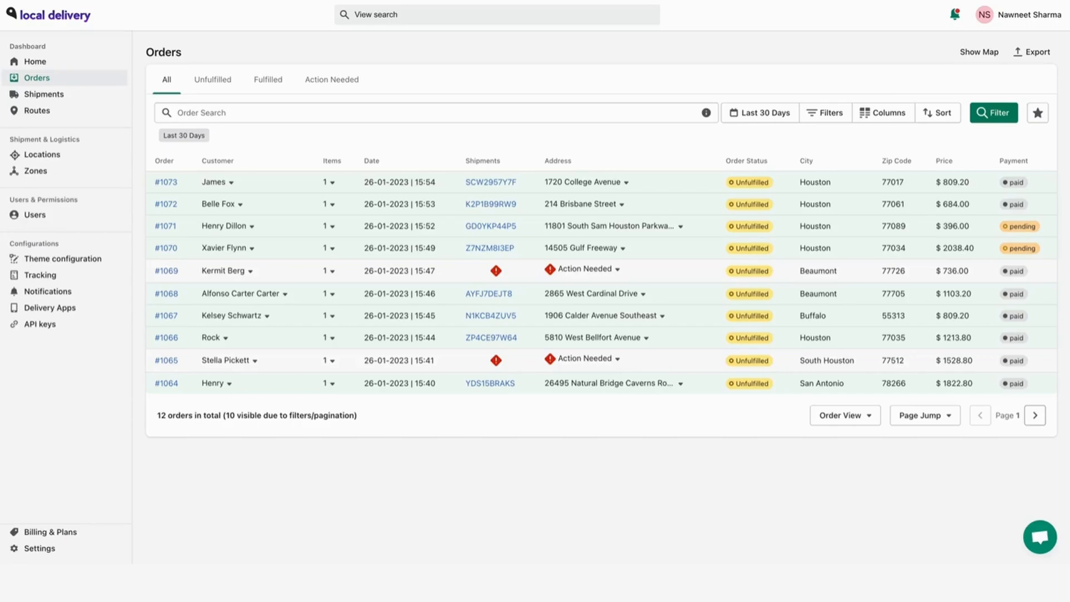
mouse_move(314, 144)
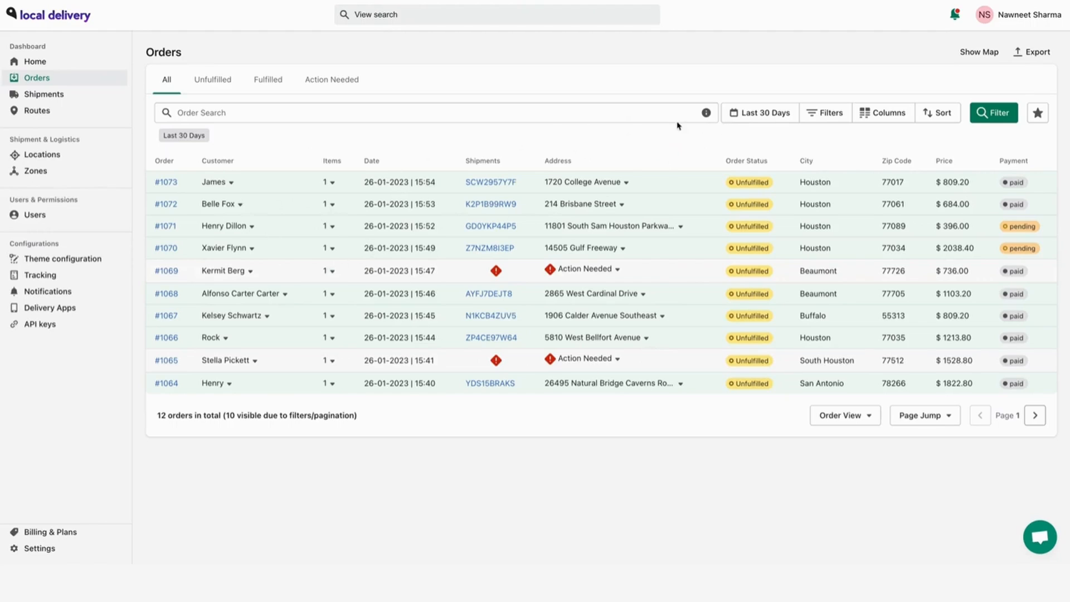
Filter the orders by Payment Status = Pending, leaving 2 orders
left_click(759, 111)
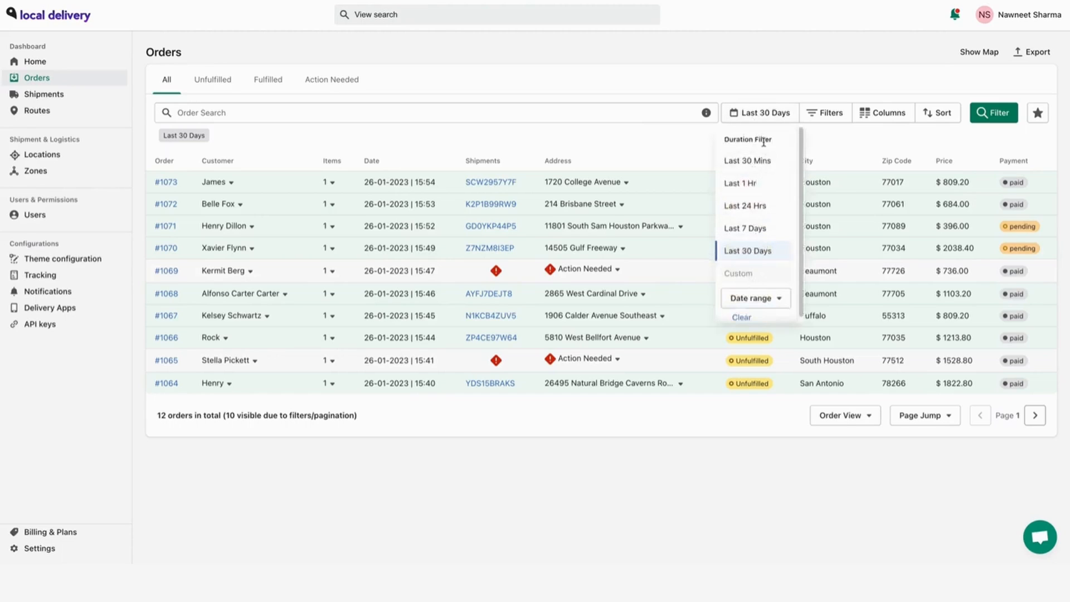
mouse_move(792, 216)
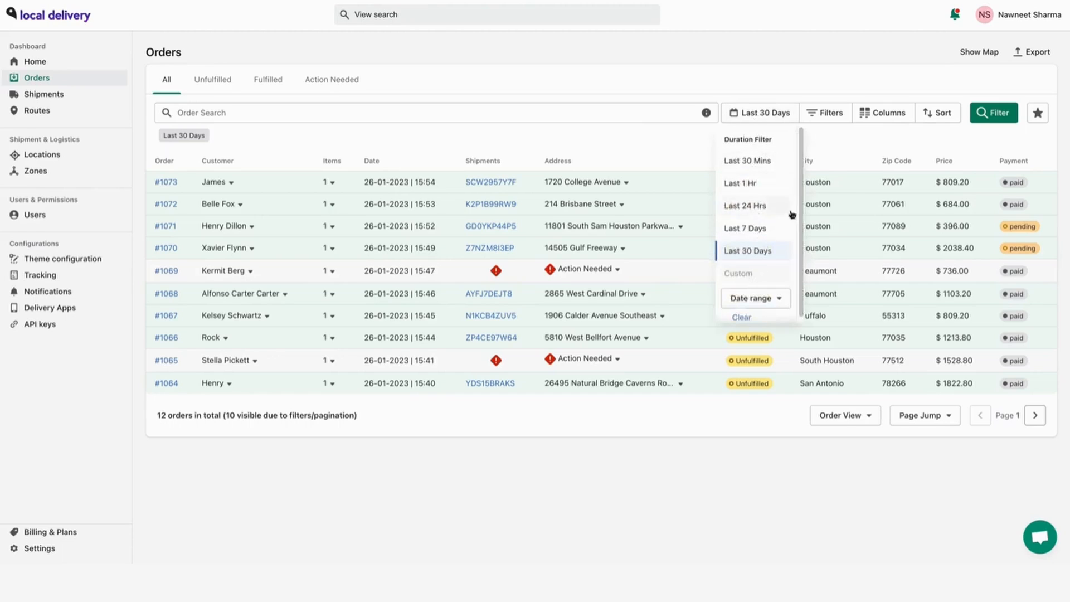
left_click(753, 298)
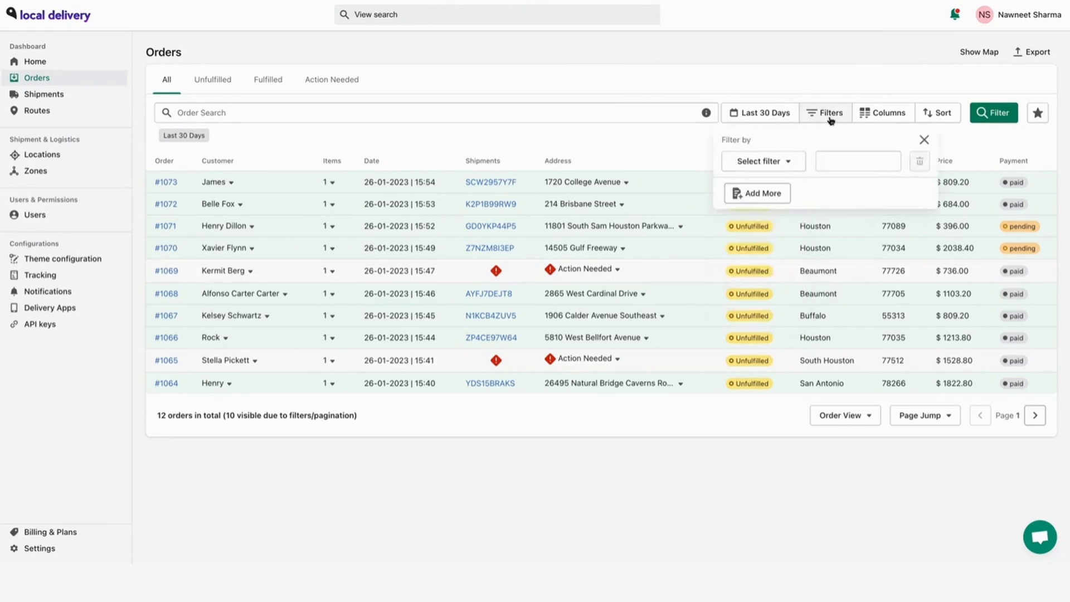
left_click(762, 161)
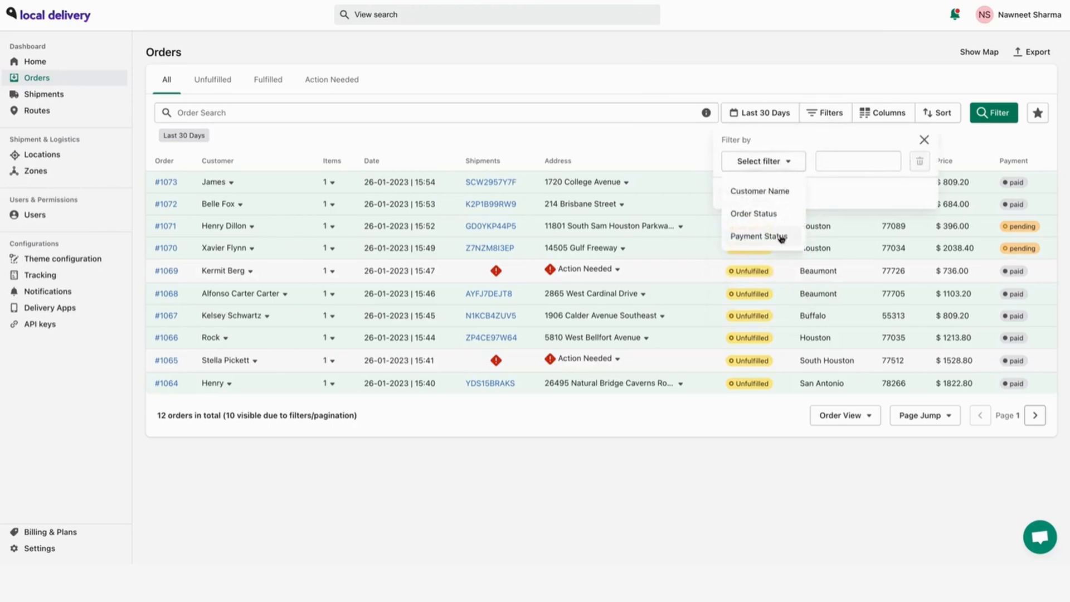
left_click(758, 237)
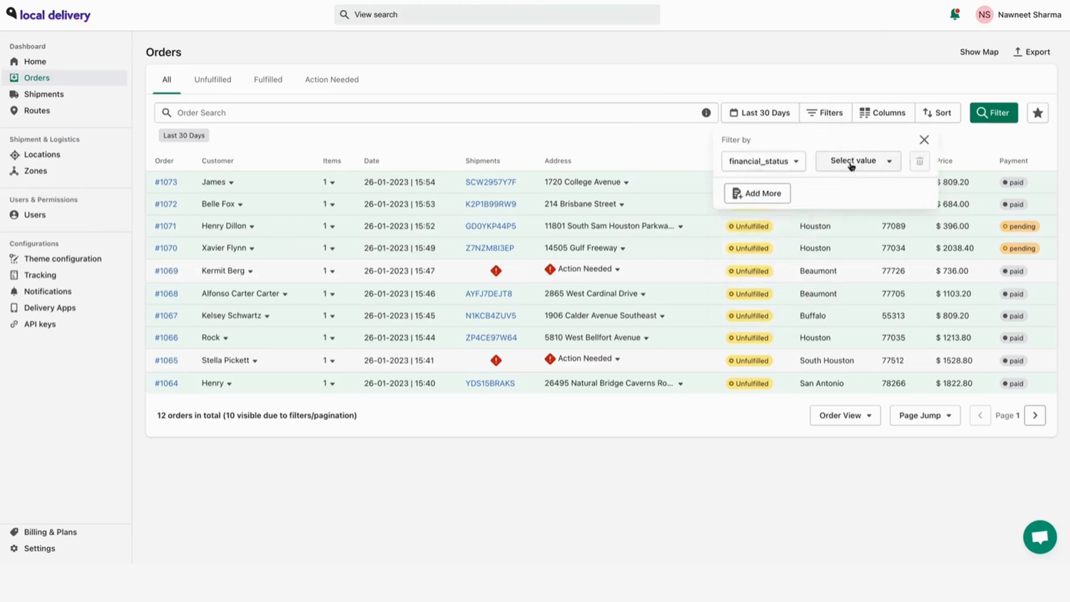
left_click(856, 161)
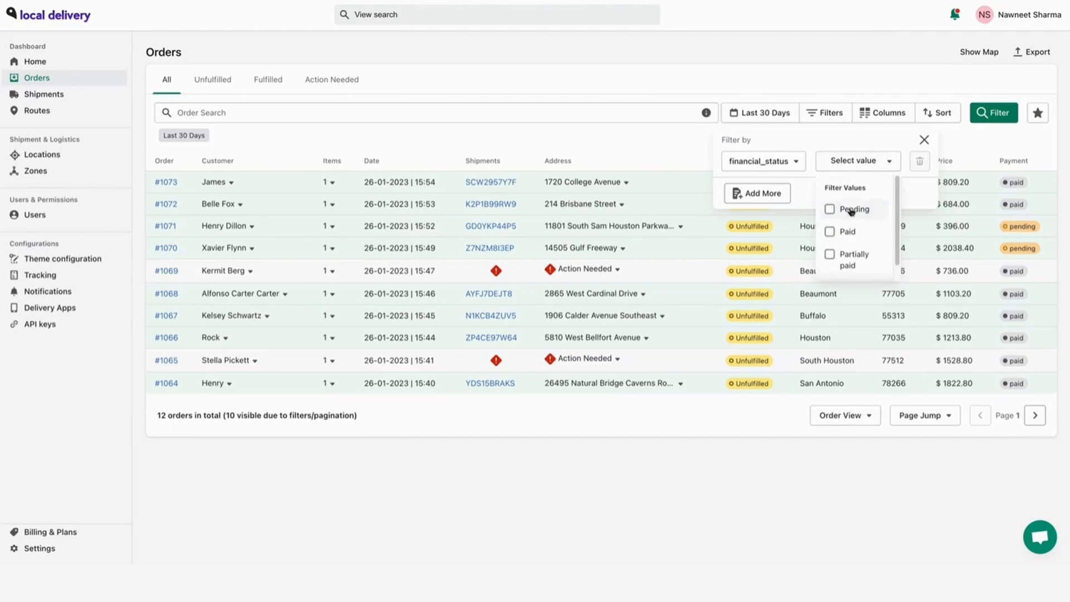
left_click(851, 209)
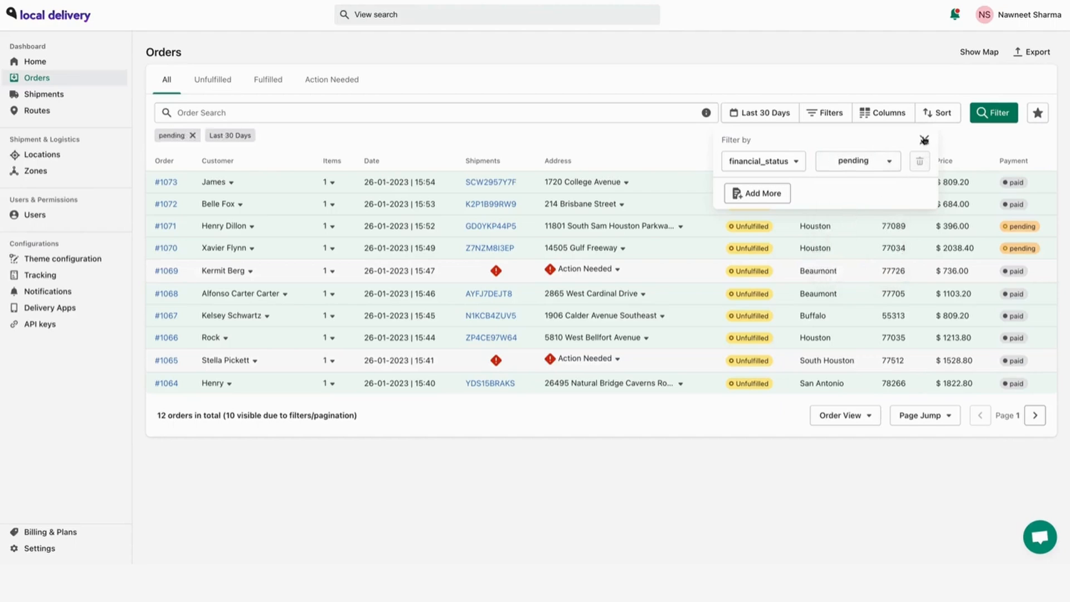
left_click(992, 112)
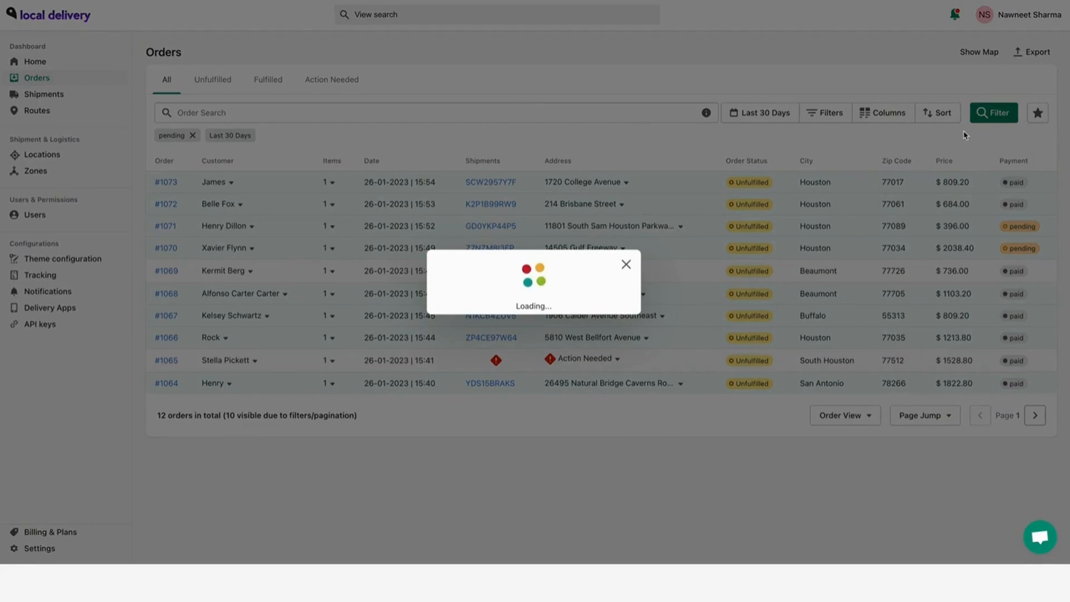
left_click(994, 112)
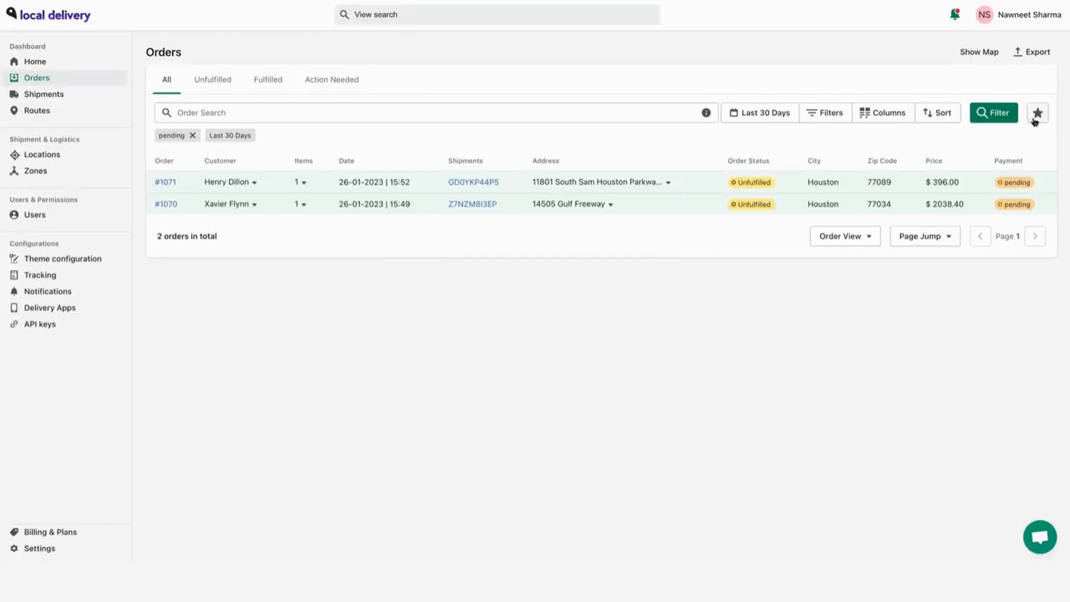
Save the current filter as a view named 'Pending Payment'
left_click(1037, 113)
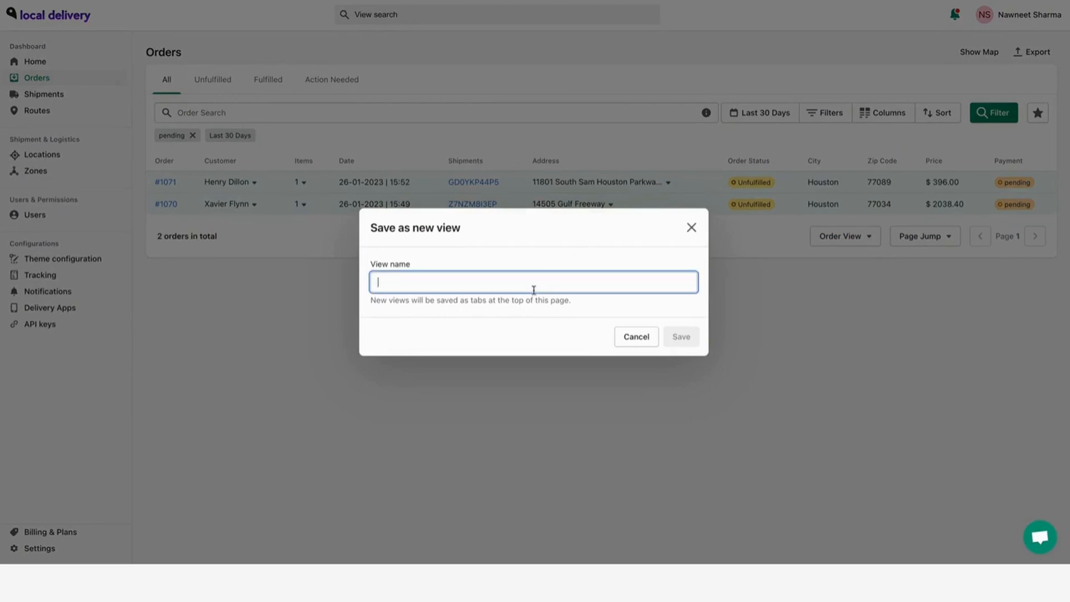
type("Pending Payment")
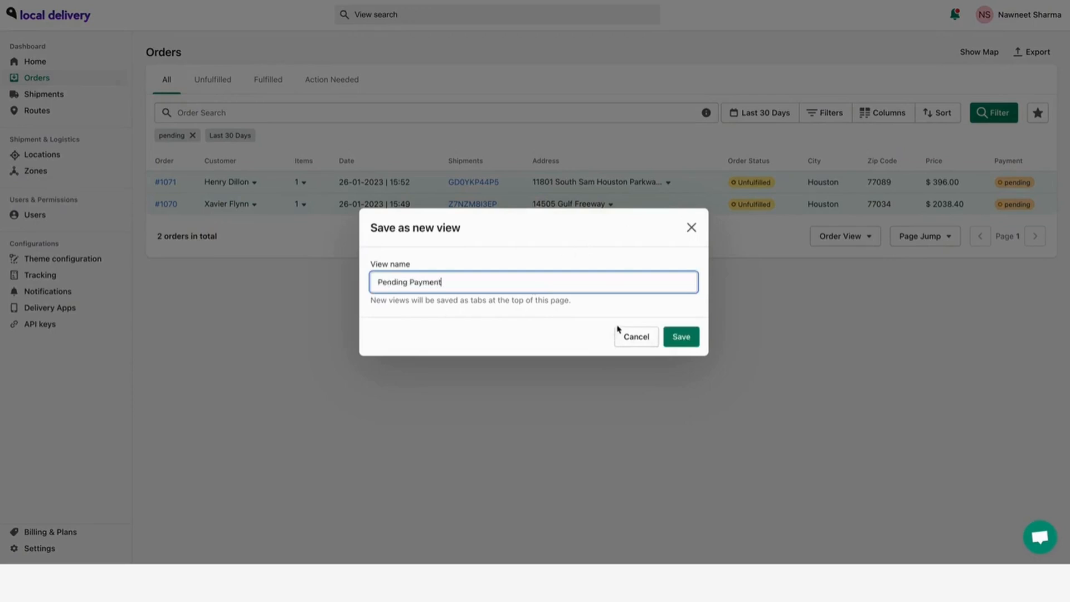
left_click(680, 337)
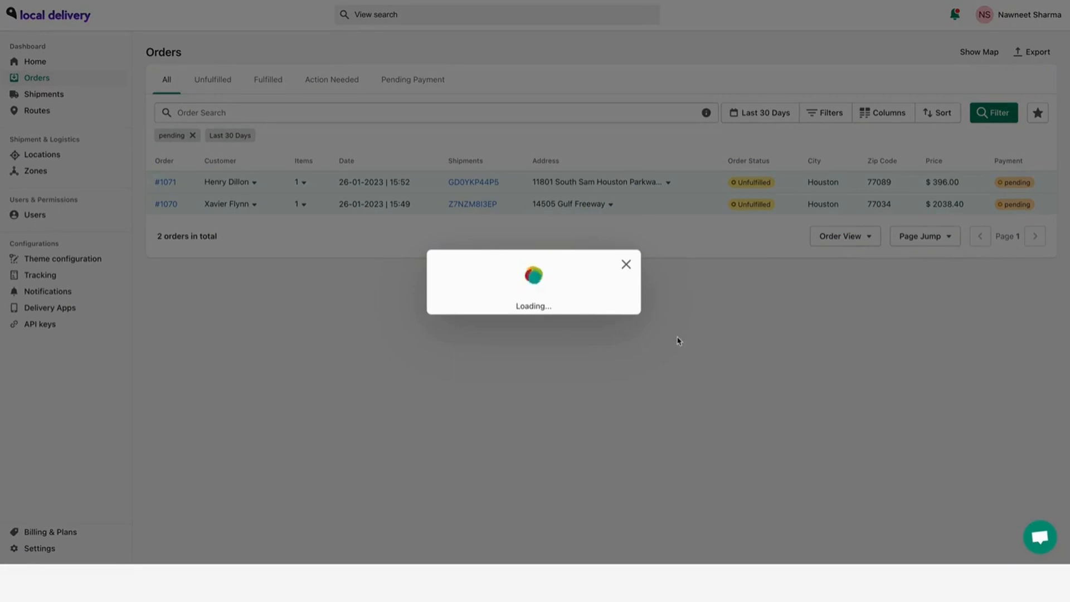
Browse the Unfulfilled tab, then return to the All tab with 12 orders
left_click(413, 79)
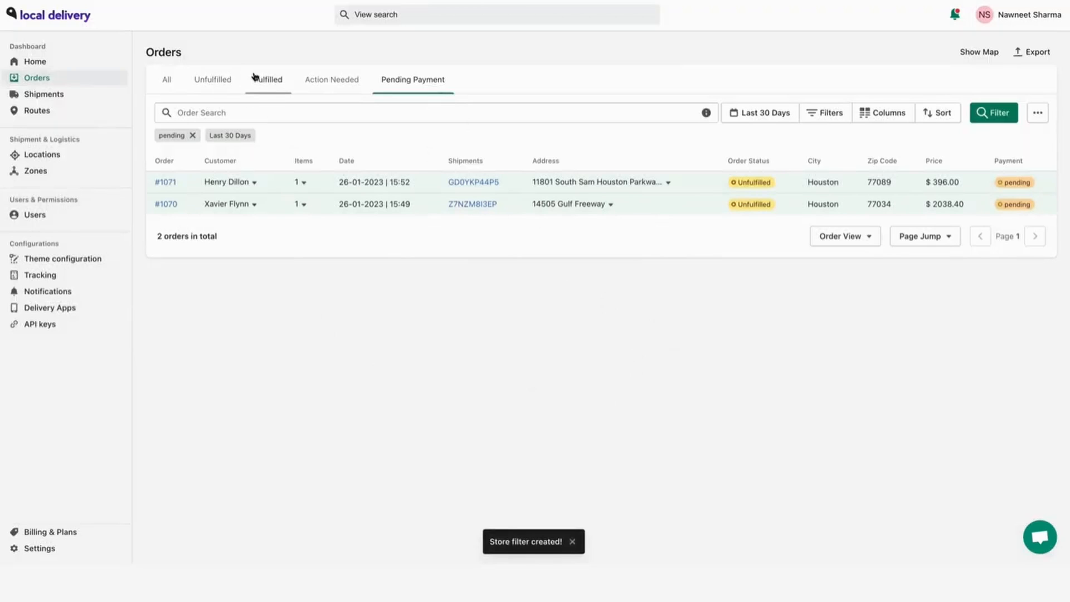
left_click(212, 80)
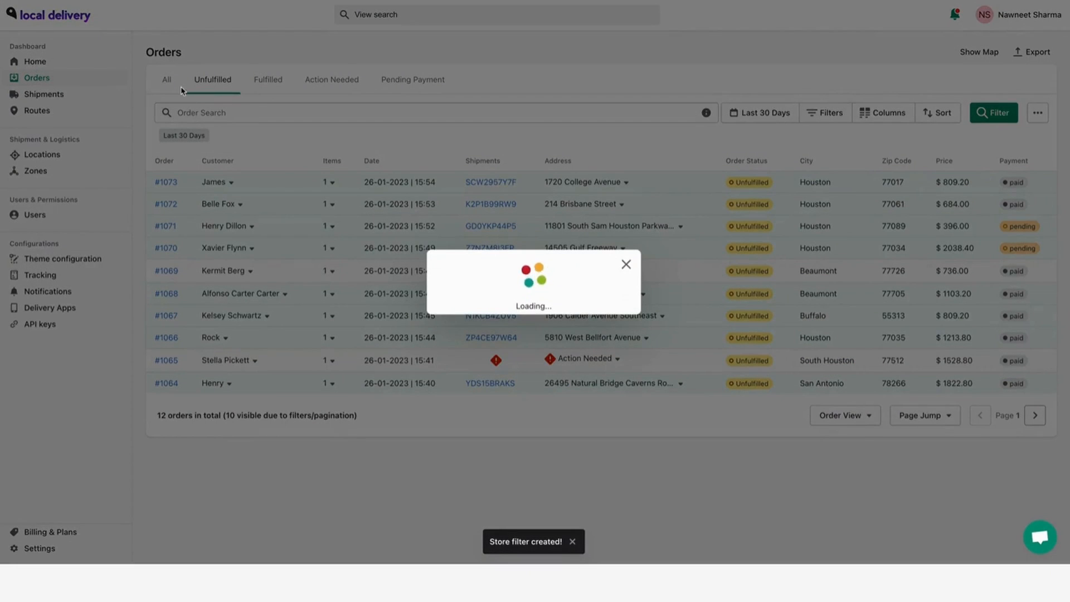
left_click(166, 79)
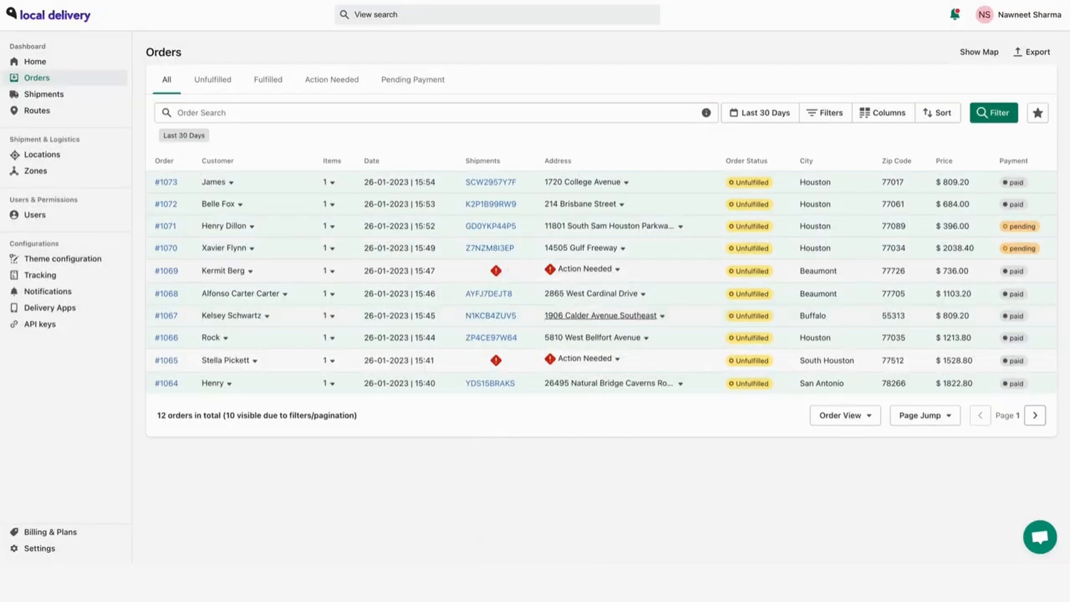
left_click(617, 268)
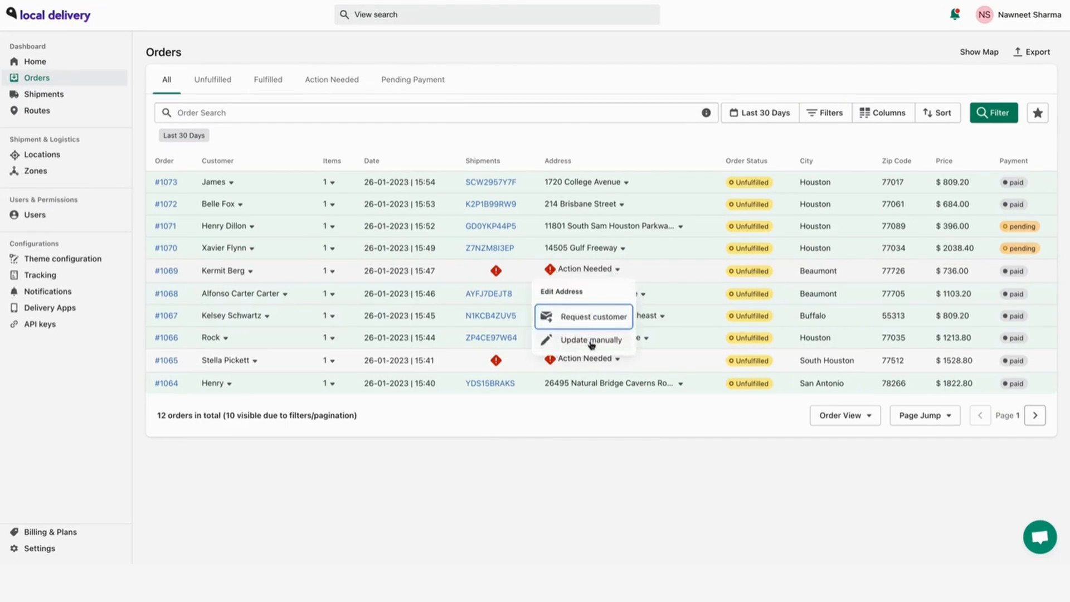
left_click(589, 340)
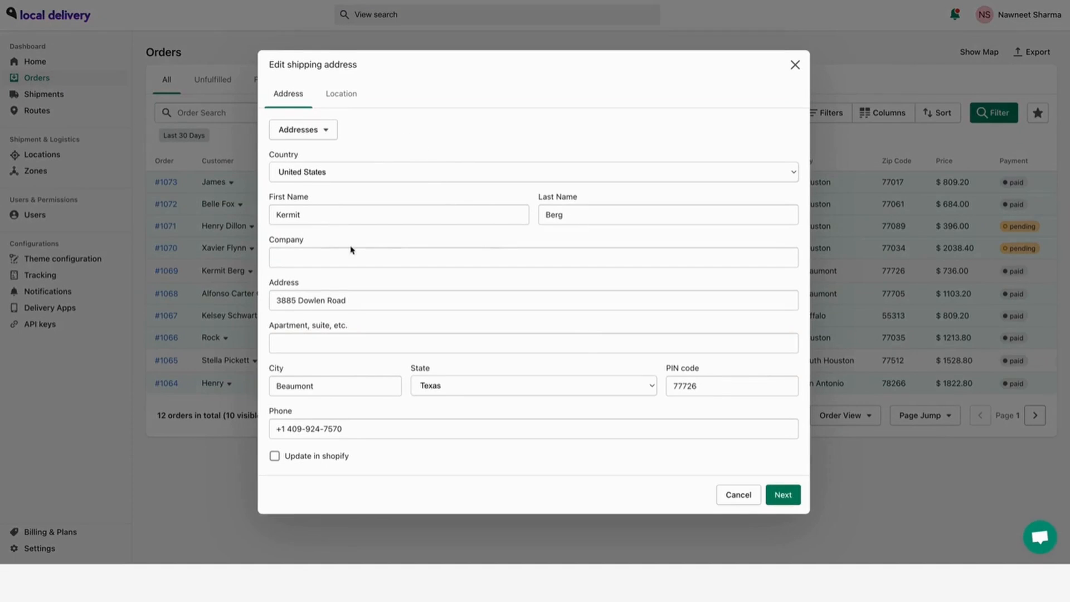
mouse_move(763, 478)
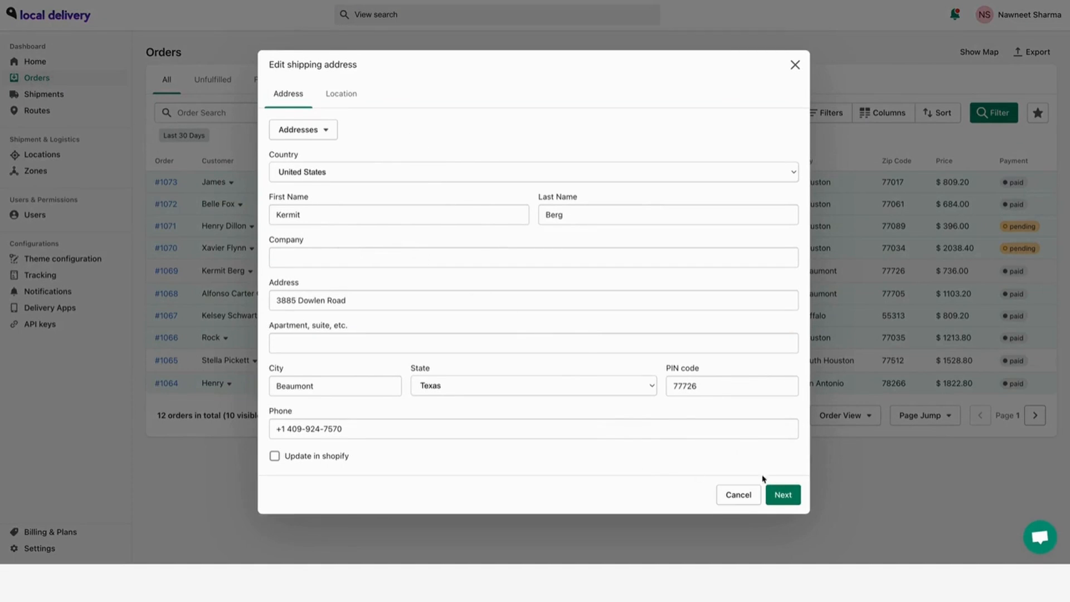
left_click(783, 494)
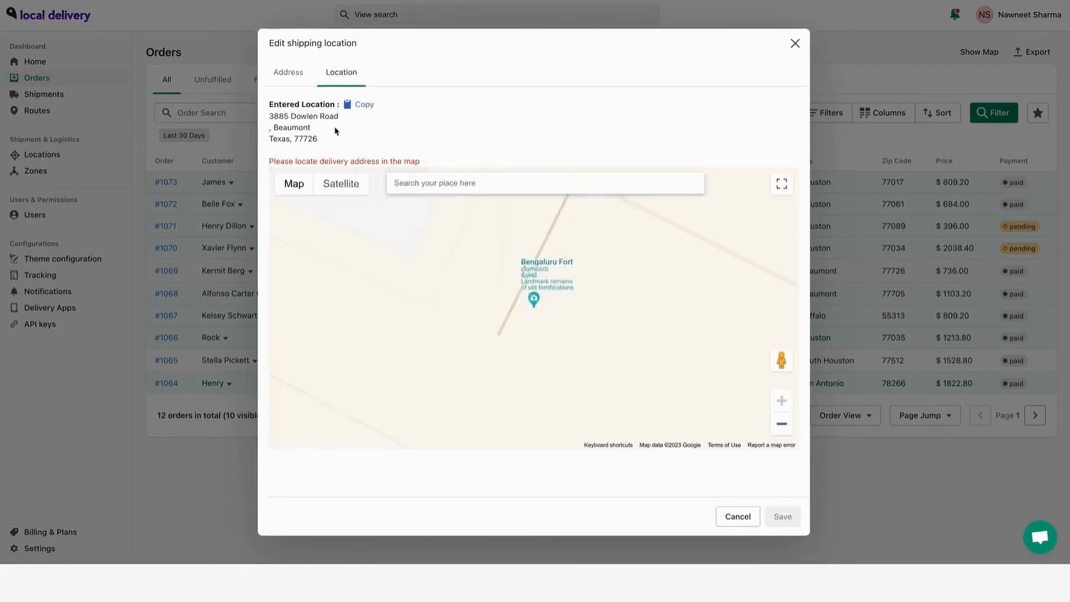
left_click(360, 105)
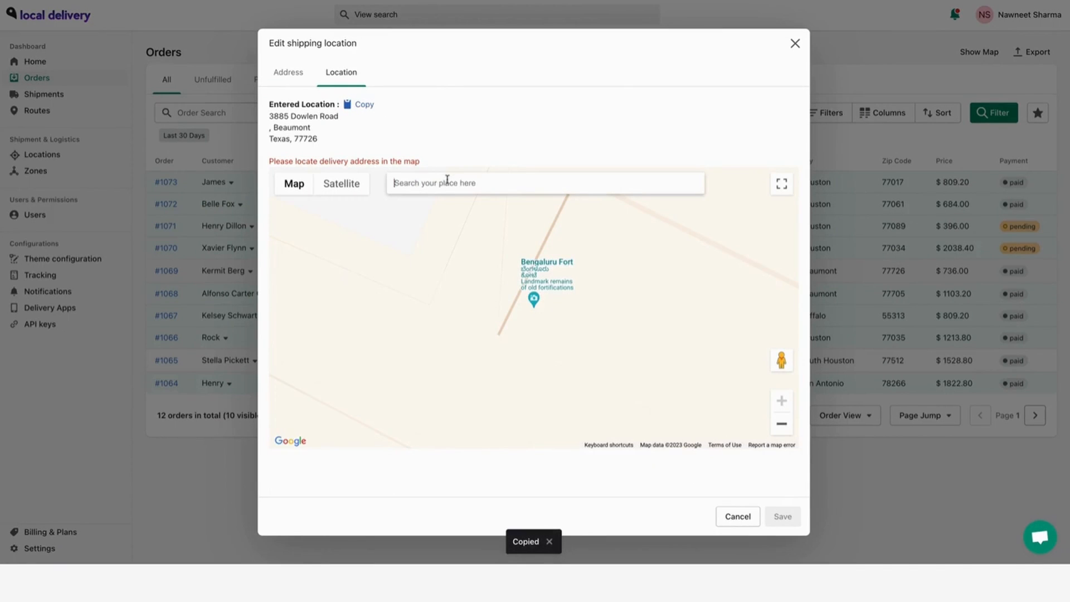
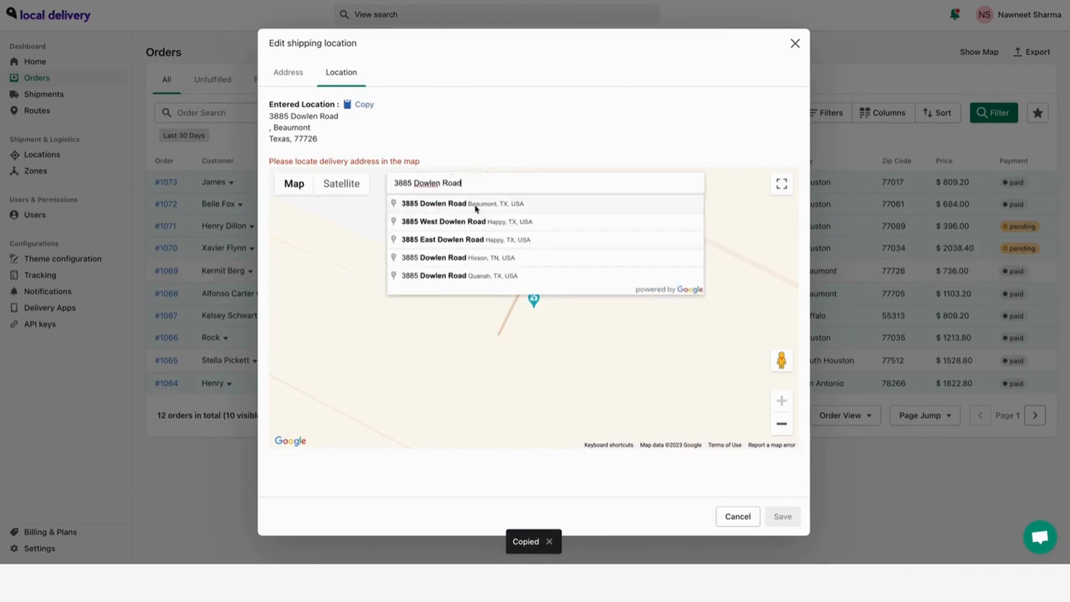
left_click(433, 203)
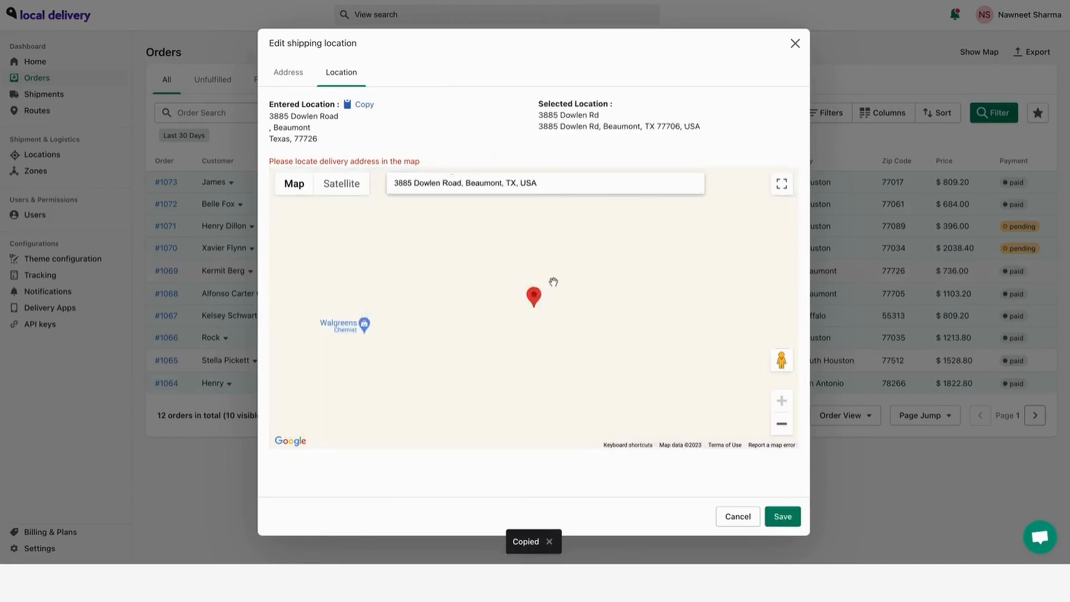
left_click(781, 516)
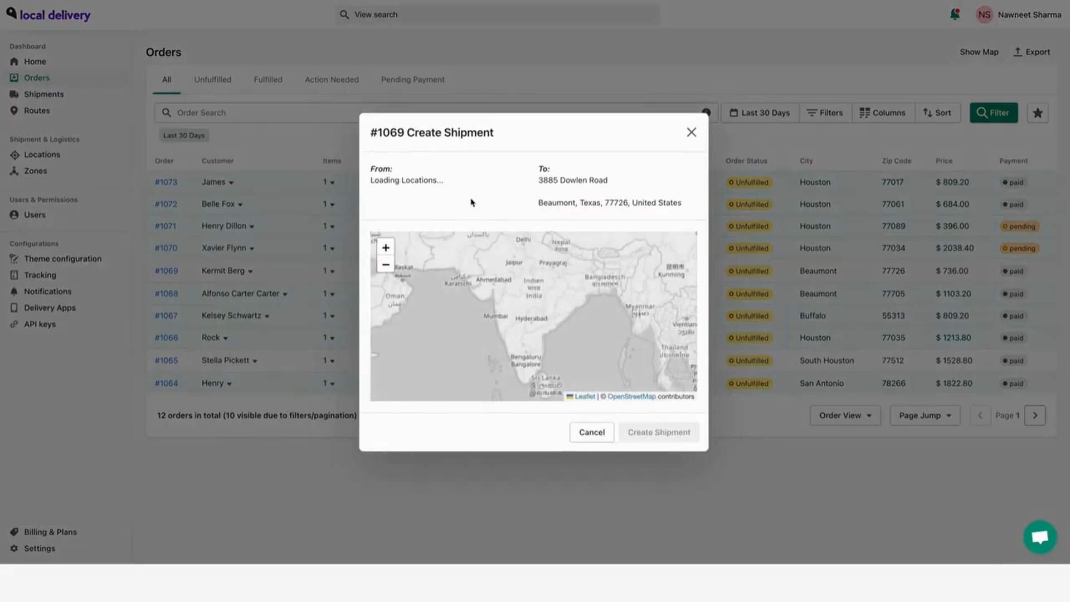
Ship order #1069 from the Houston Warehouse | Dallas location
left_click(450, 199)
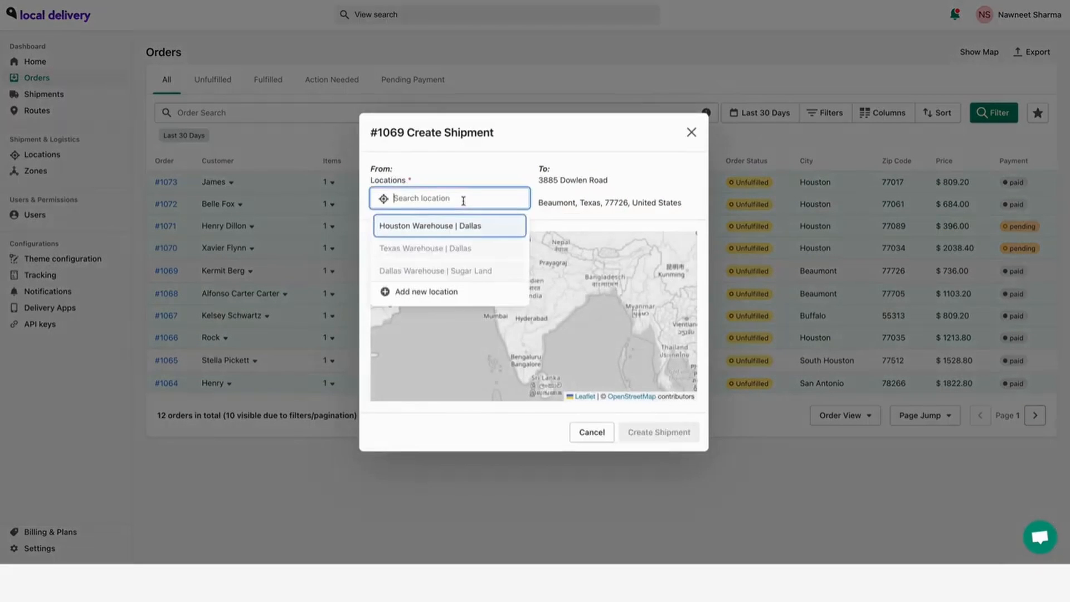
left_click(449, 225)
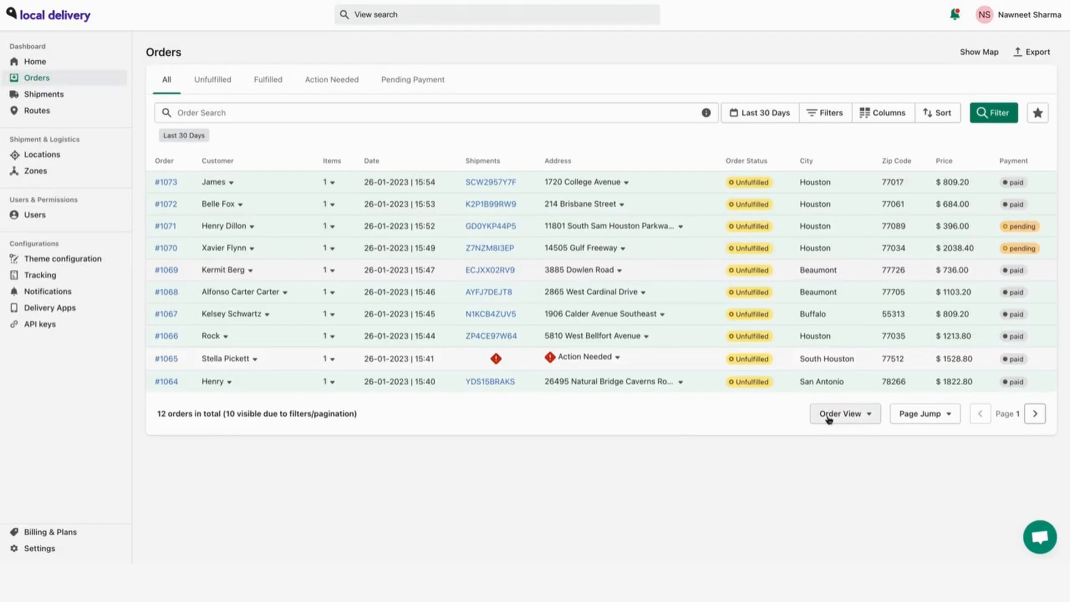
left_click(844, 413)
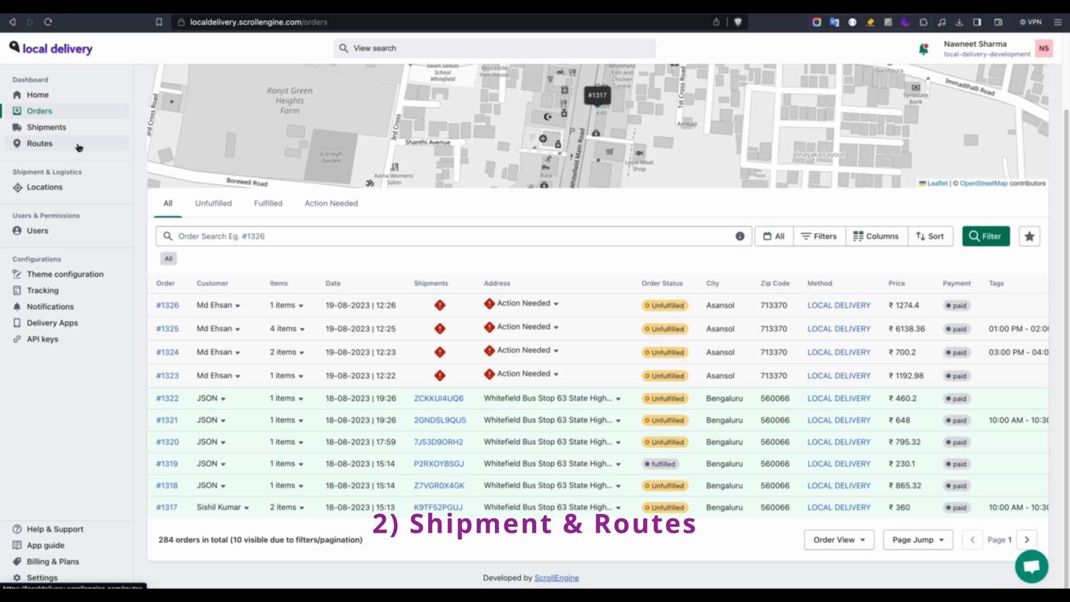
mouse_move(78, 147)
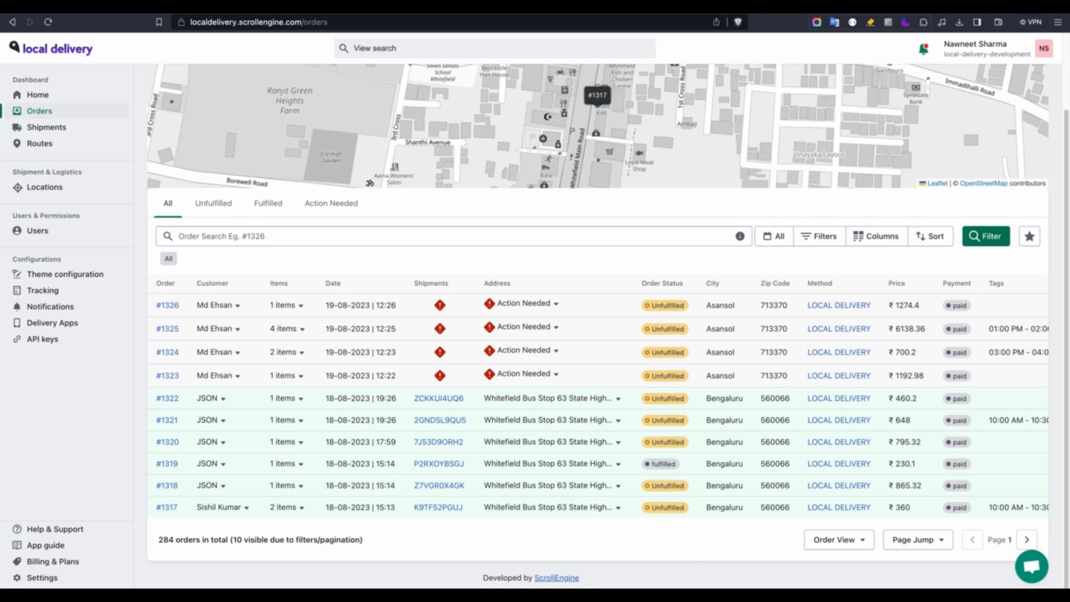
mouse_move(76, 148)
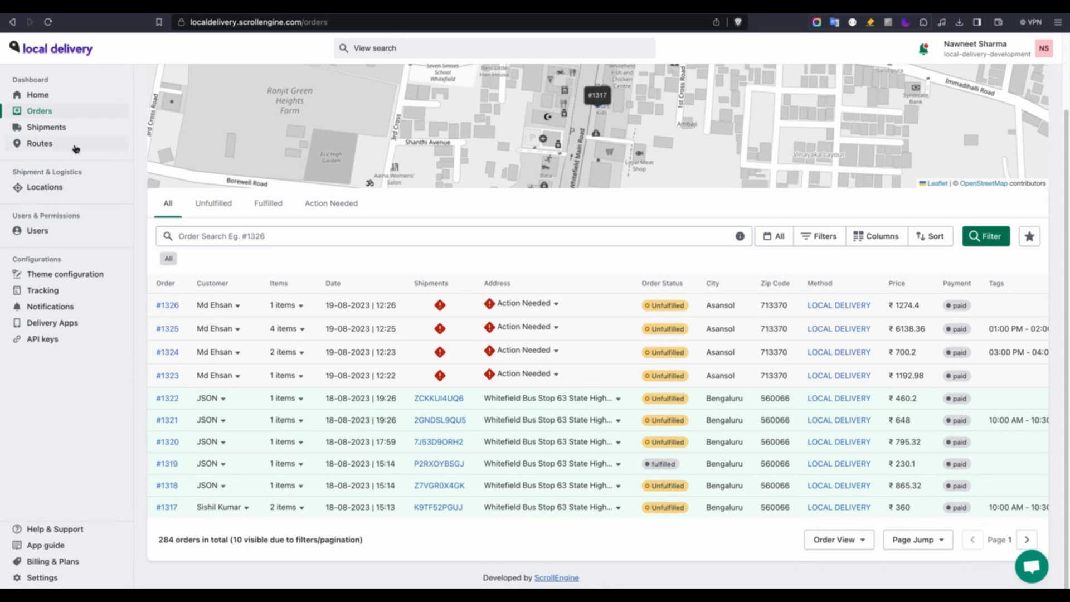
mouse_move(97, 119)
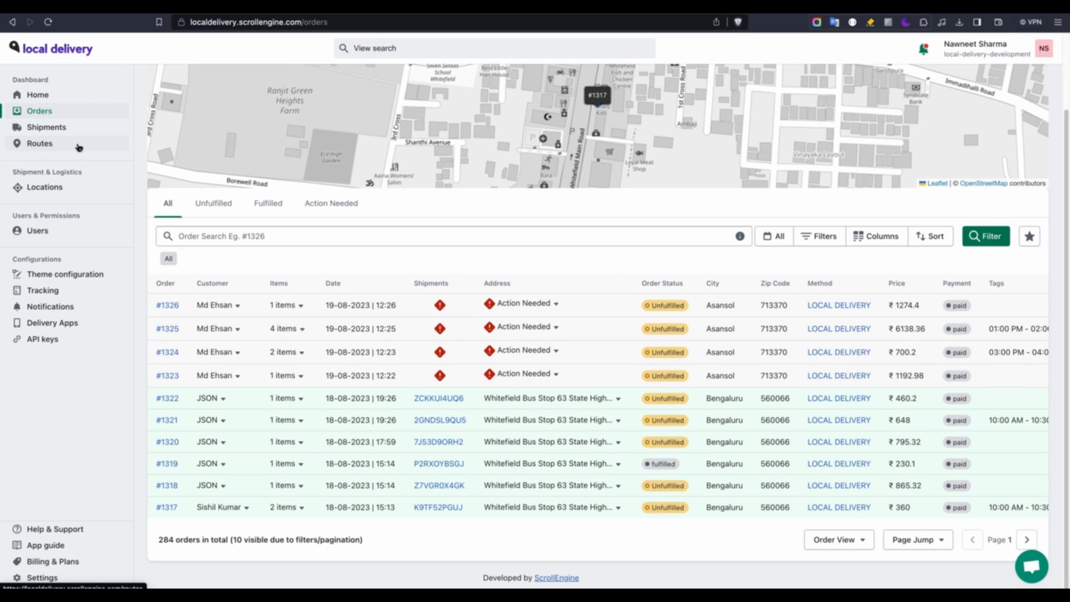
left_click(37, 94)
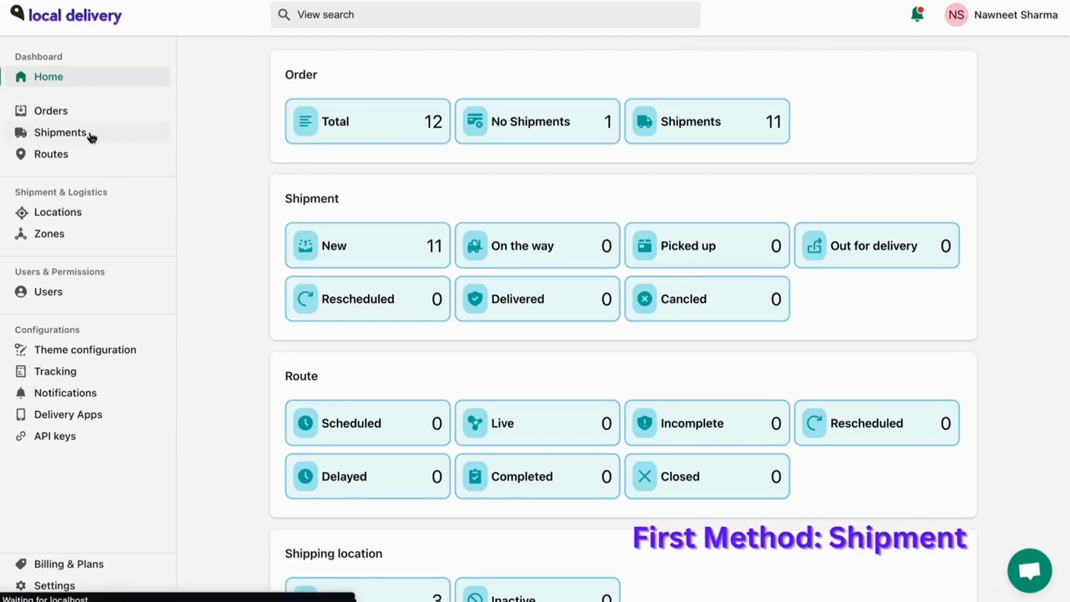
On the Shipments page, add a filter on the Shipment Status field
left_click(61, 133)
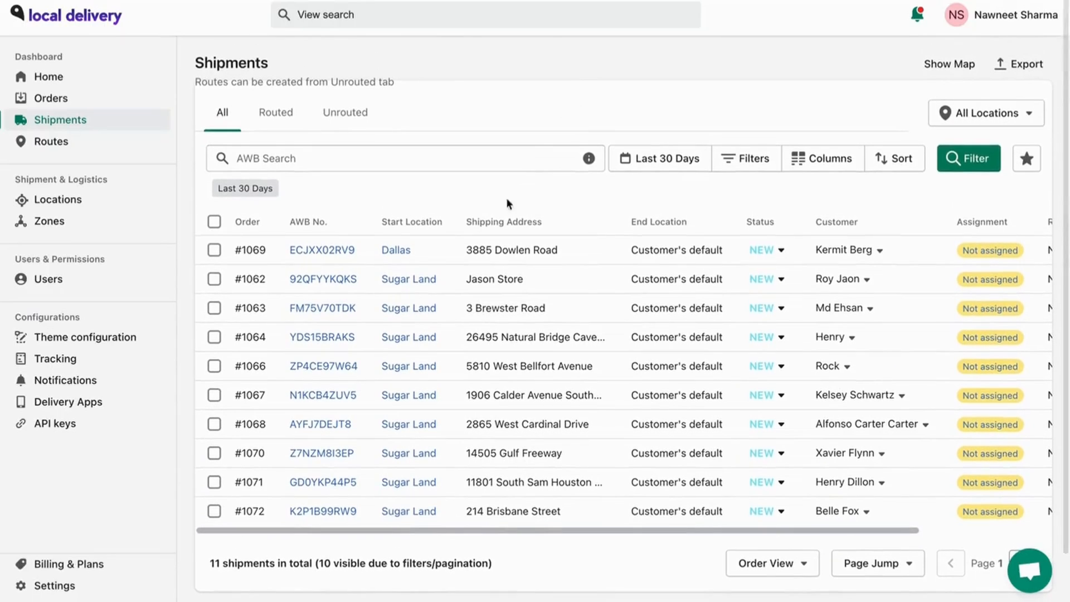
mouse_move(601, 218)
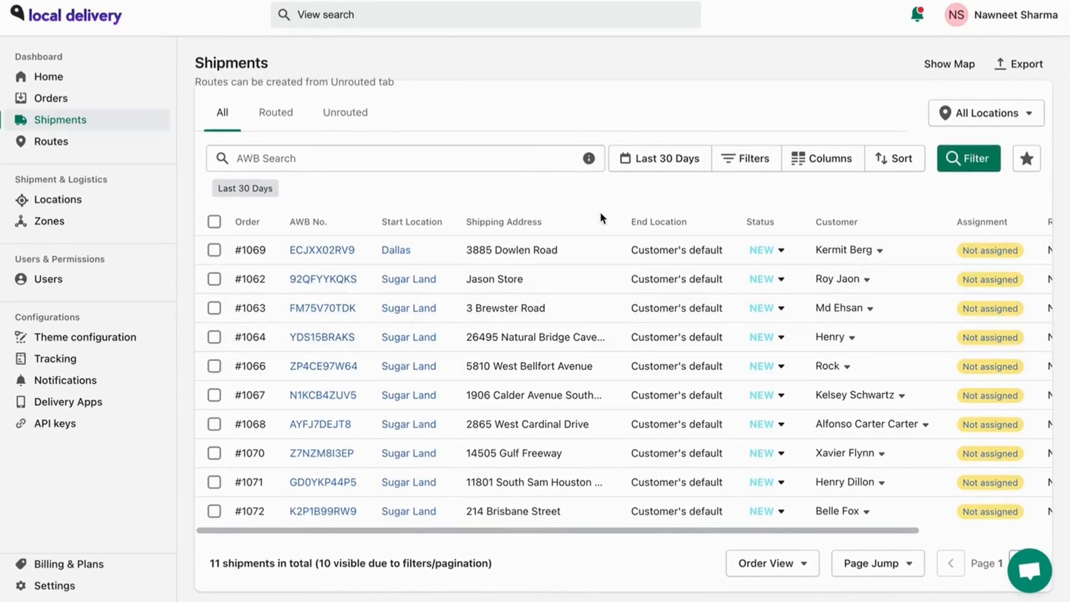
mouse_move(642, 159)
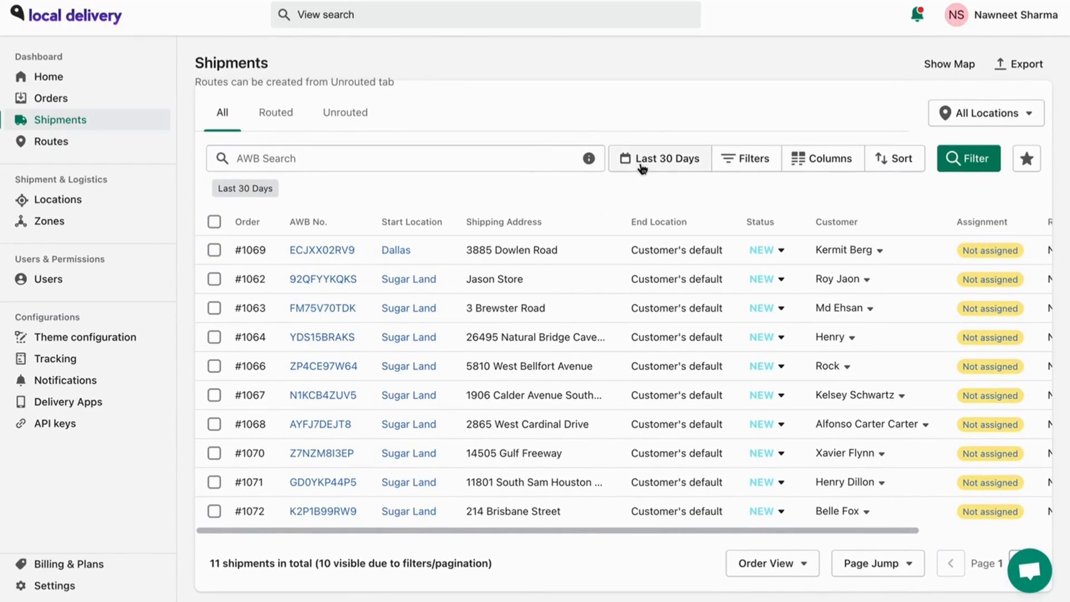
left_click(660, 159)
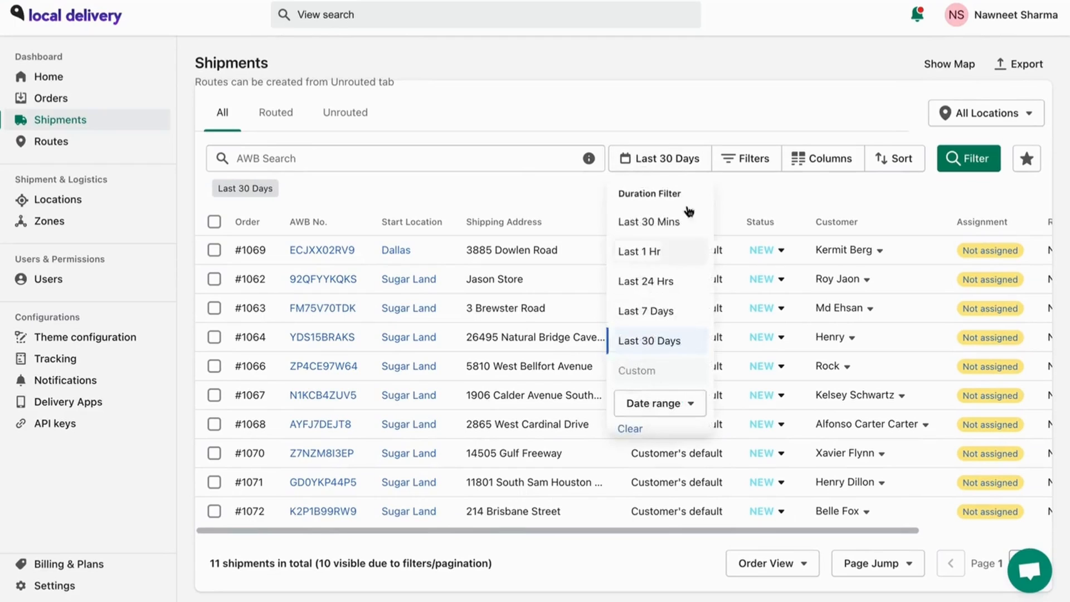
left_click(746, 158)
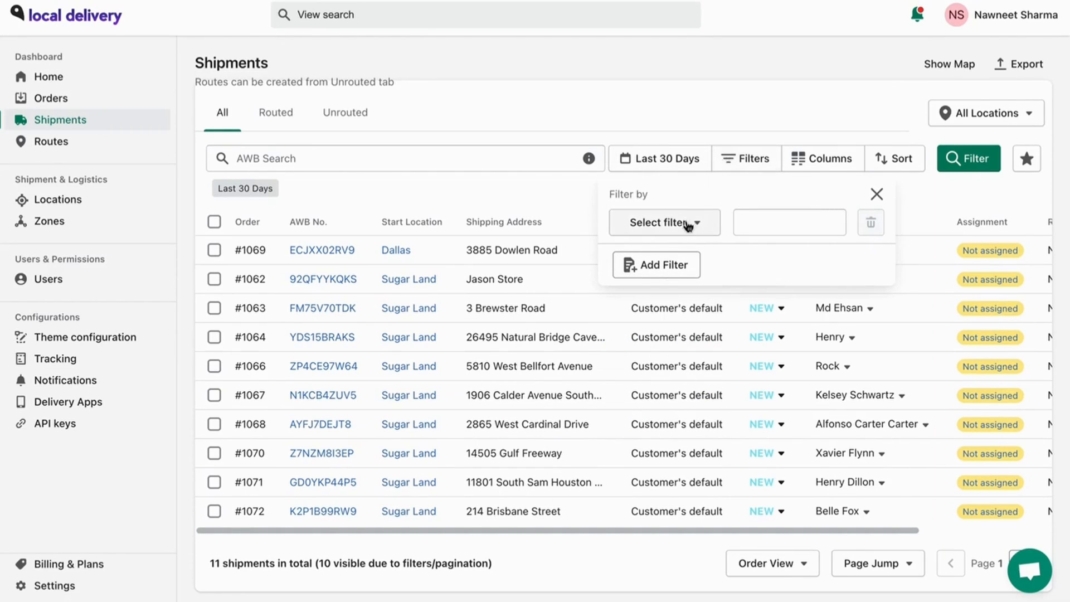
left_click(663, 221)
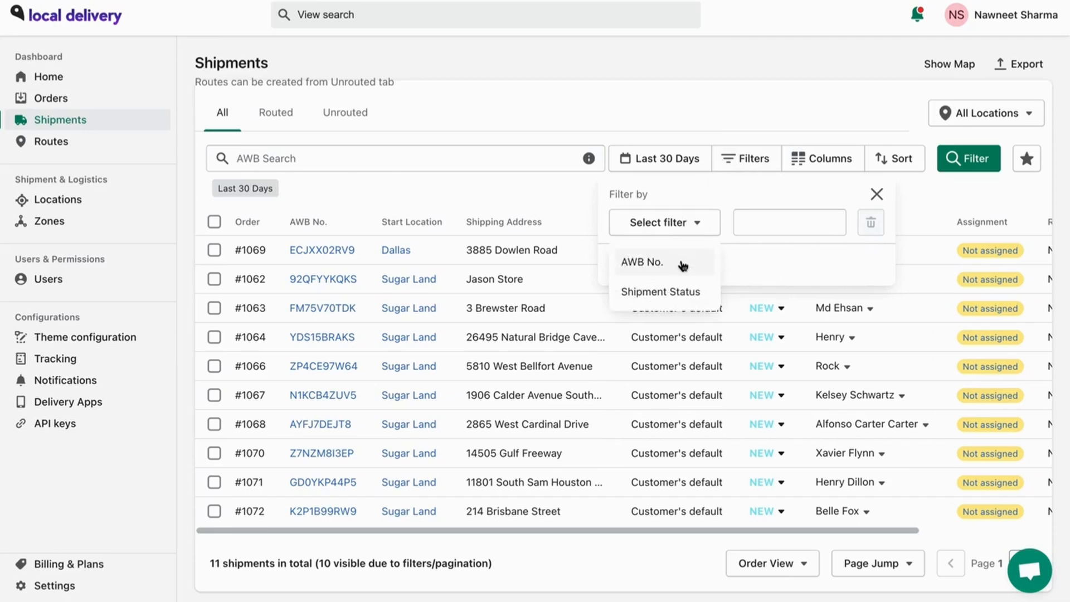
left_click(660, 291)
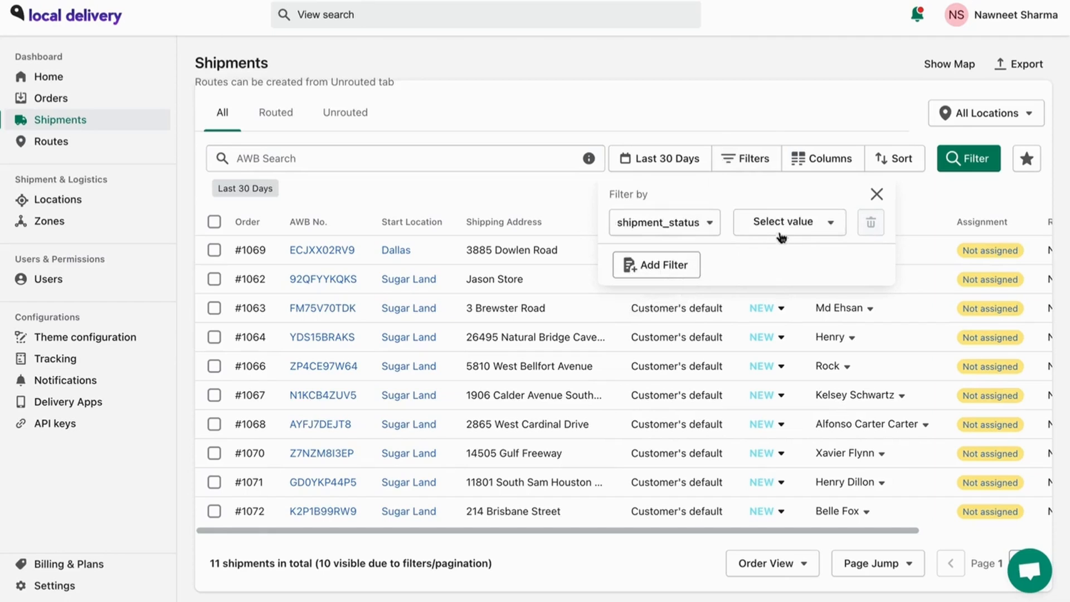
Set the status value to New and apply the filter to the shipments list
left_click(788, 222)
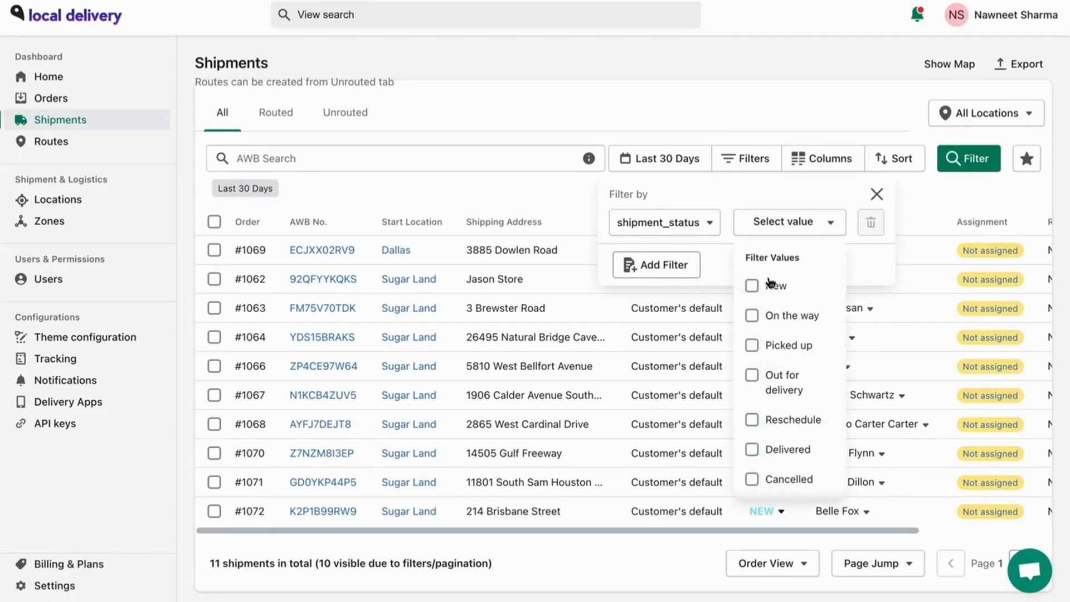
left_click(777, 286)
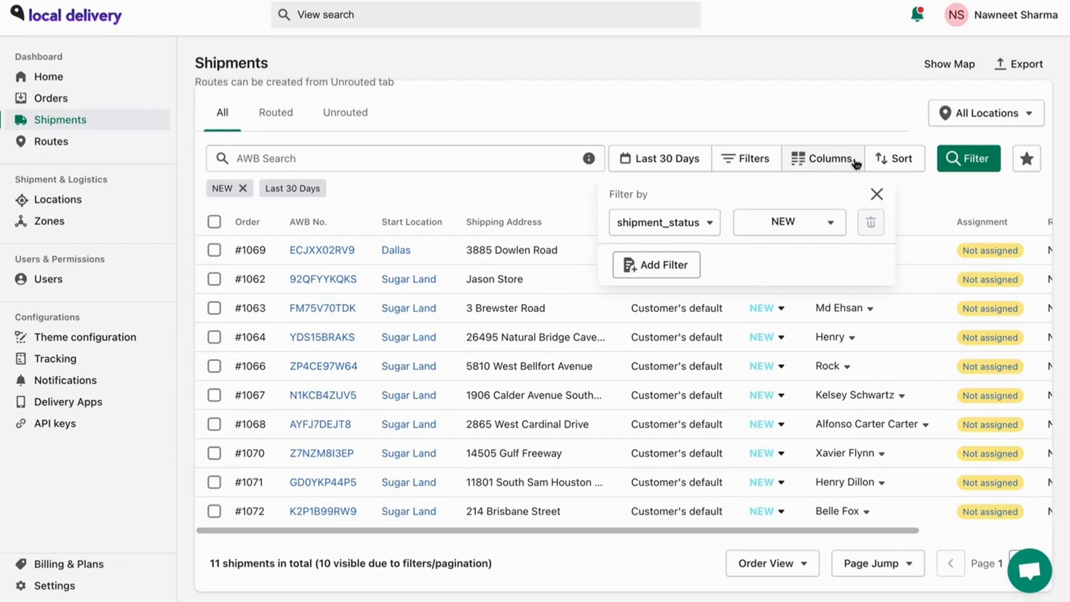
left_click(823, 158)
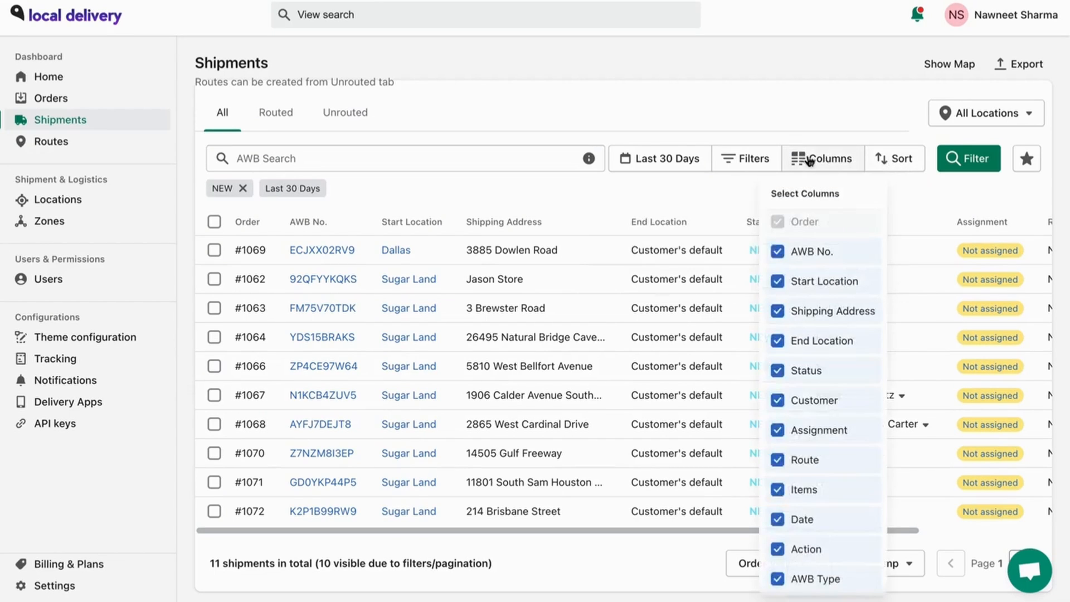
left_click(968, 158)
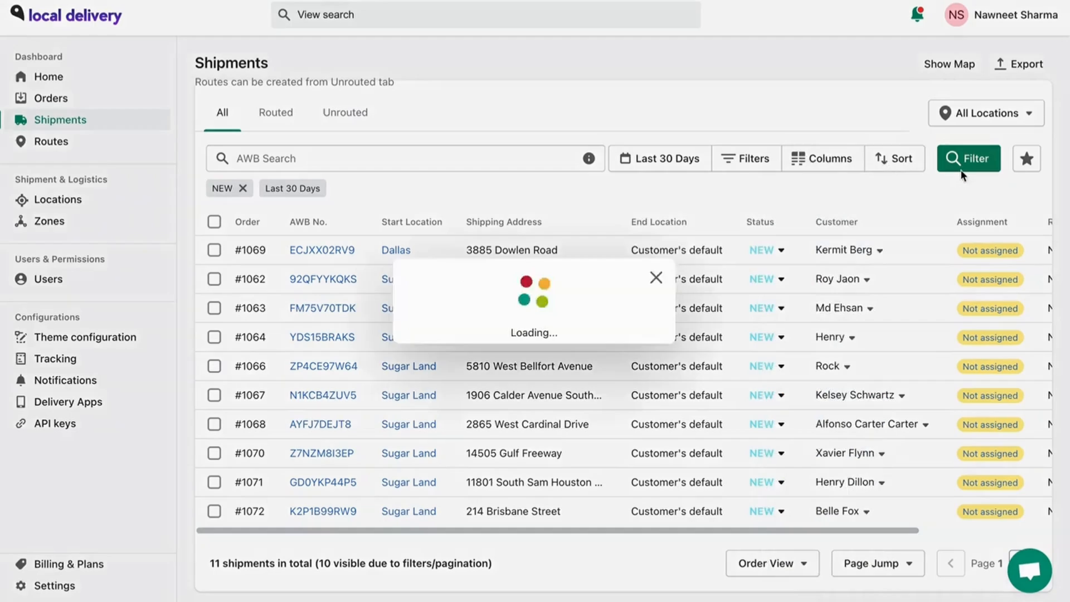
Save the NEW-status filter as a view named 'New Routes'
left_click(1026, 159)
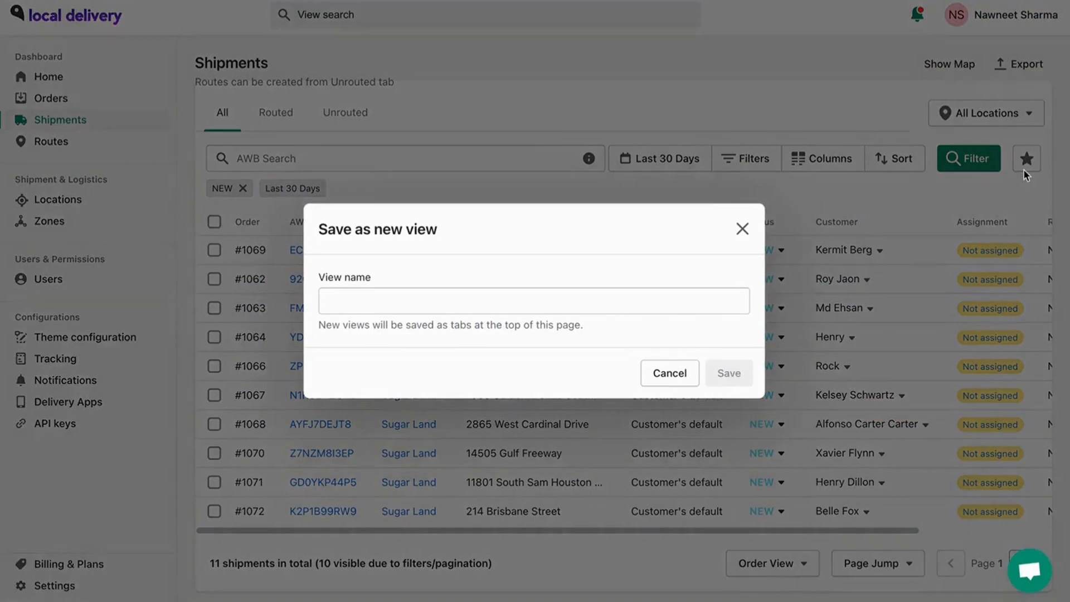
left_click(533, 301)
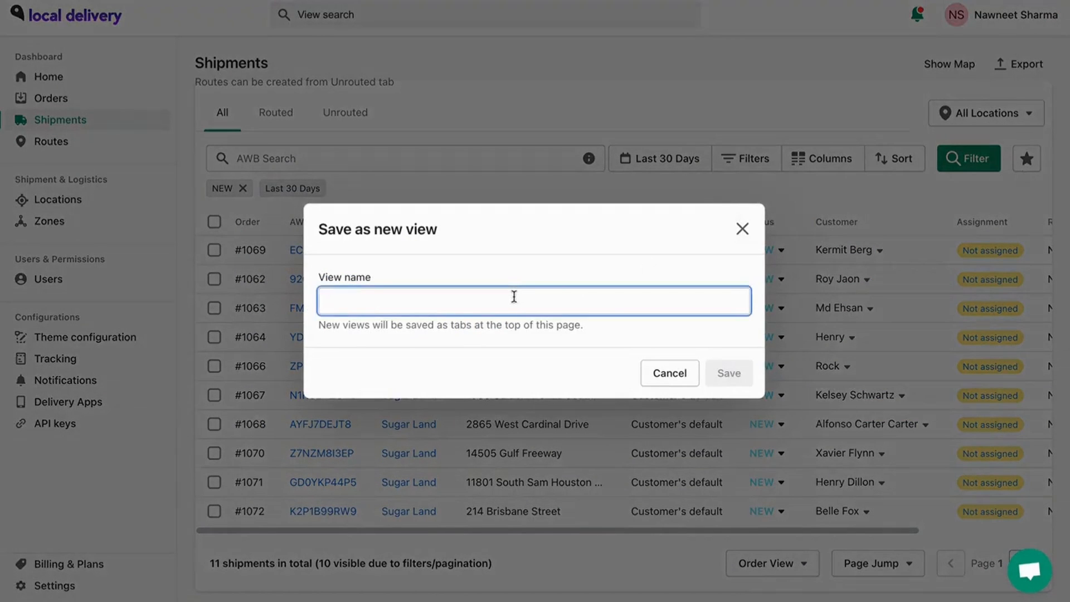
type("New Routes")
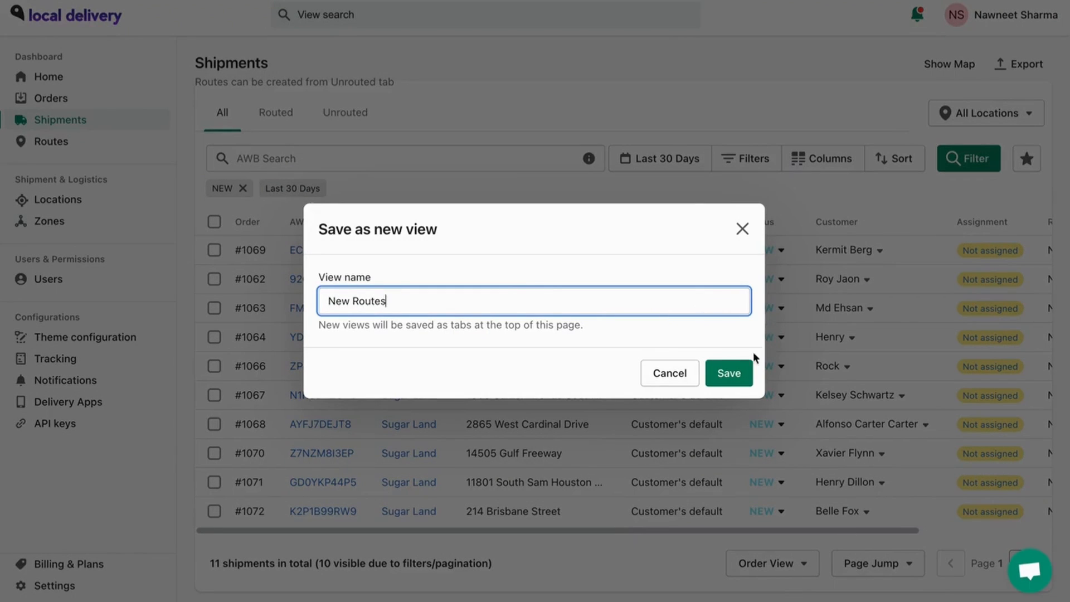
left_click(728, 373)
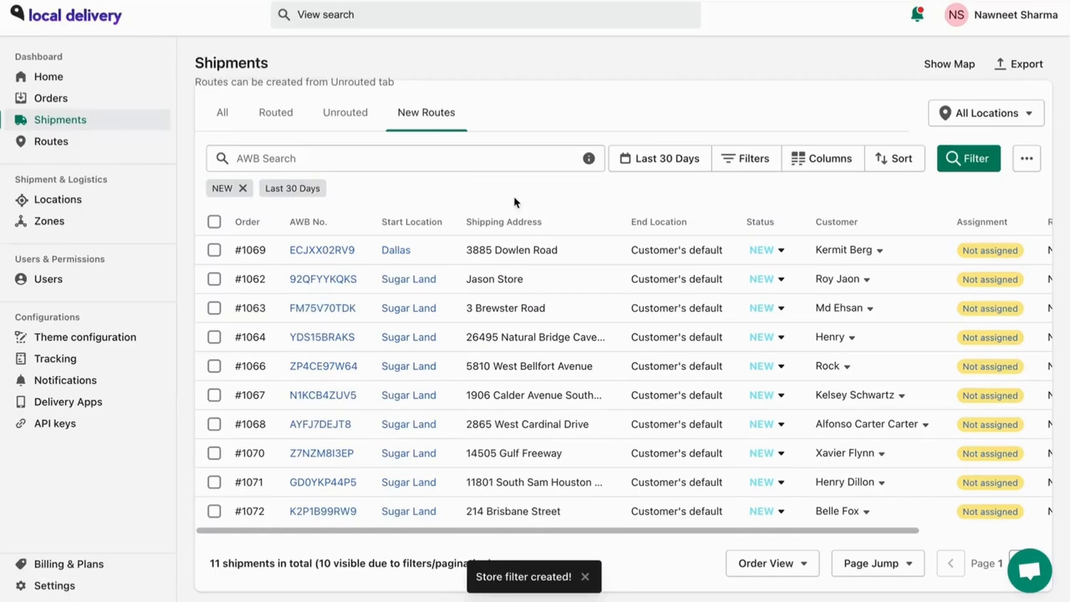
mouse_move(577, 218)
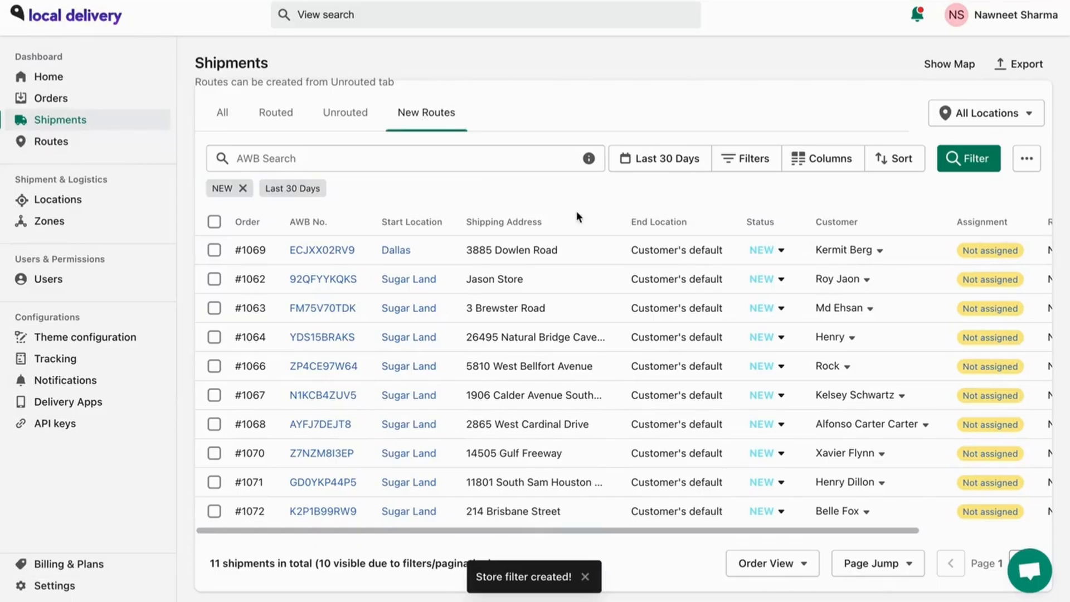
mouse_move(424, 349)
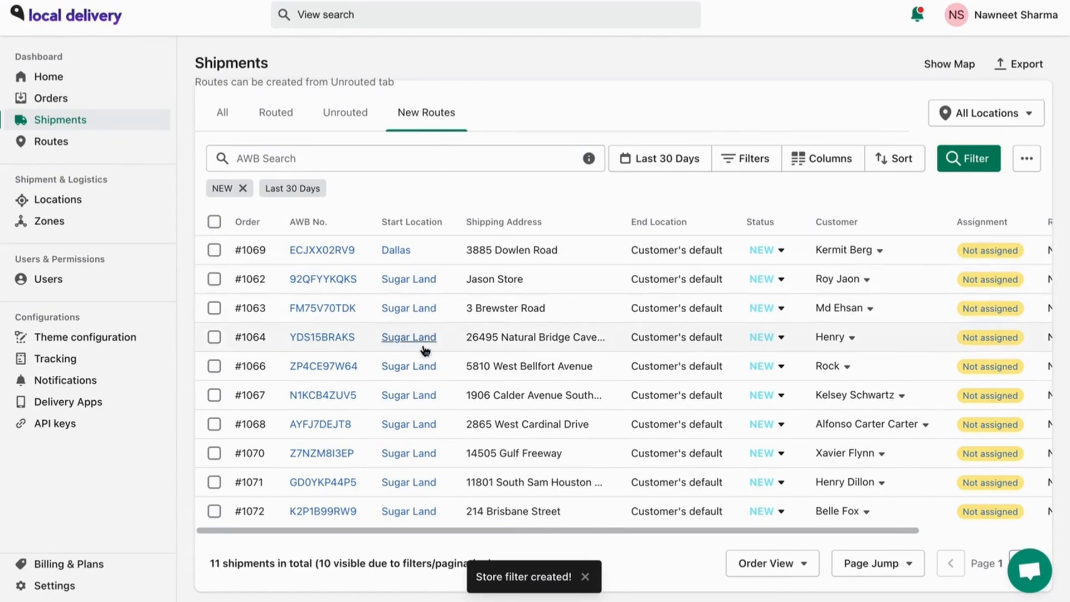
mouse_move(384, 423)
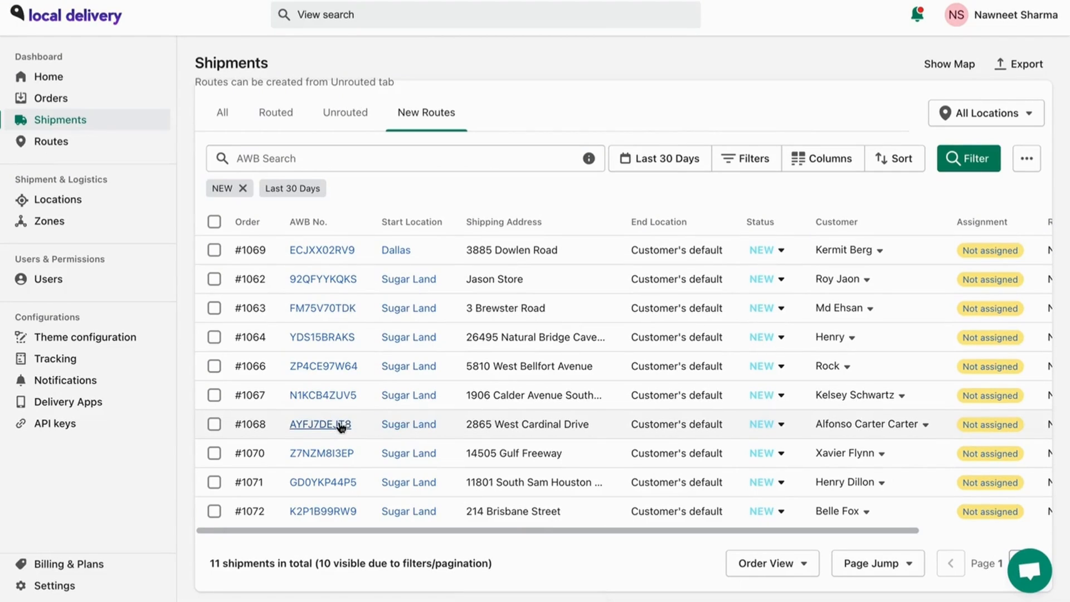
View shipment #1068's Shipping From options without changing them, then return to Shipments
left_click(319, 424)
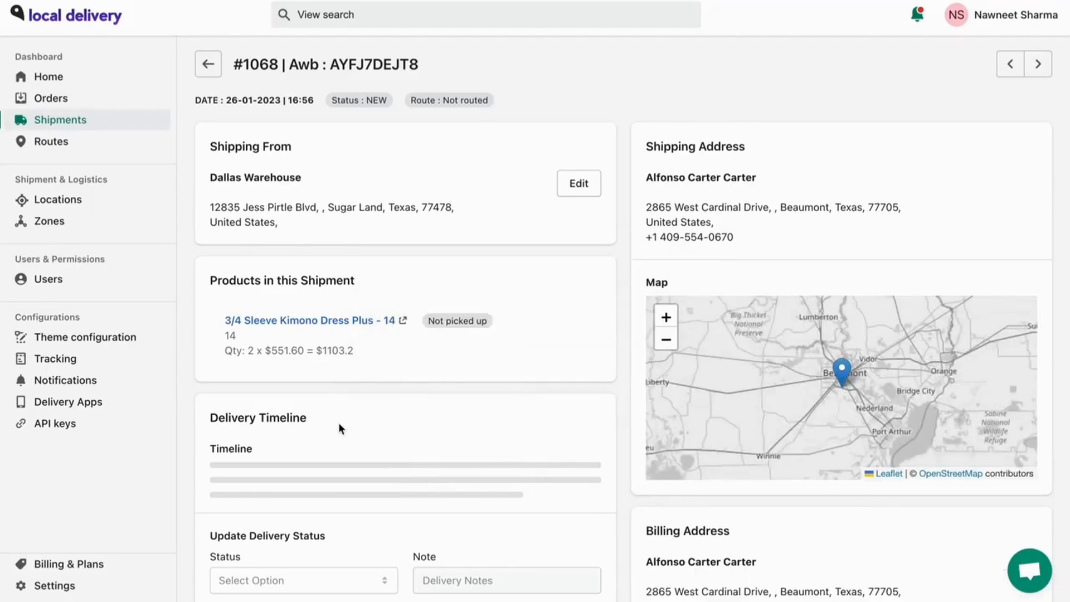
left_click(579, 184)
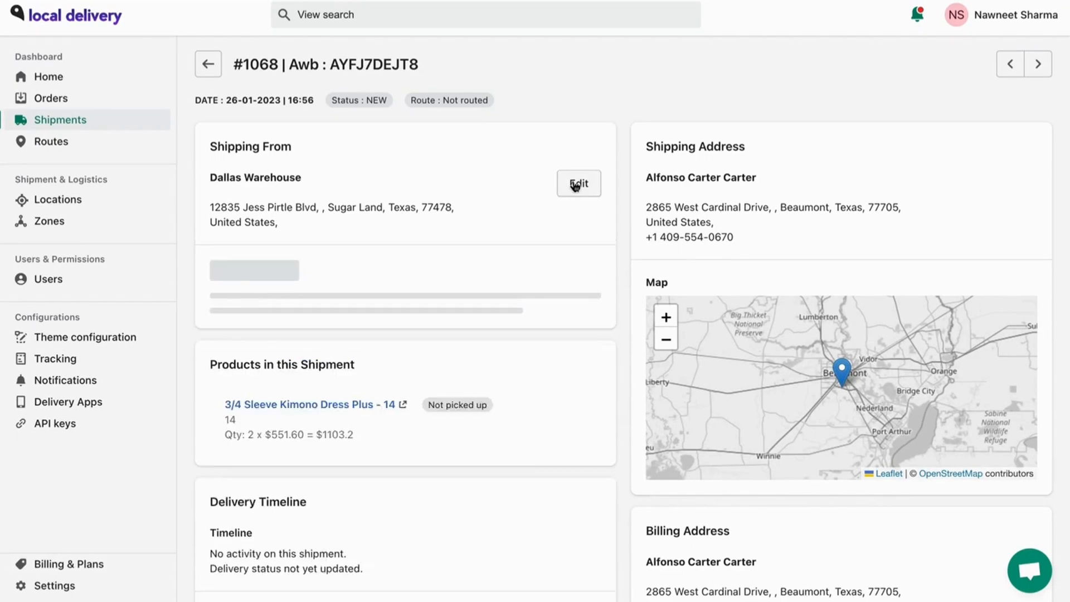
left_click(577, 182)
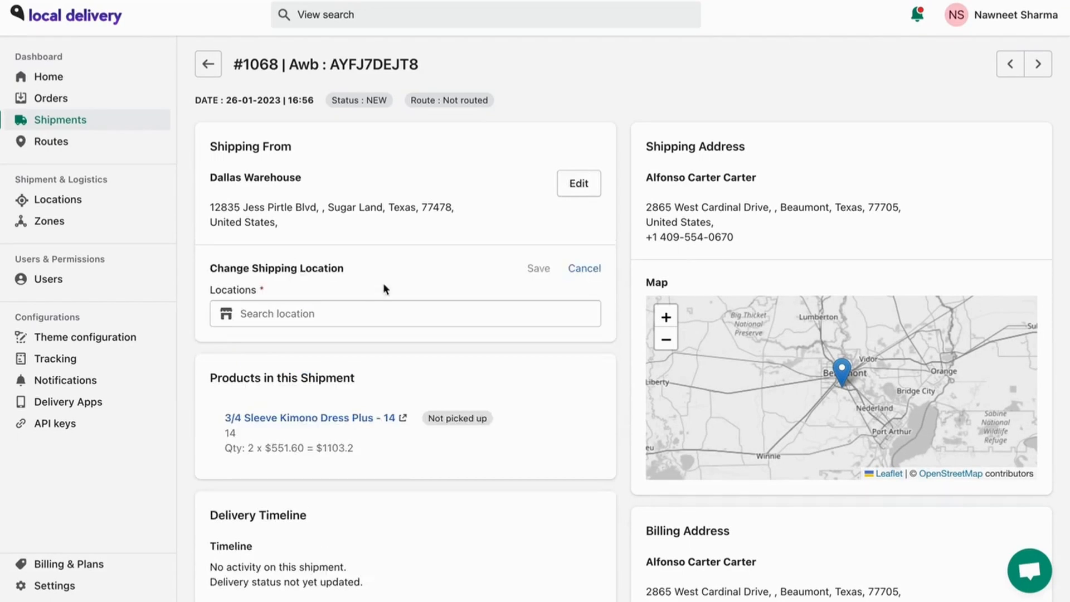
left_click(404, 313)
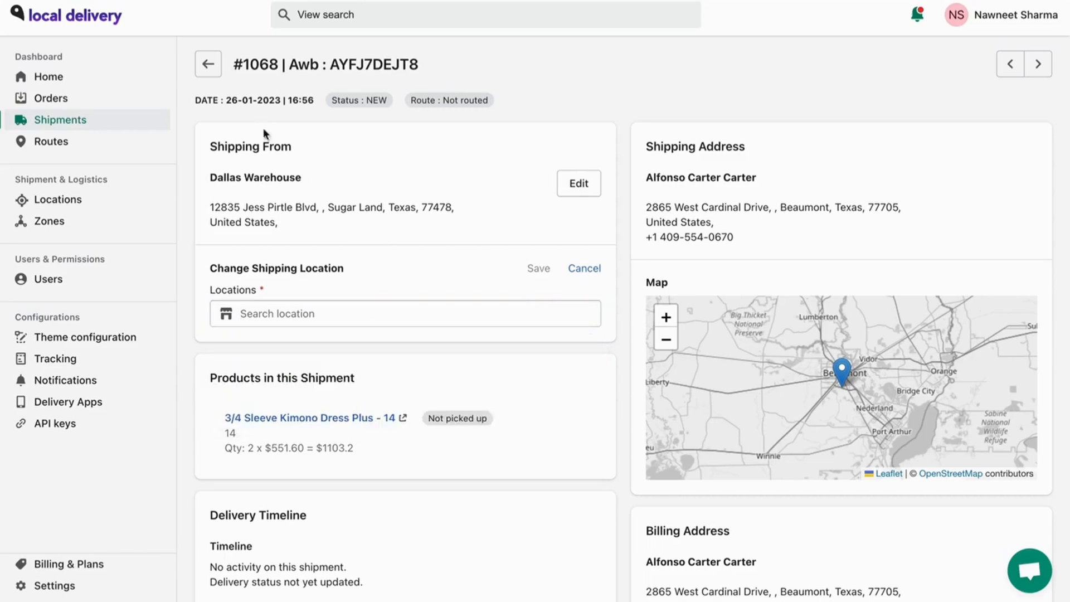
left_click(208, 64)
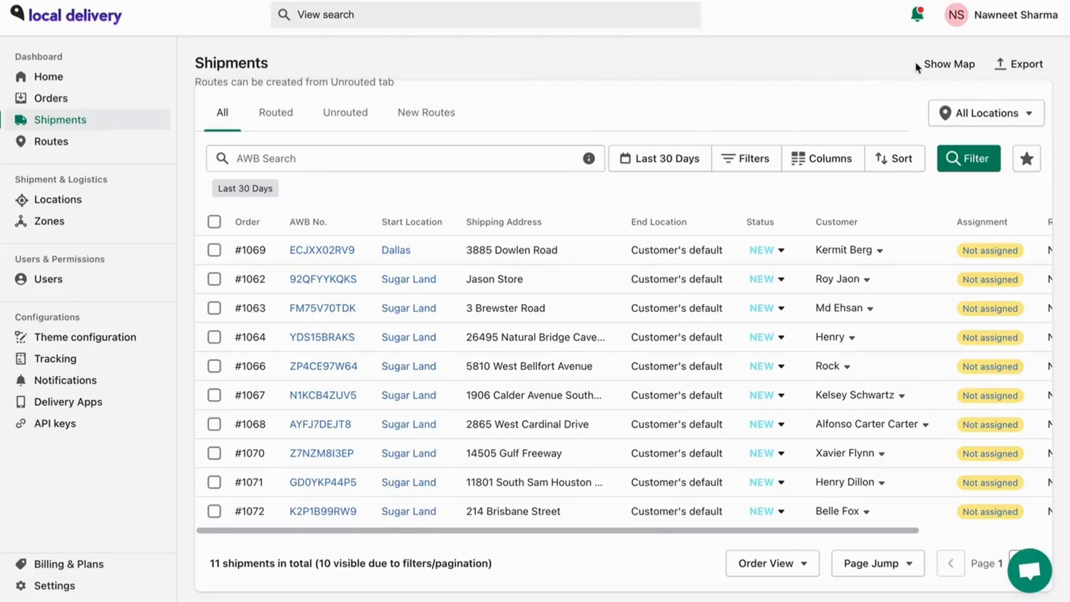
Show the map, select shipments #1070 and #1071, and start a route for them
left_click(950, 65)
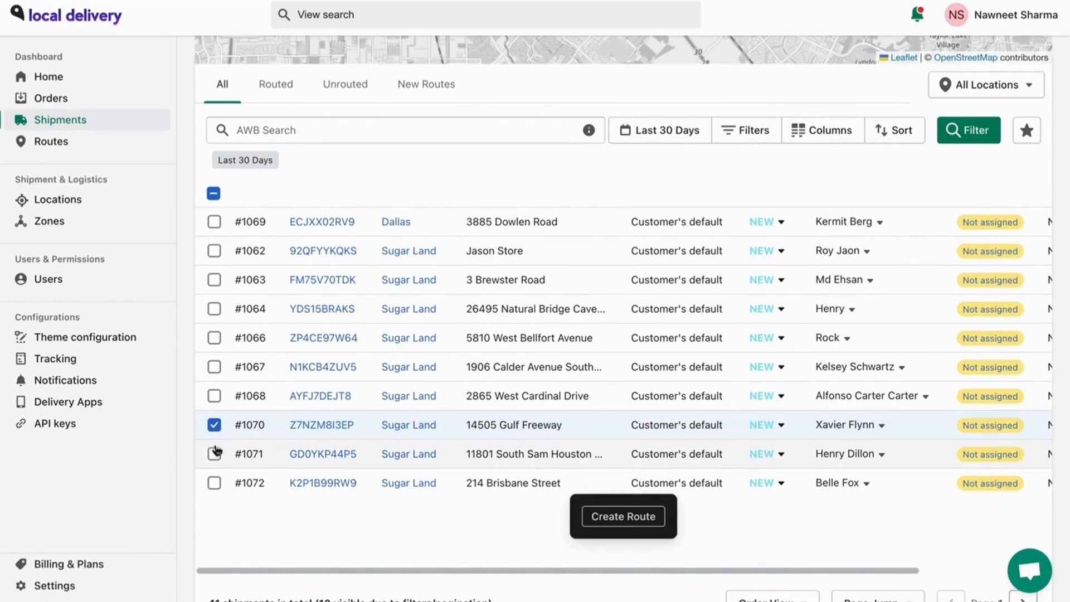
left_click(215, 454)
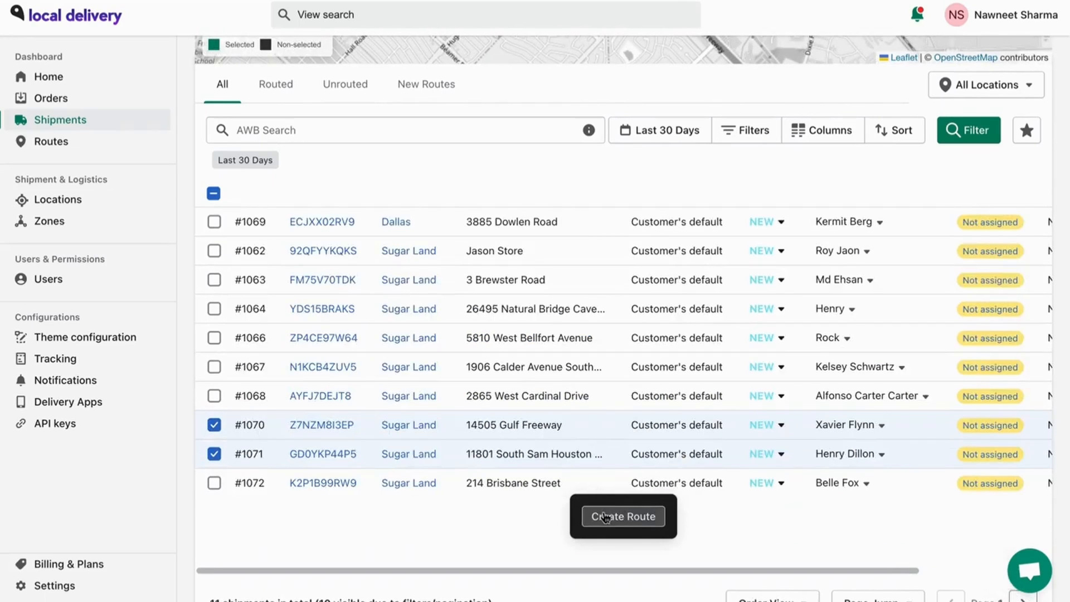
left_click(622, 516)
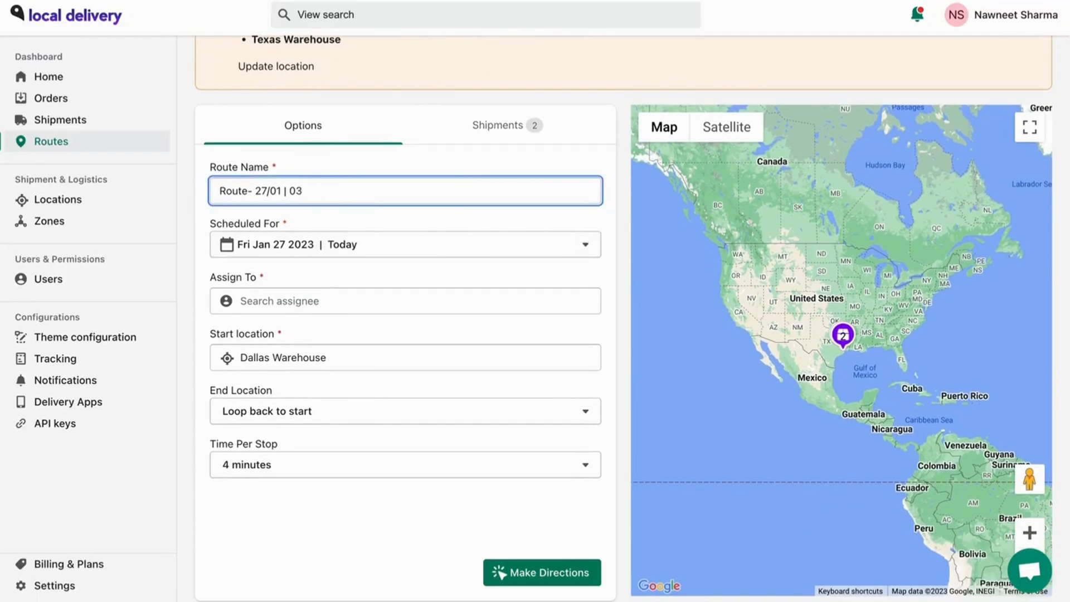
type("Route- 27/01 F")
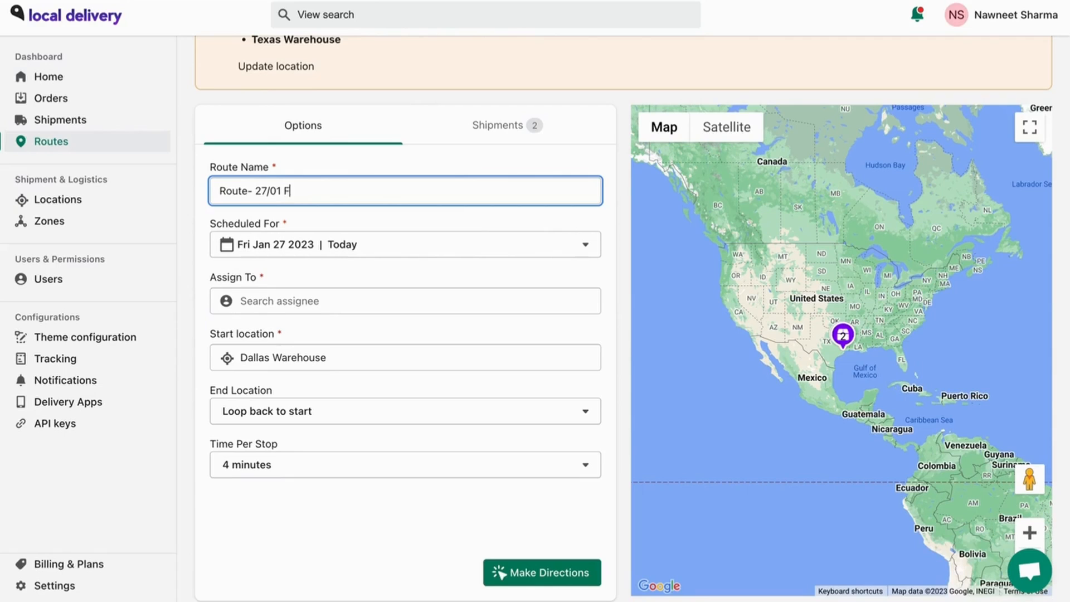
type("irst Rou")
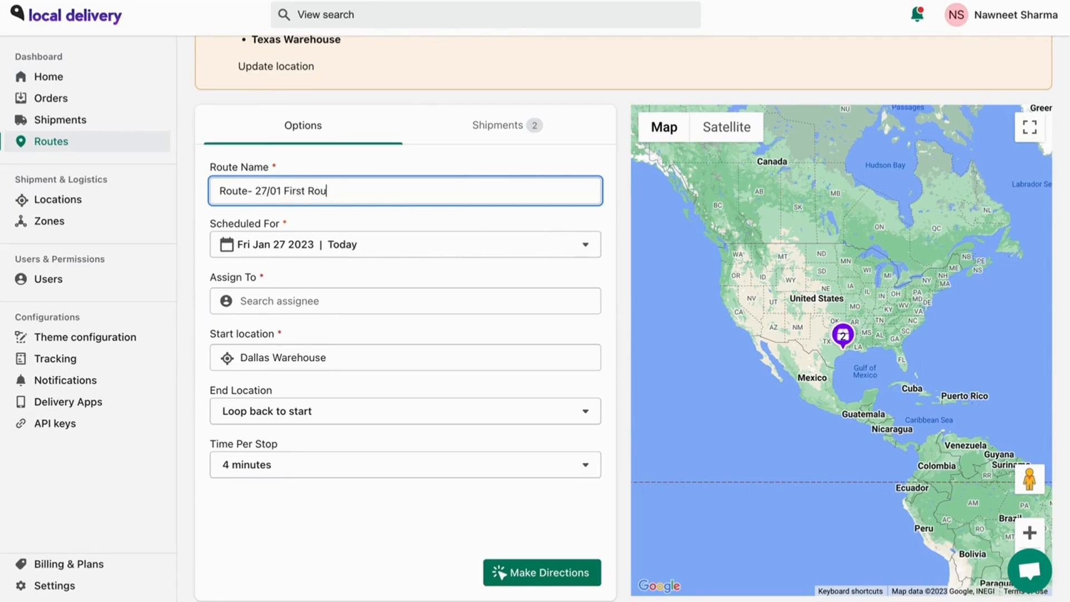
left_click(404, 301)
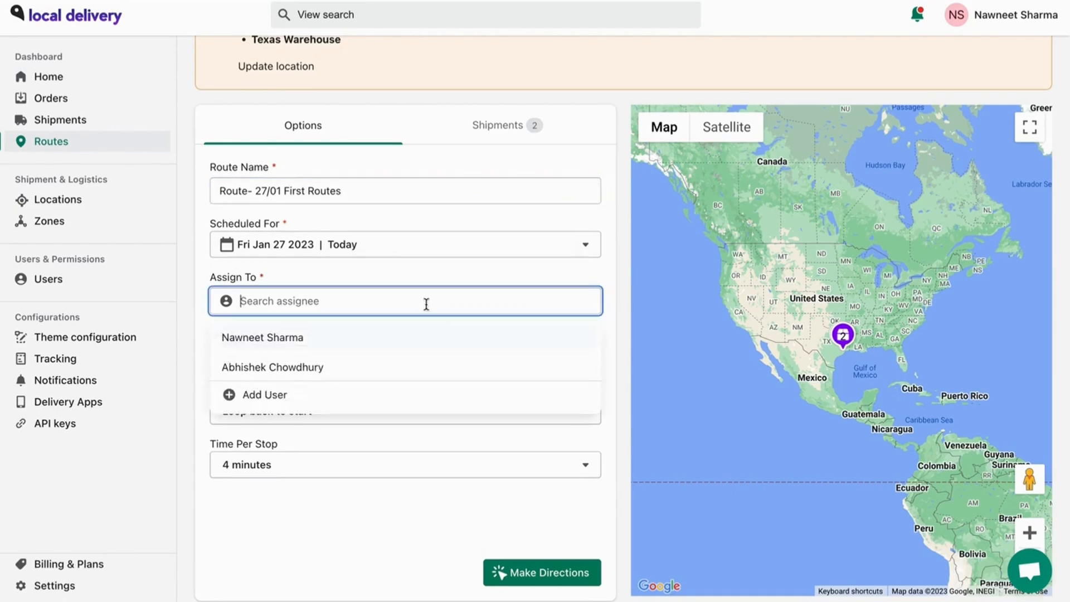
left_click(272, 367)
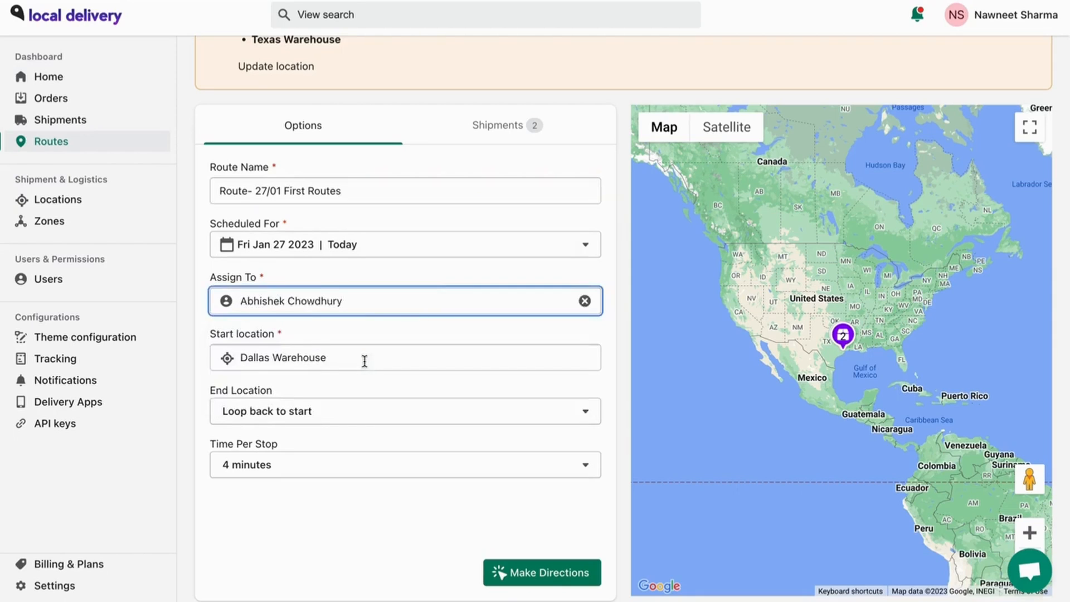
left_click(405, 357)
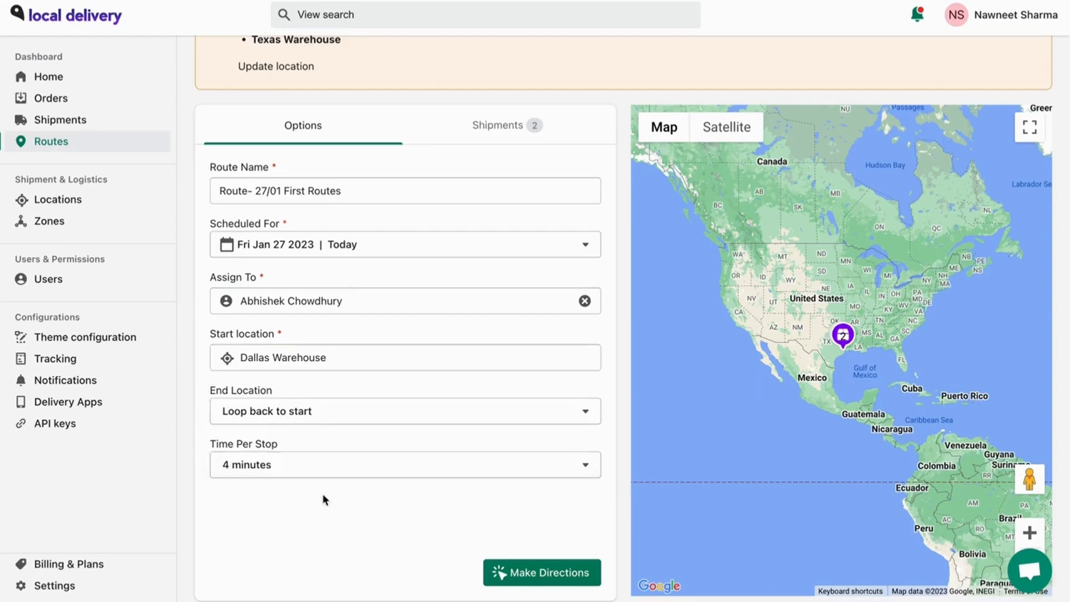
scroll("down", 3)
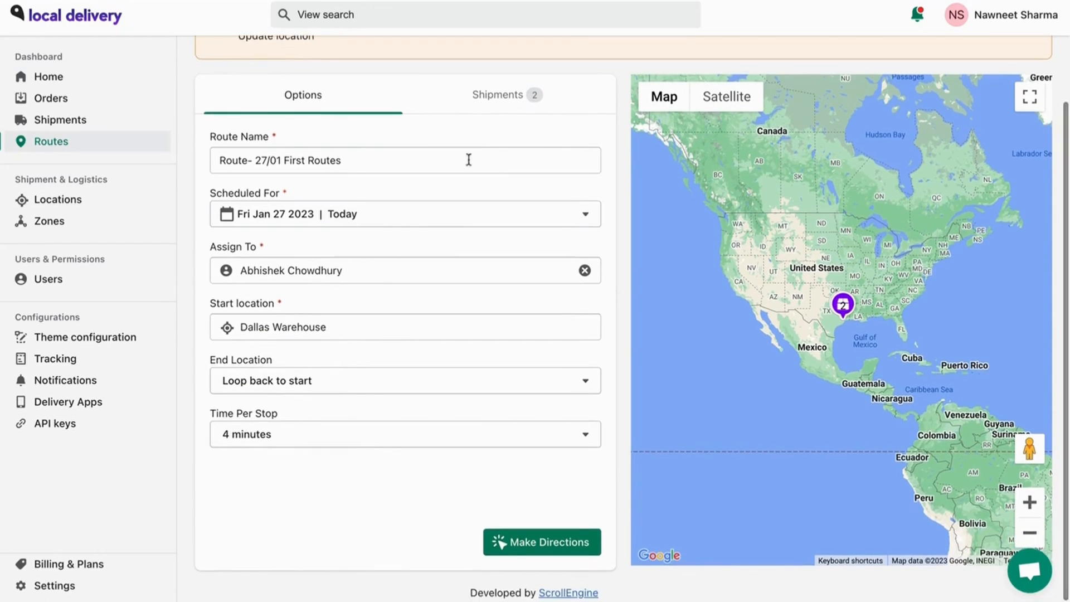
left_click(499, 94)
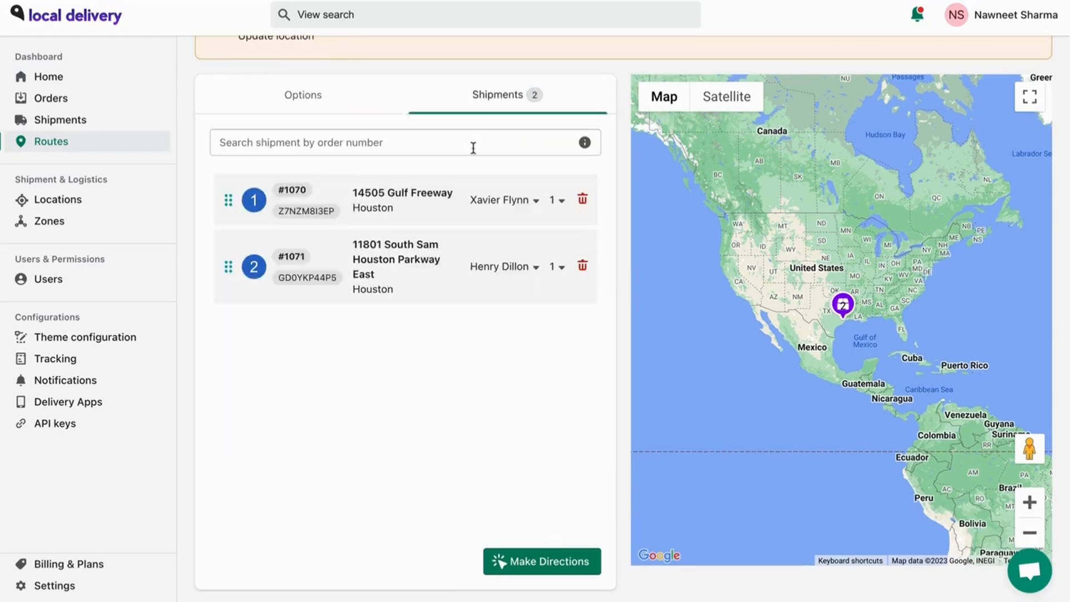
mouse_move(400, 378)
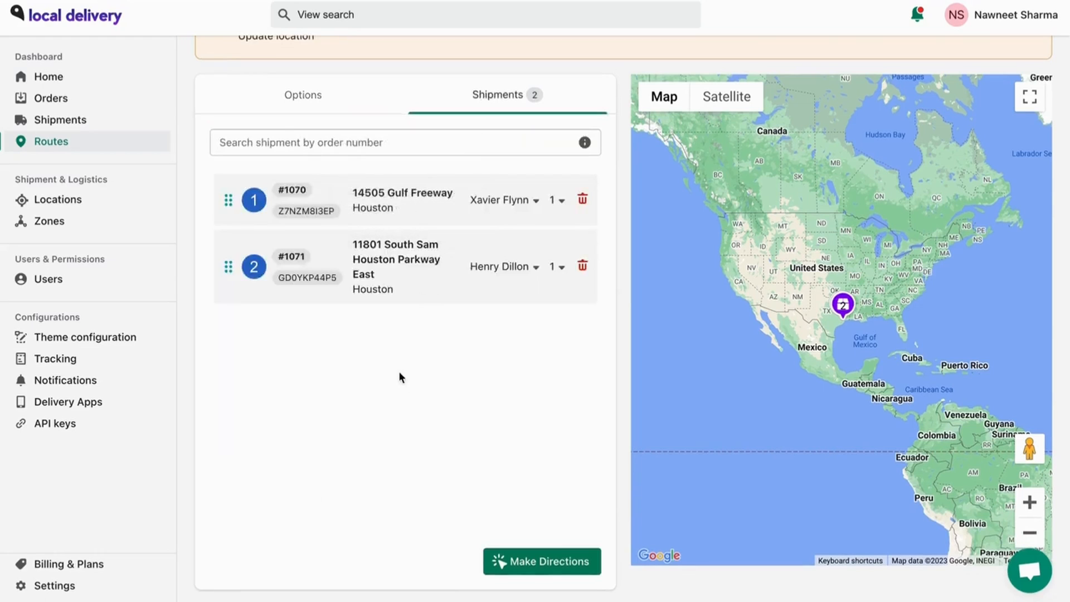
left_click(405, 143)
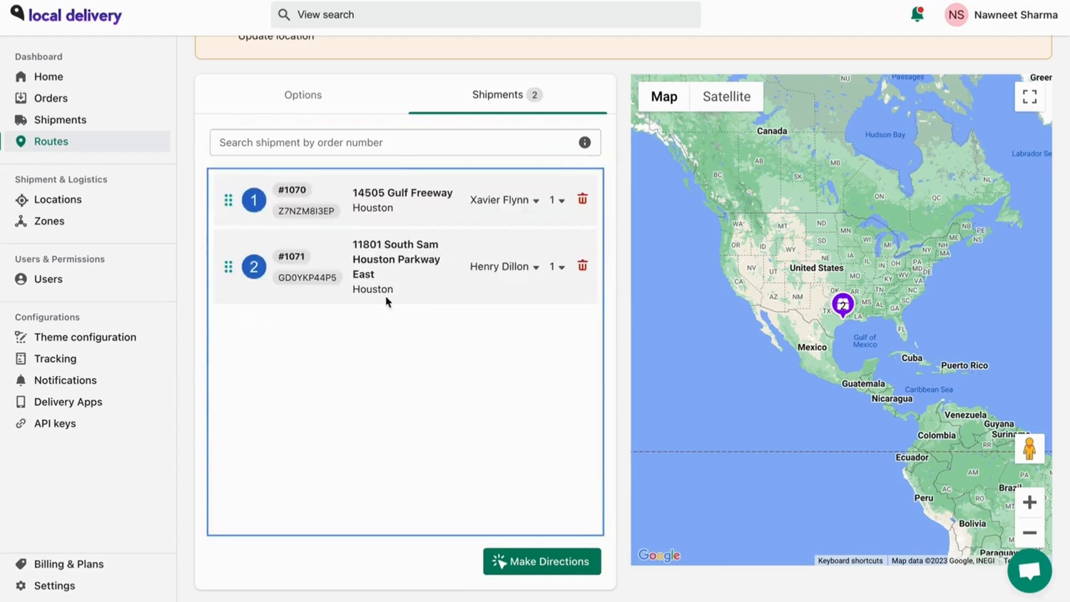
left_click(302, 94)
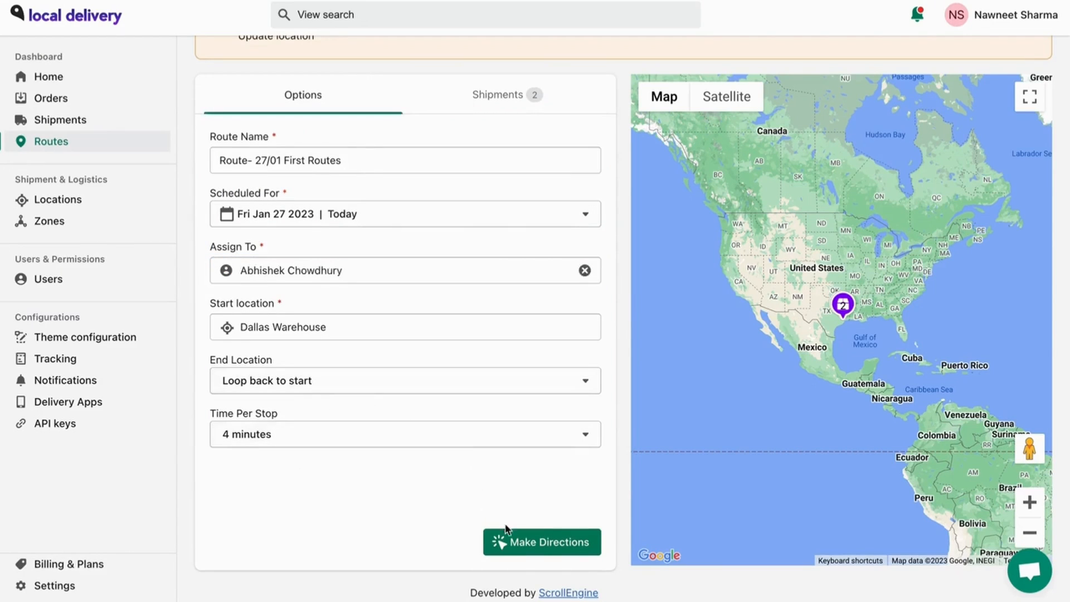
Generate the route's driving directions and create it as a scheduled route with 2 shipments
left_click(542, 541)
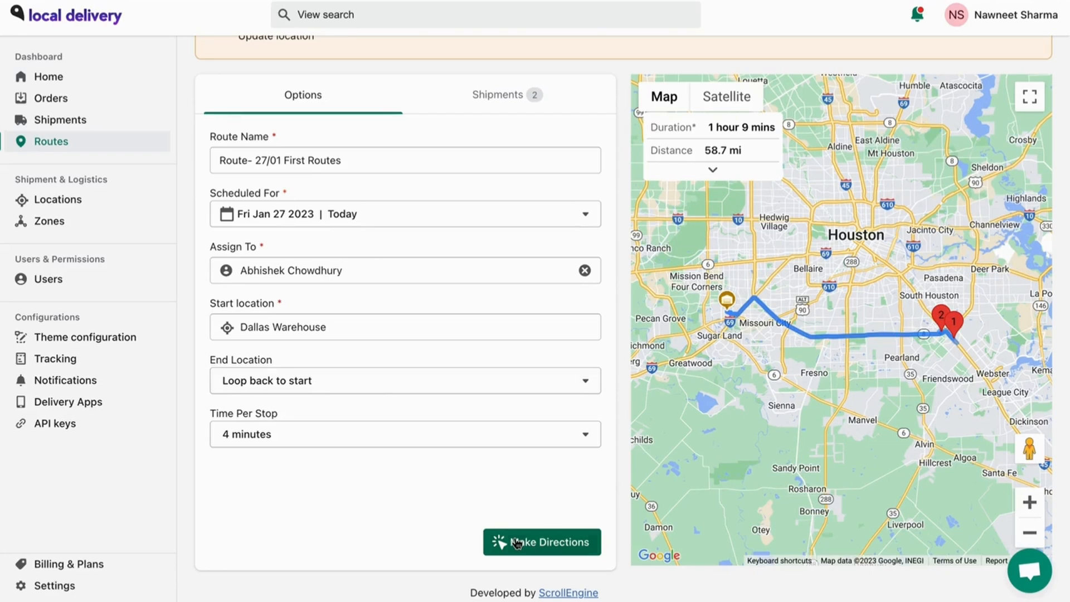
left_click(405, 380)
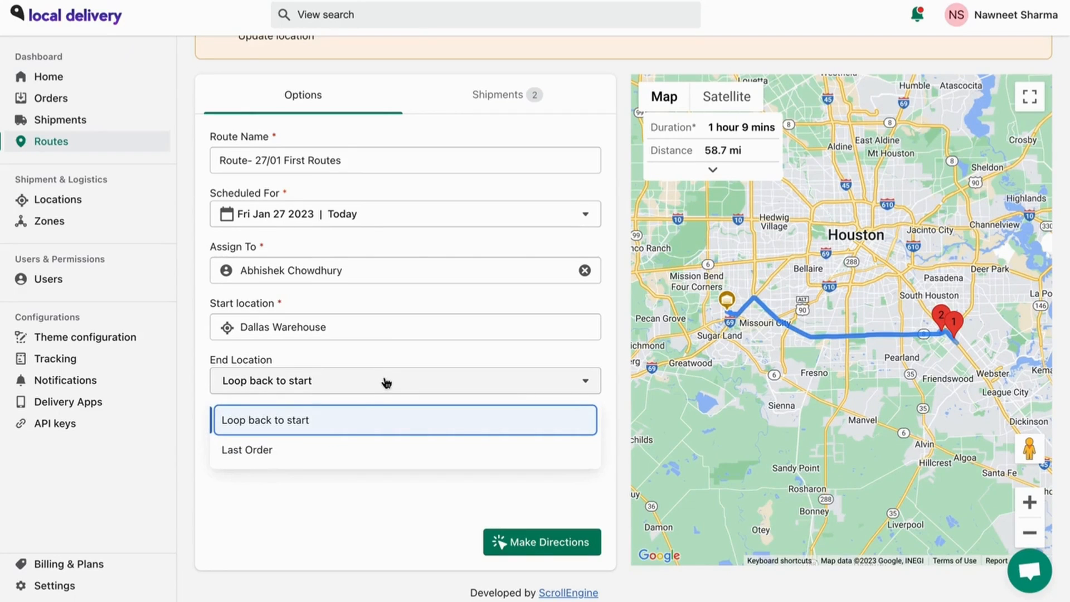
mouse_move(340, 421)
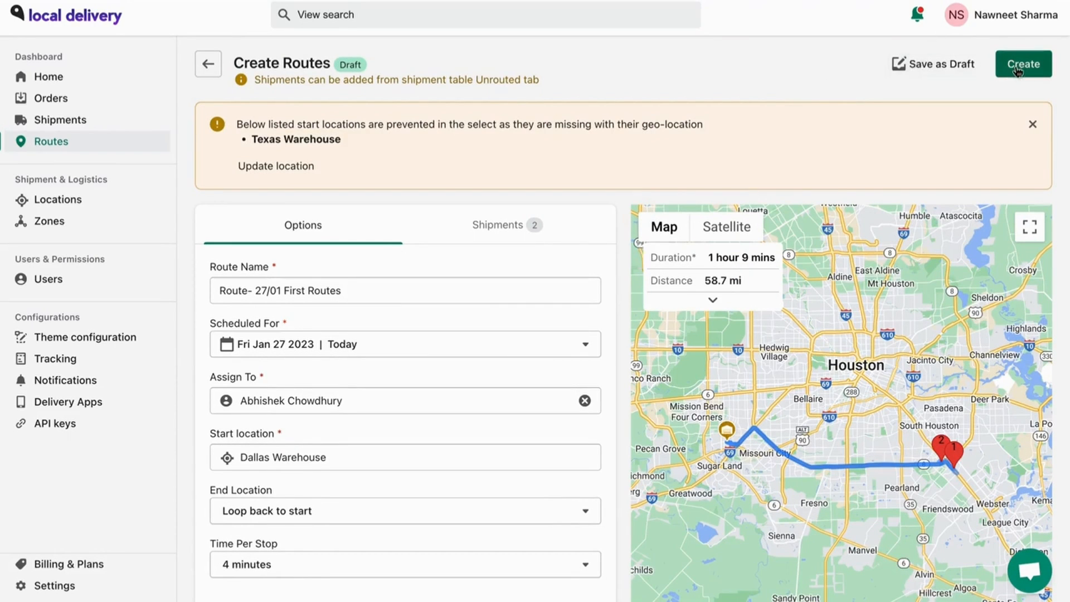
left_click(1024, 63)
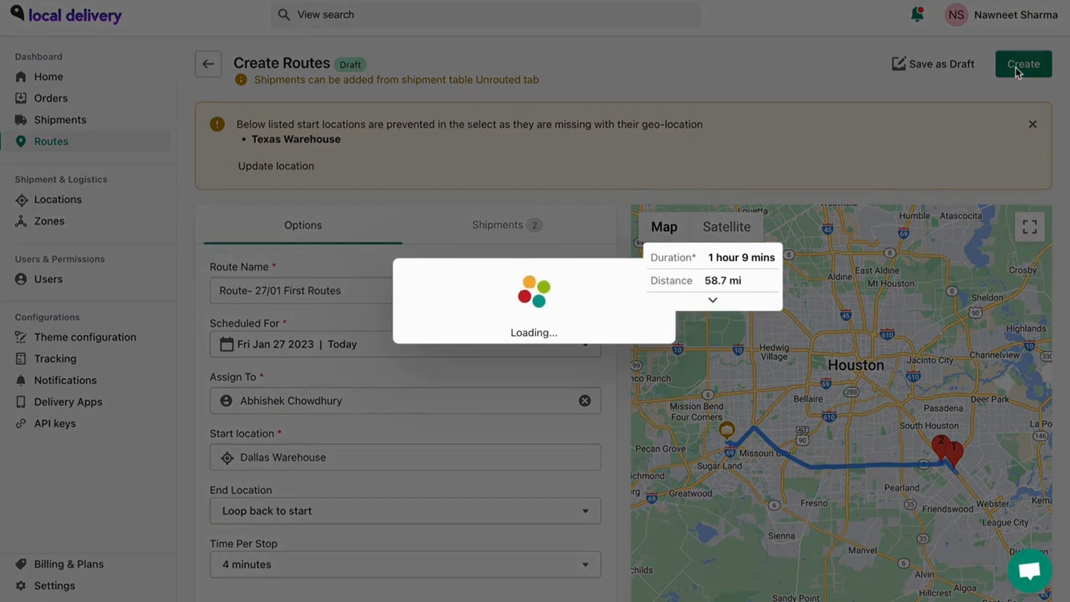
left_click(1022, 63)
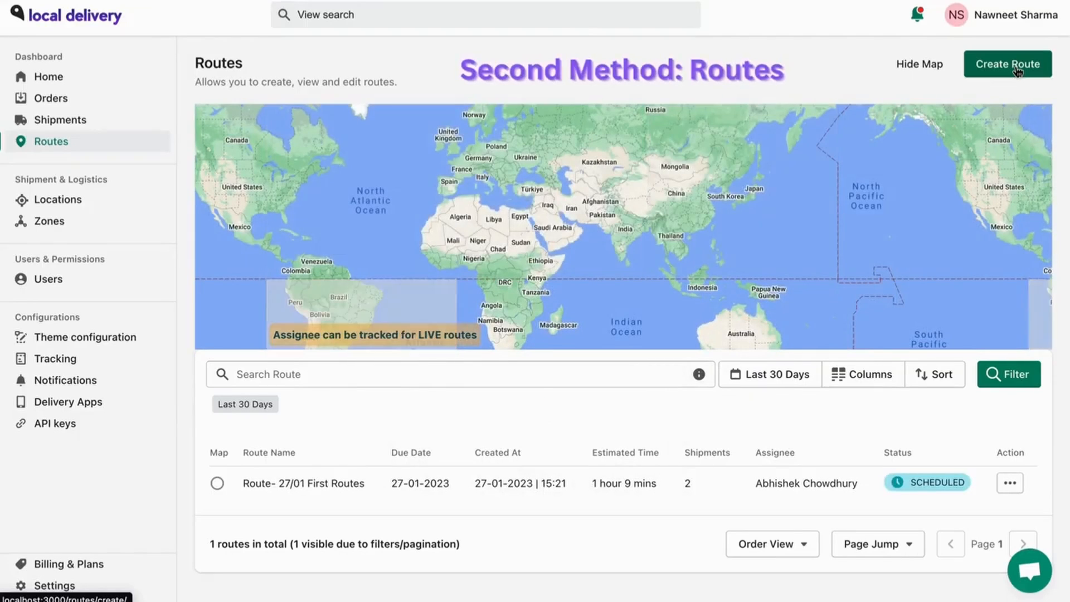
scroll("down", 3)
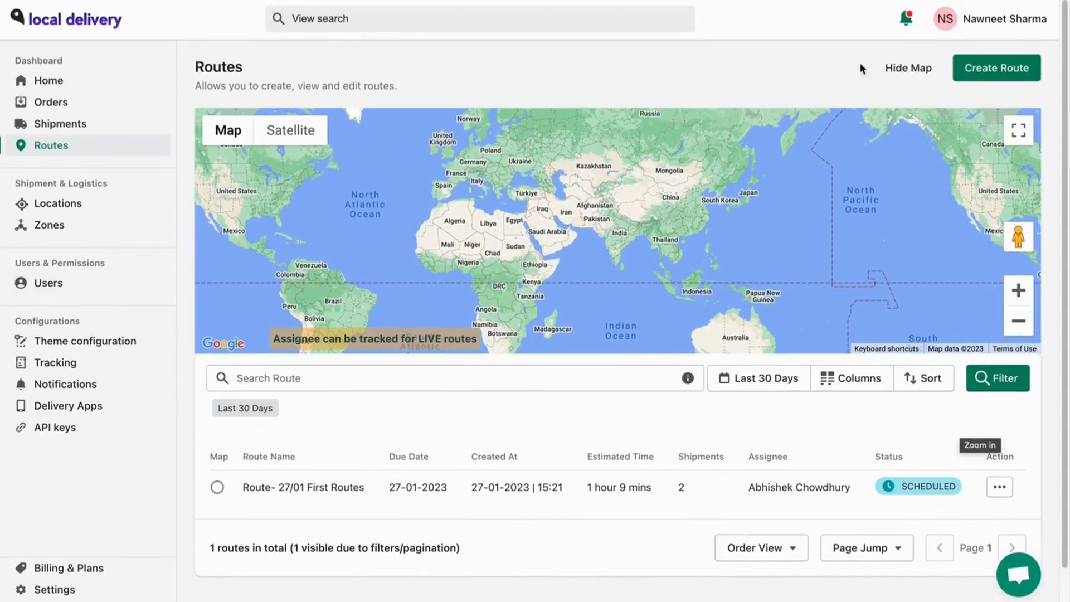
left_click(995, 68)
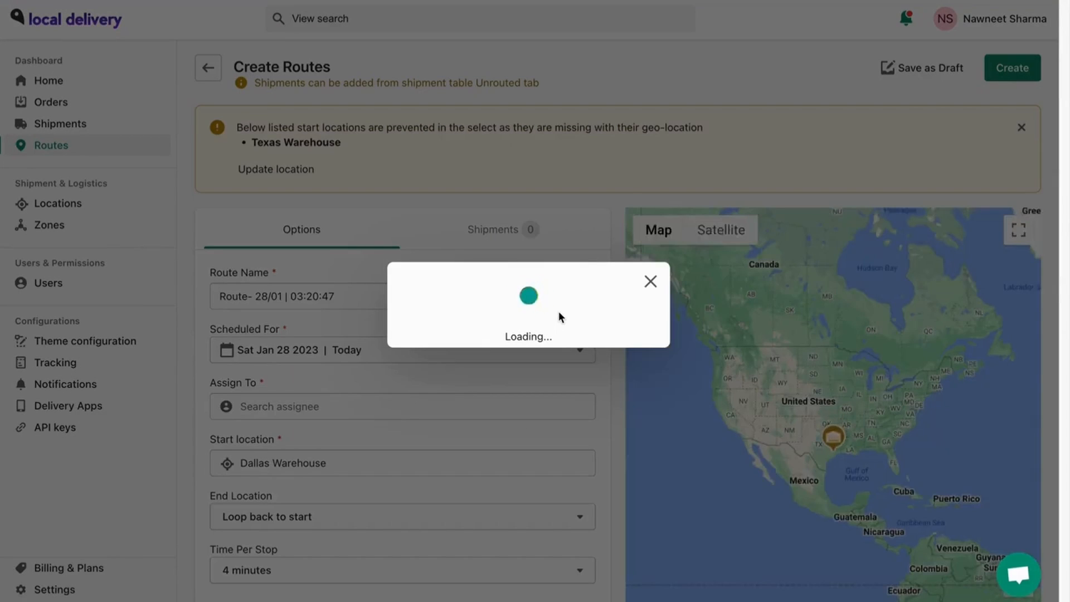
left_click(650, 281)
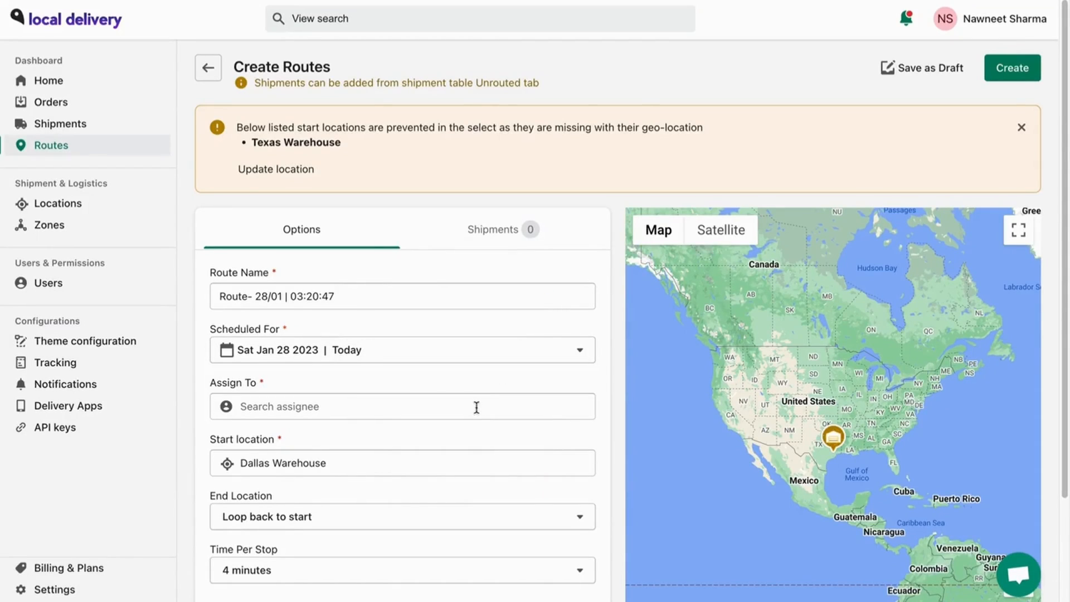
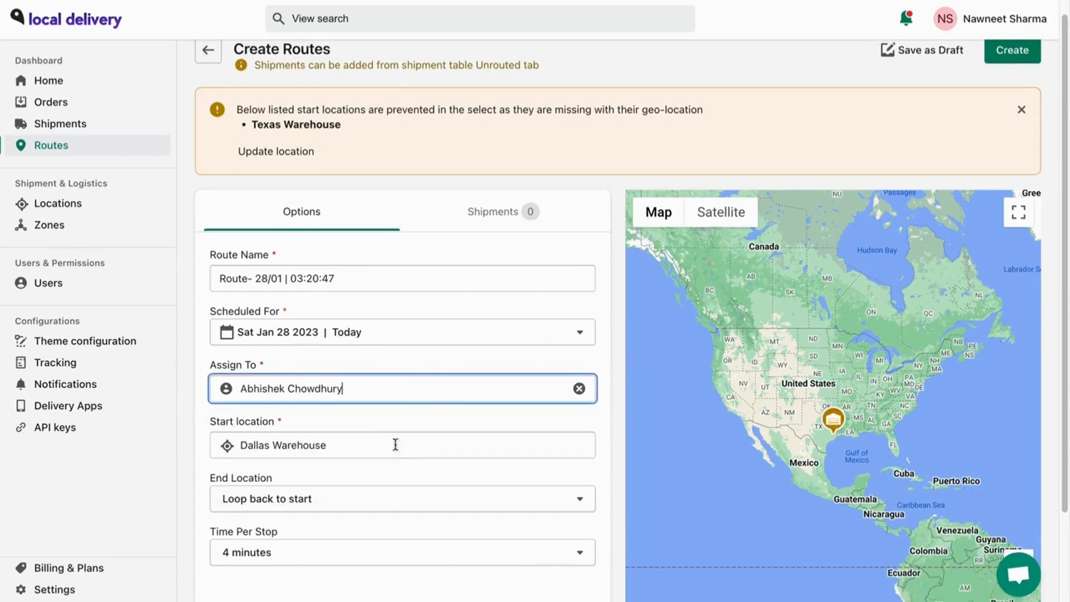
left_click(402, 445)
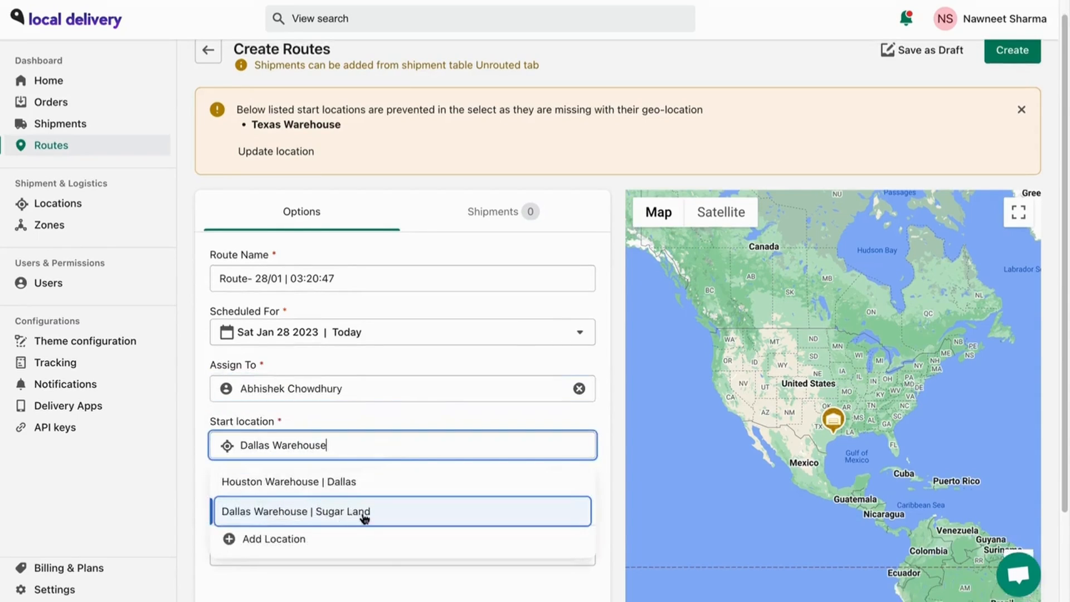
left_click(492, 211)
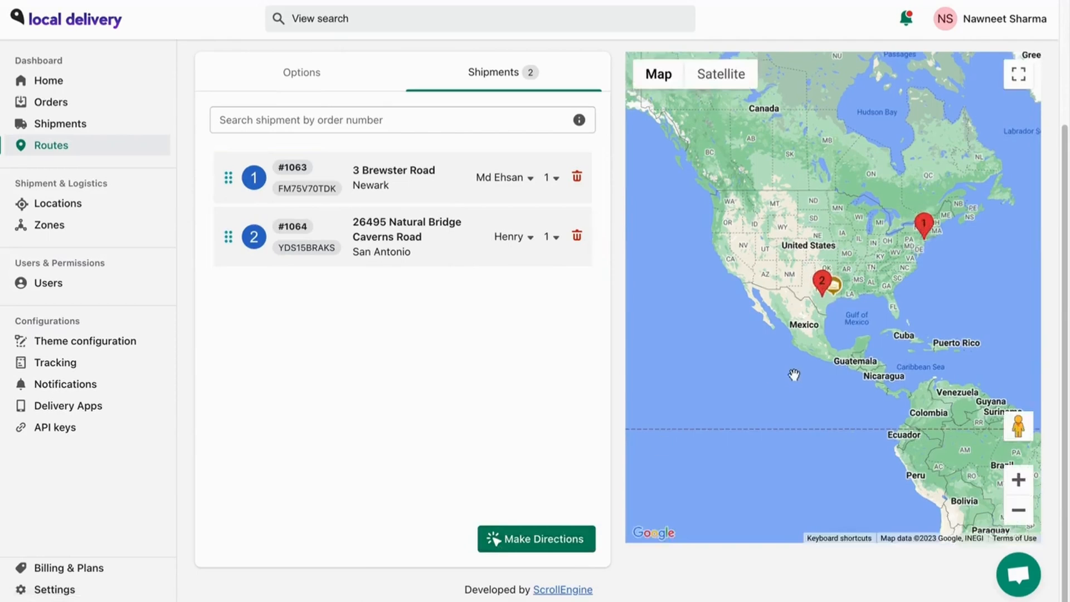
Generate directions for shipments #1063 and #1064 and create the route
left_click(536, 539)
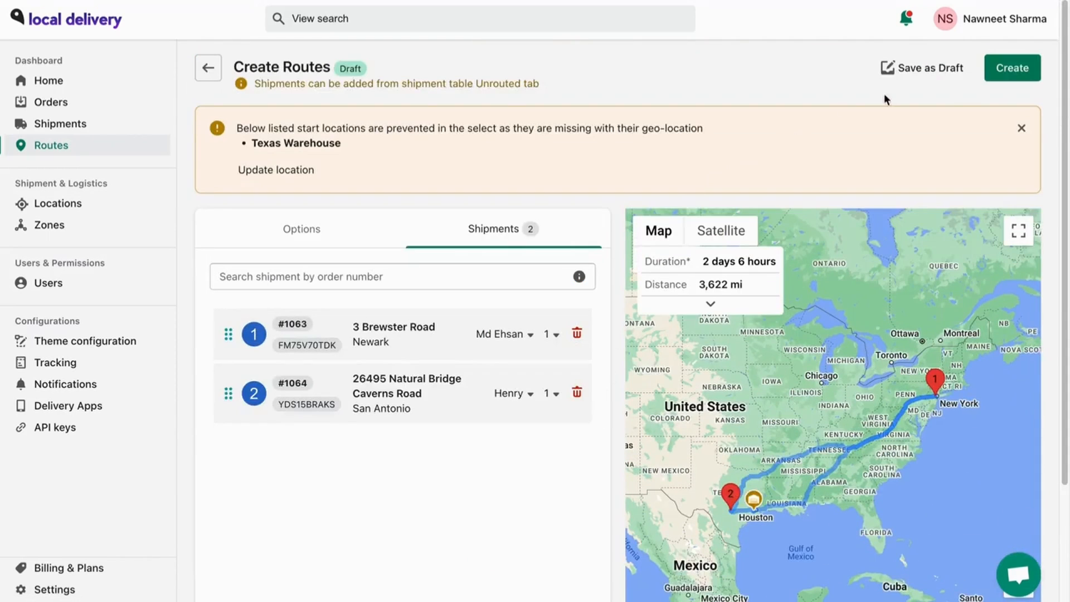
left_click(301, 228)
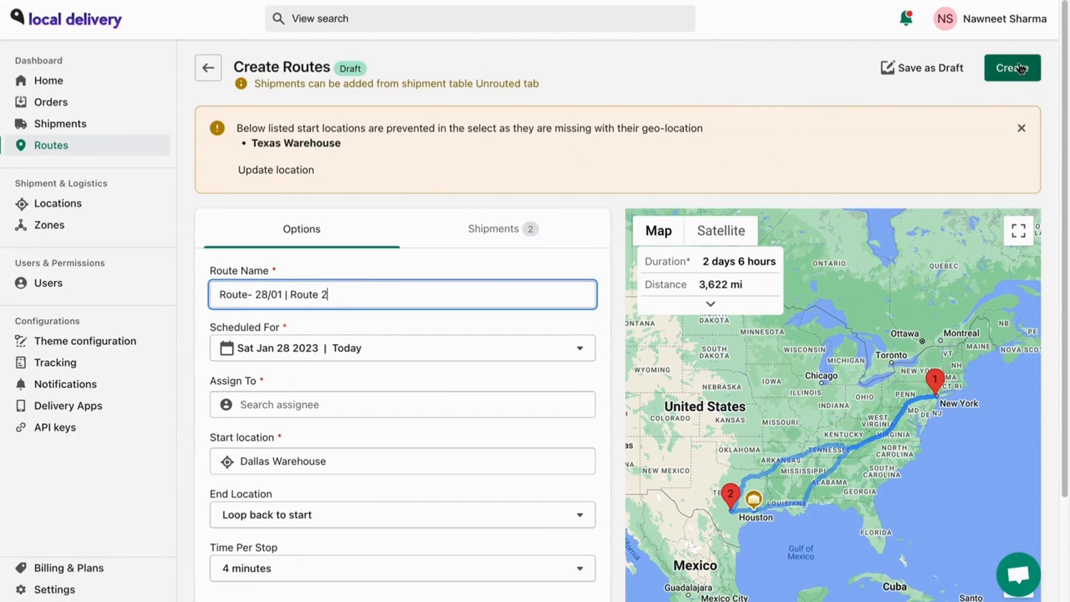
left_click(1013, 68)
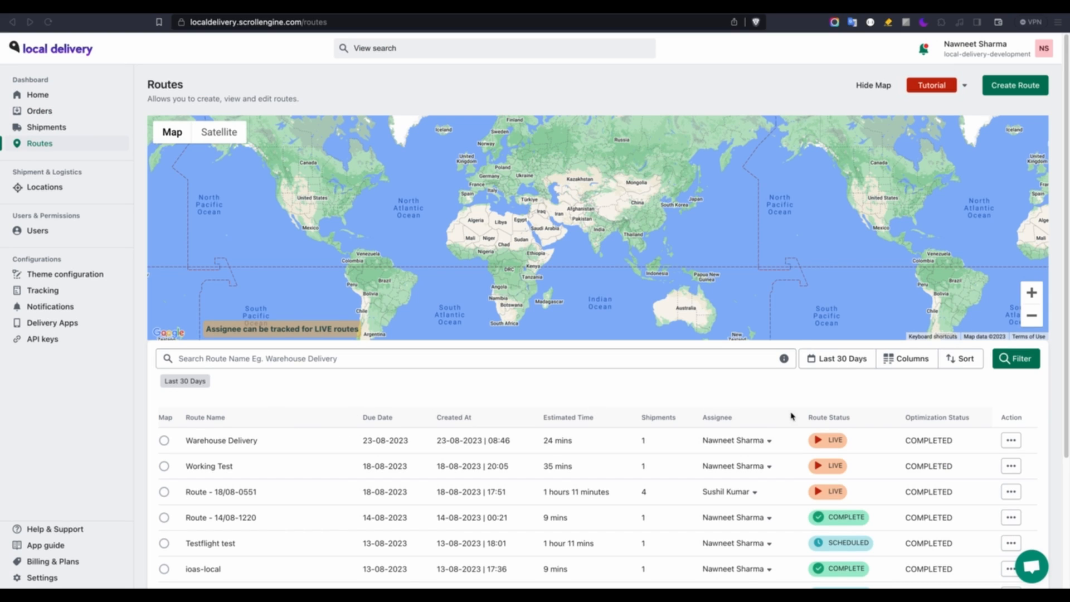
mouse_move(238, 453)
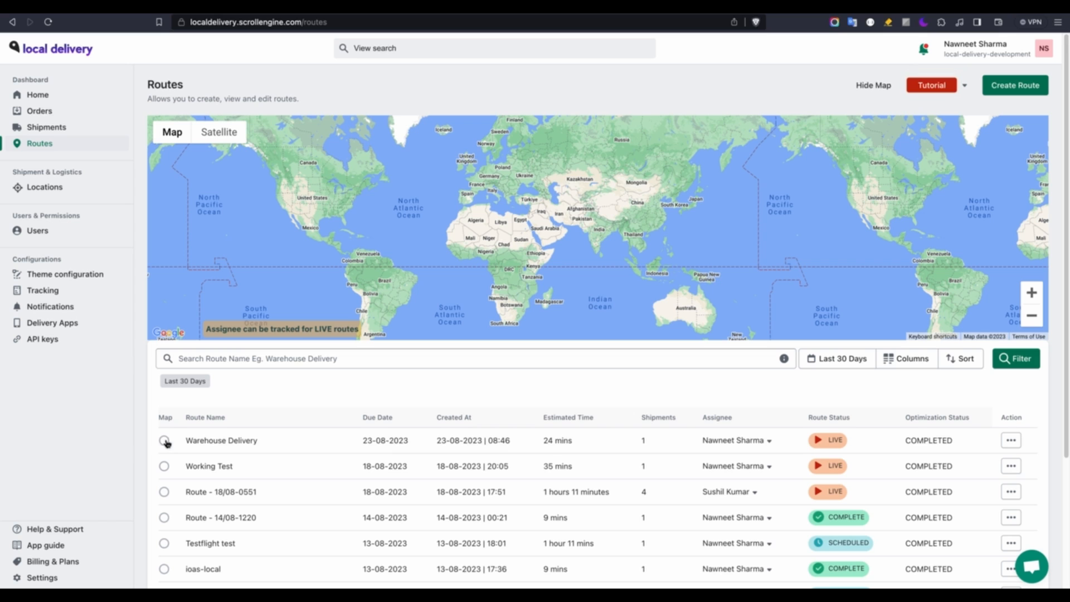
Select Warehouse Delivery to show its live route and assignee location on the map
left_click(164, 440)
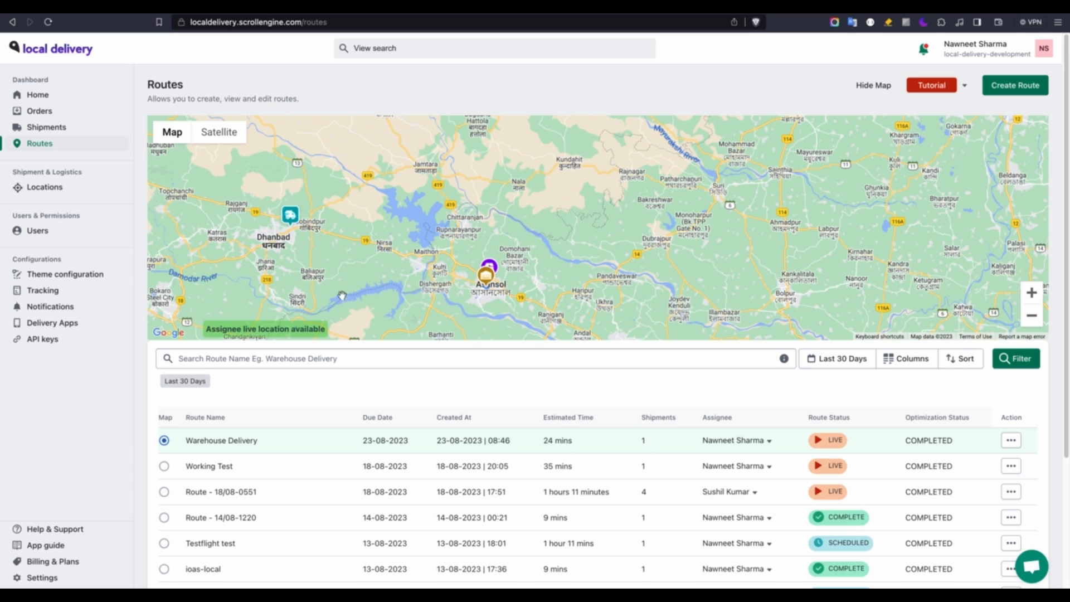
mouse_move(375, 391)
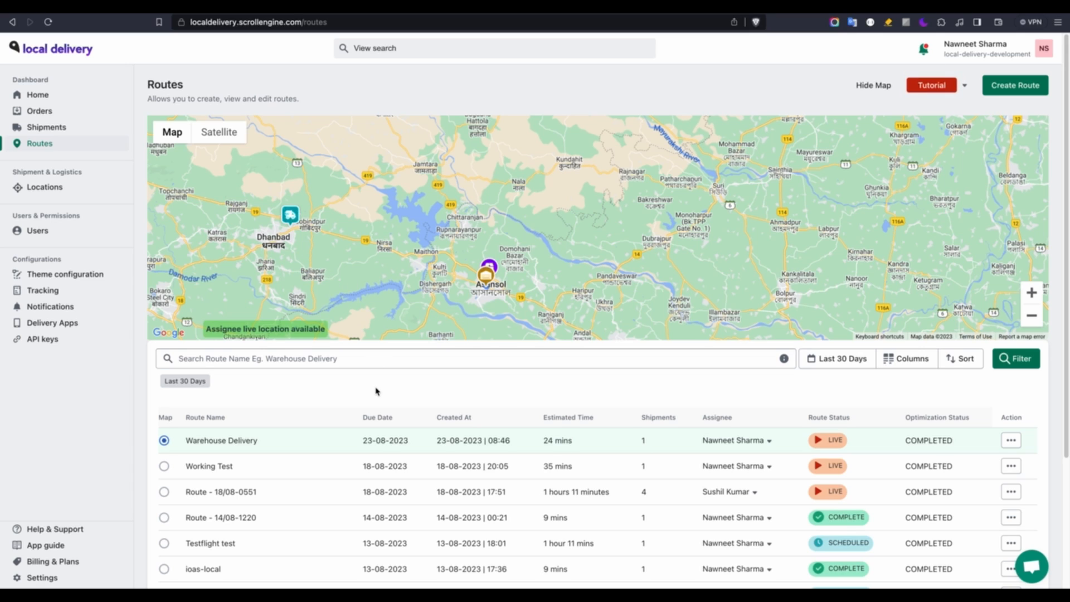
mouse_move(385, 395)
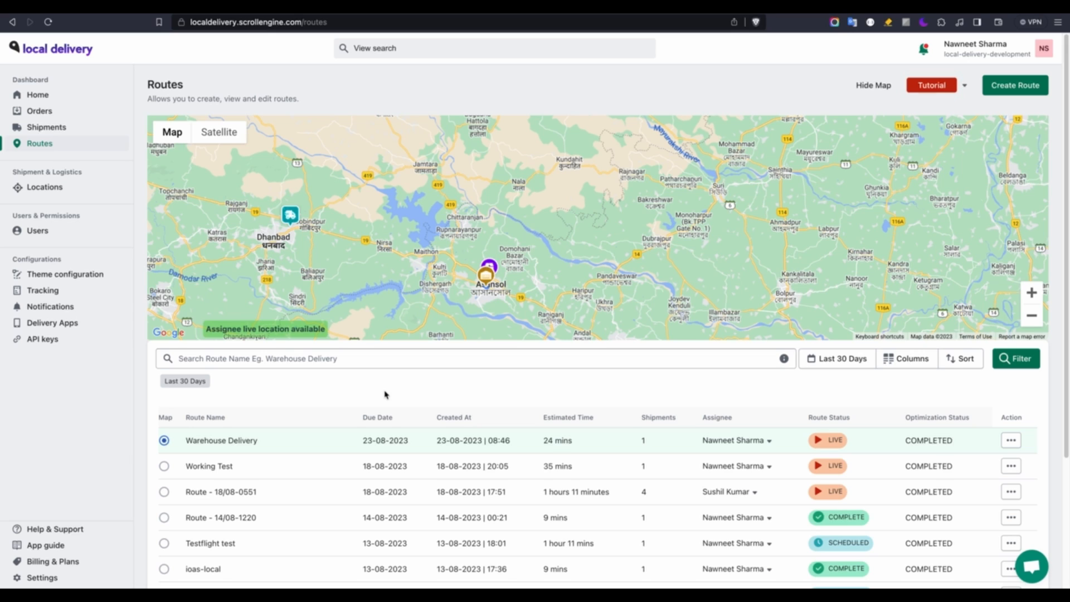
mouse_move(59, 172)
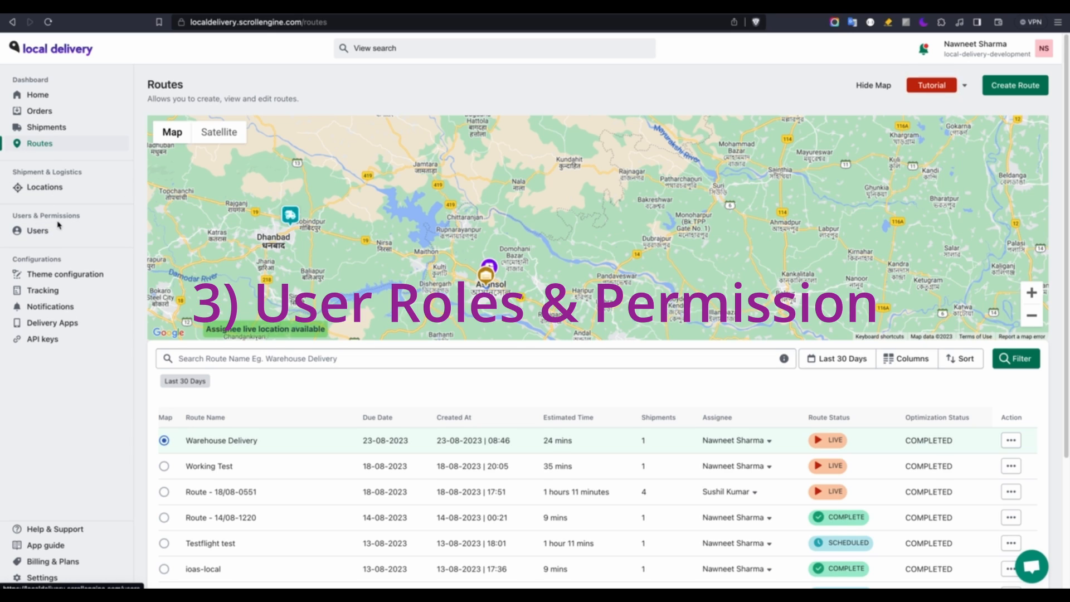
mouse_move(55, 232)
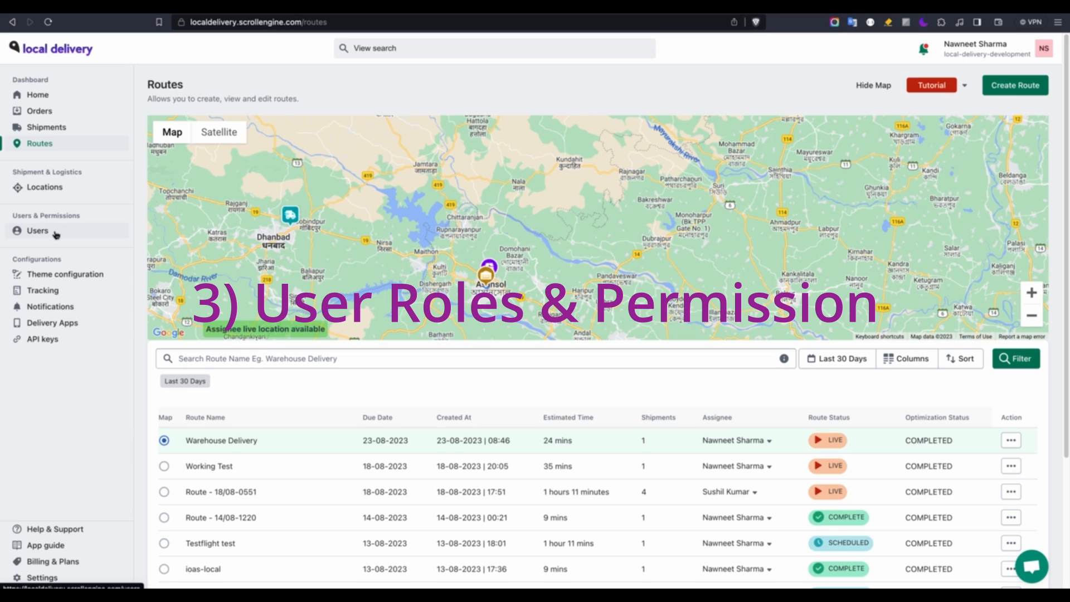
Go to Users & Permissions and show the Users list of team members and invites
left_click(38, 95)
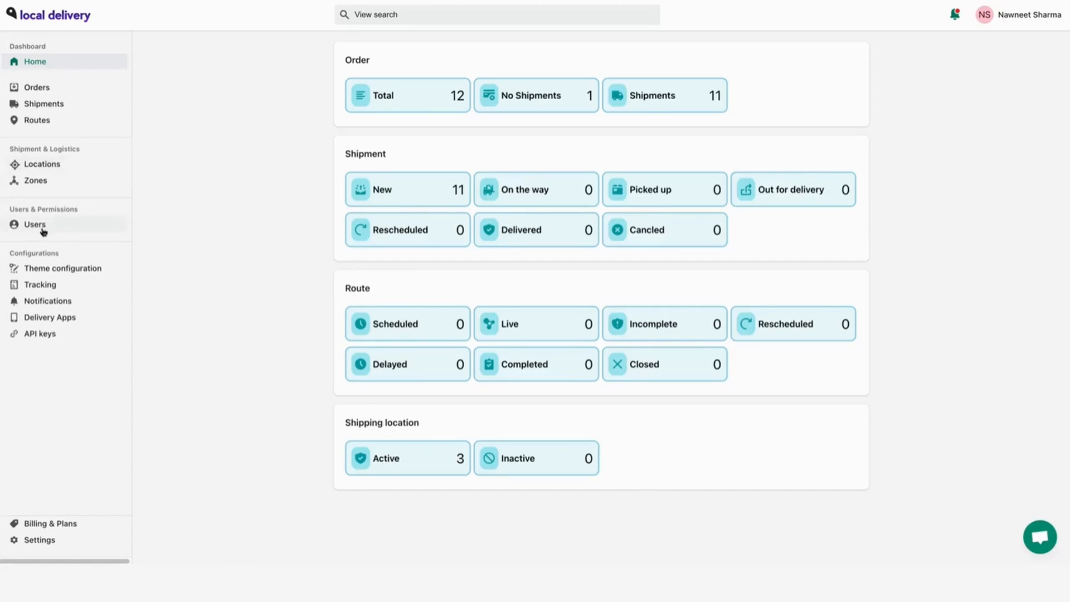
left_click(35, 225)
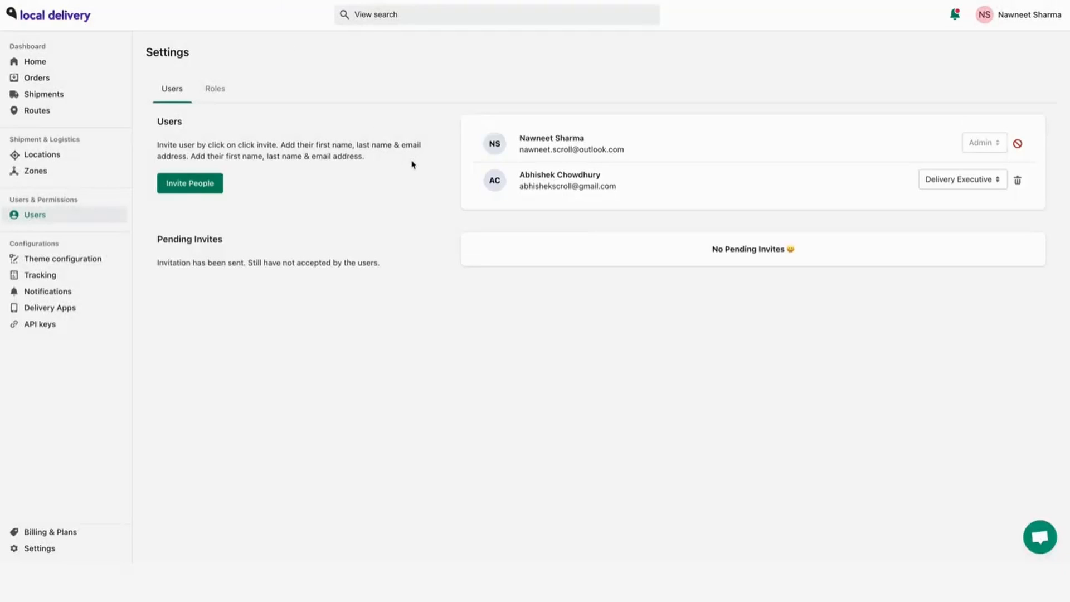
mouse_move(391, 278)
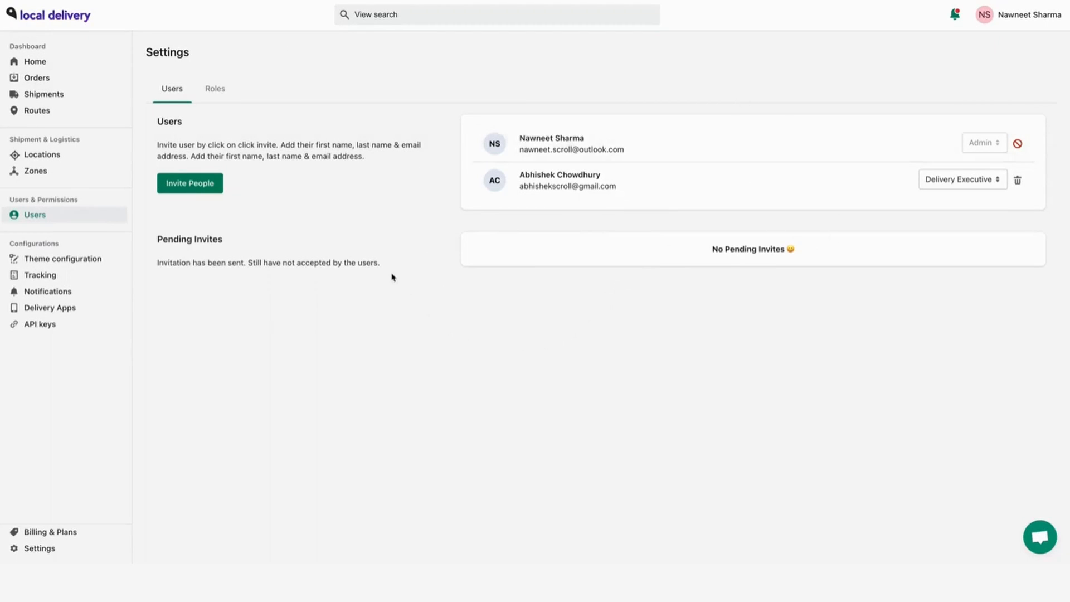
mouse_move(743, 334)
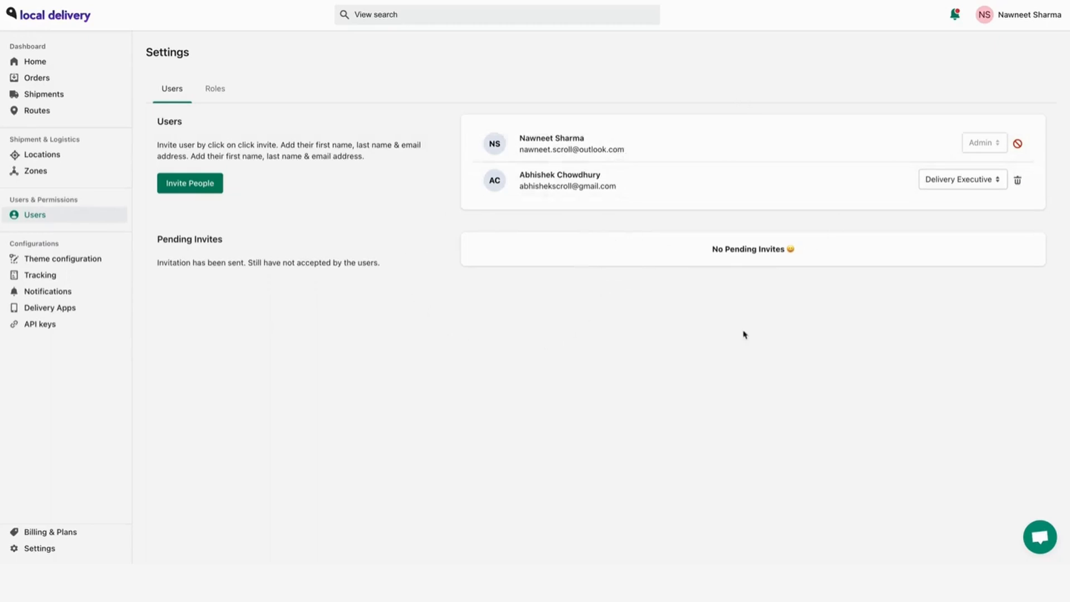
left_click(190, 183)
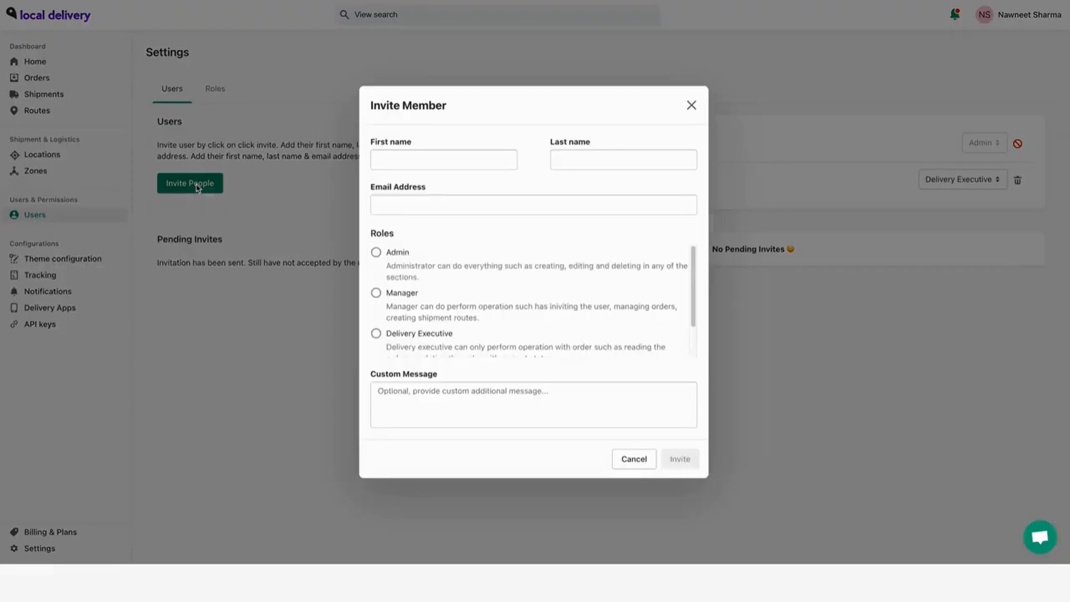
left_click(444, 160)
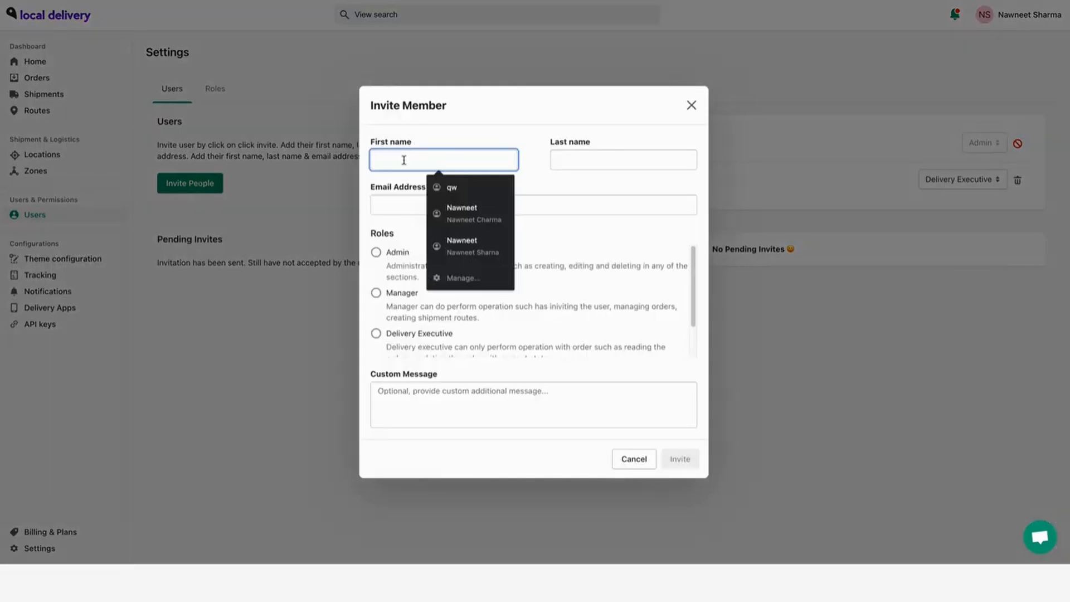
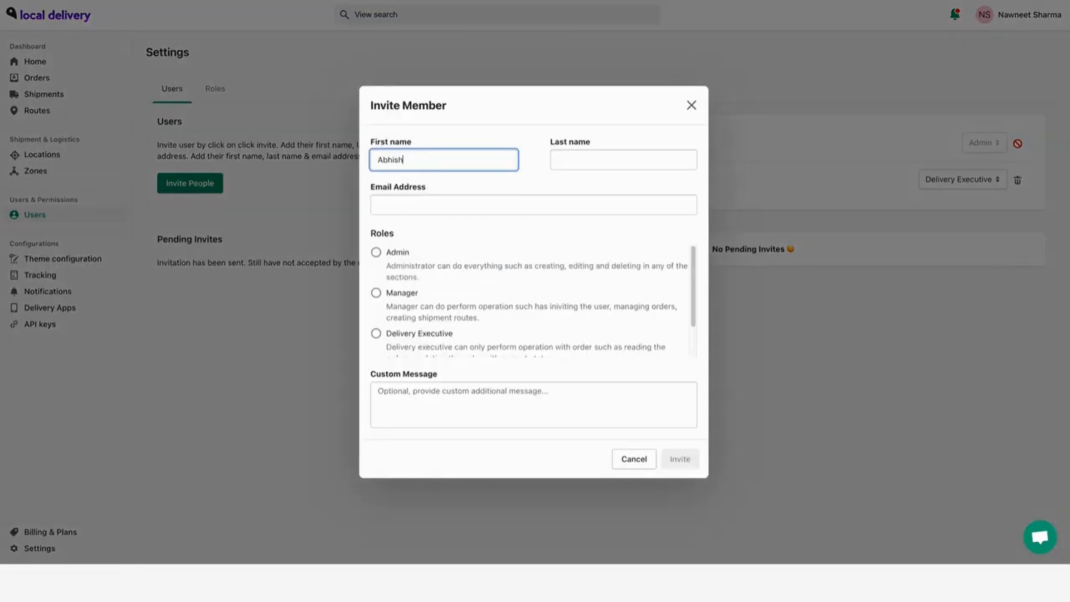
left_click(622, 160)
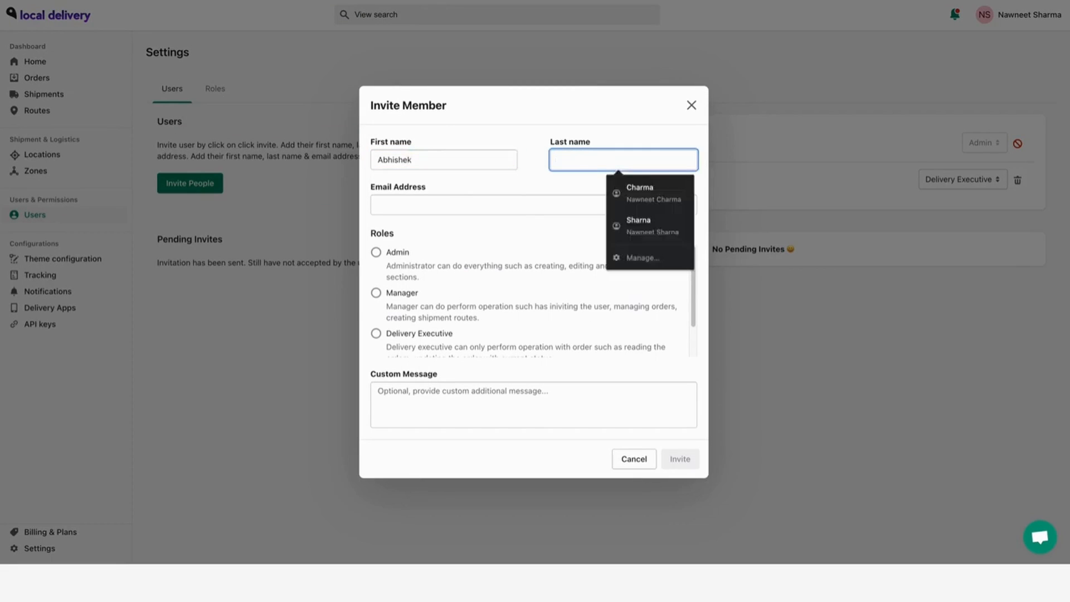
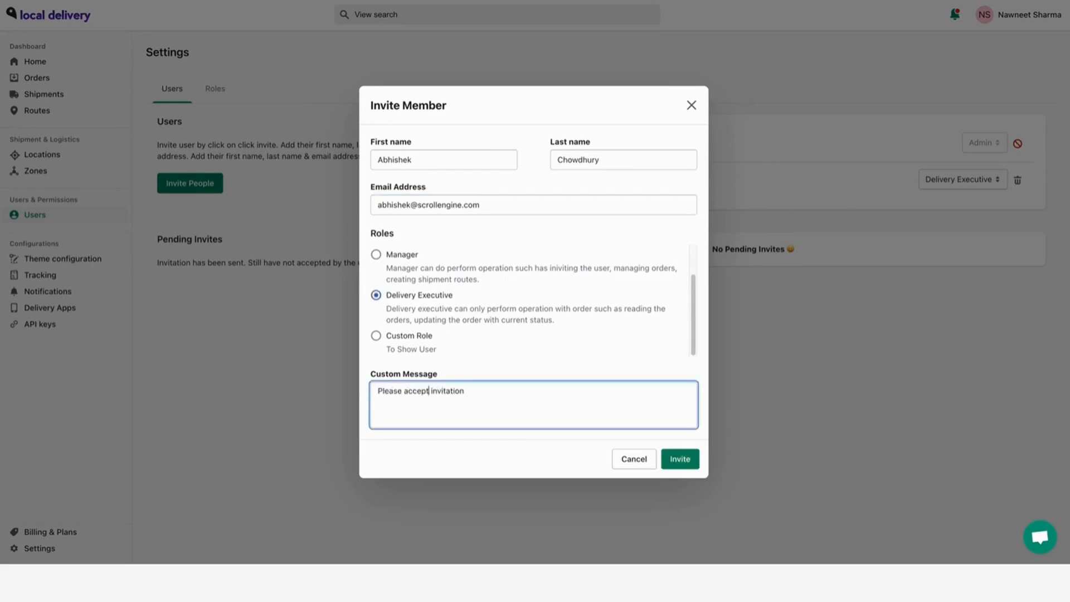
Send the Delivery Executive invitation and dismiss the success confirmation
left_click(679, 458)
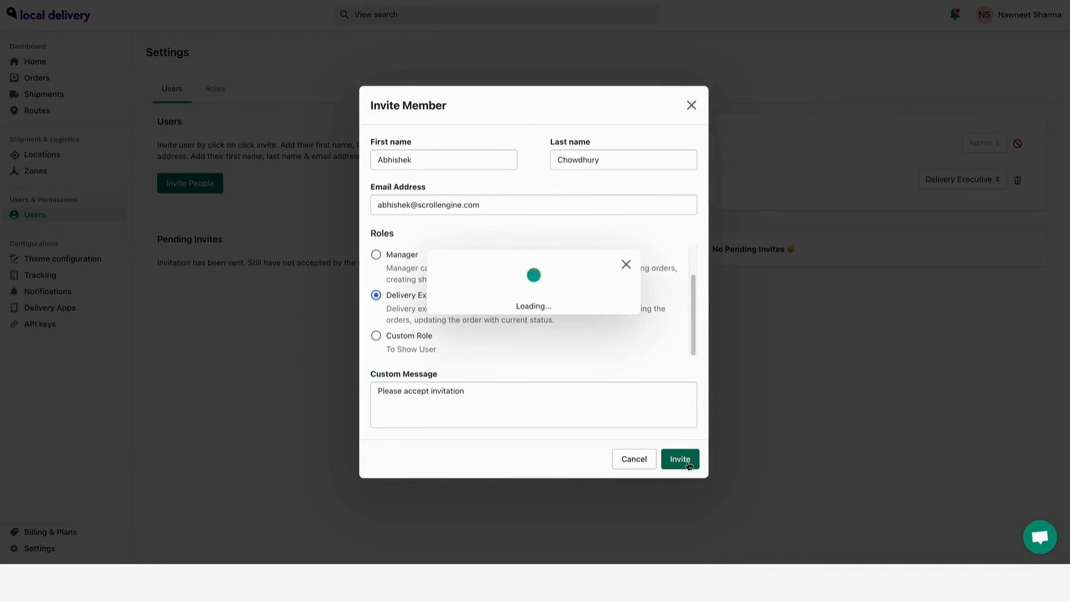
left_click(679, 458)
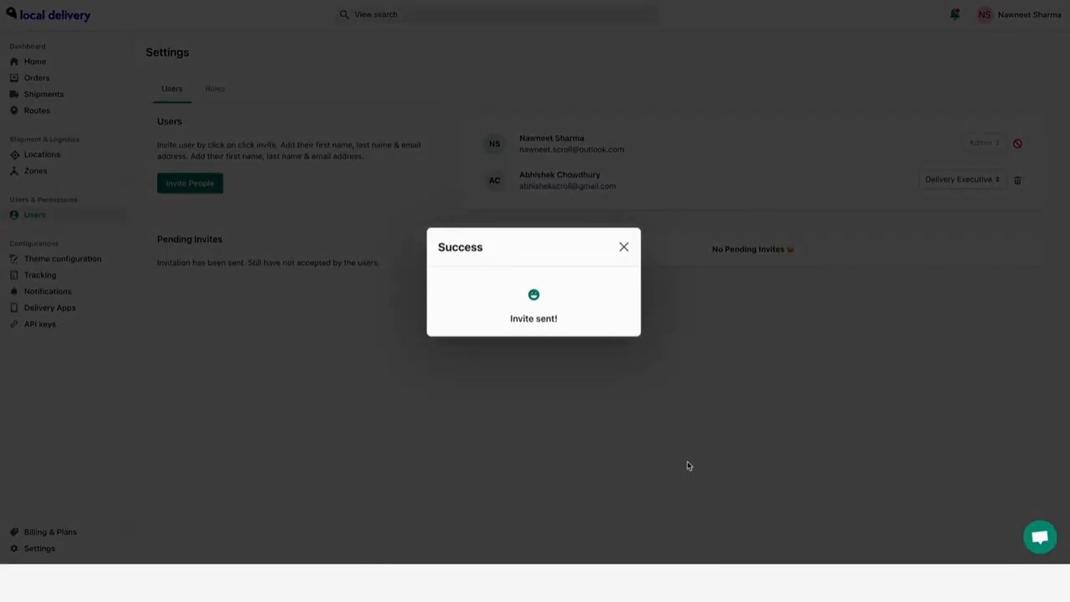
left_click(623, 246)
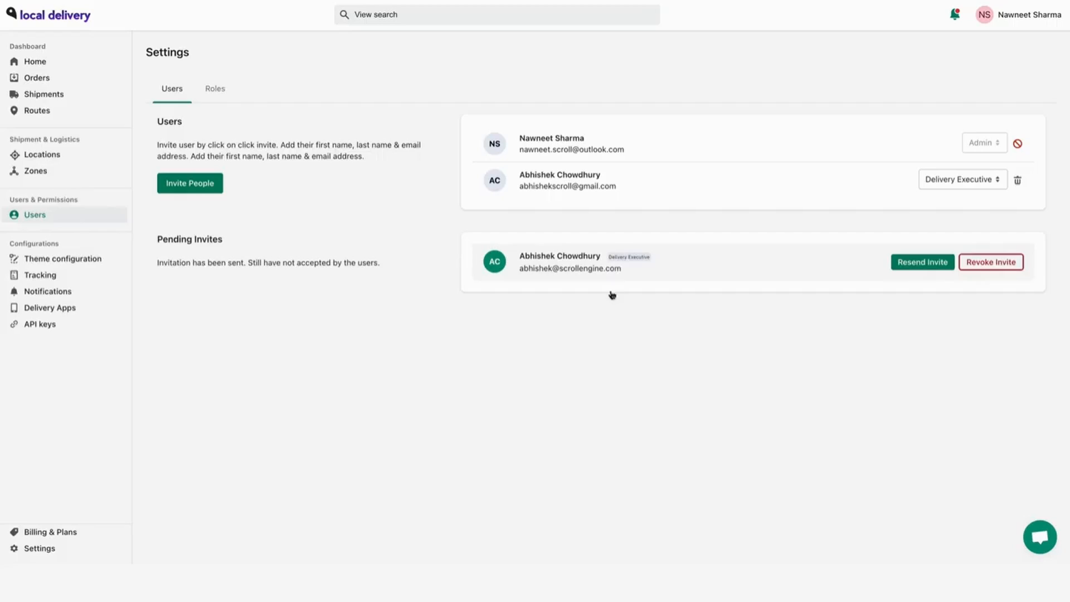
mouse_move(886, 279)
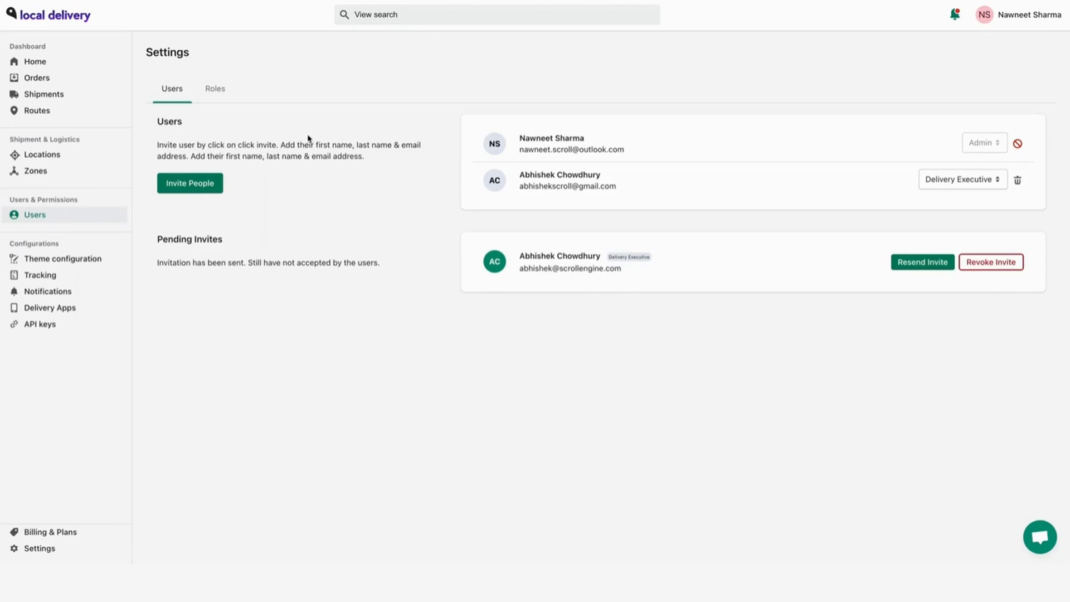
Show the Roles list and expand Custom Role's permission list for editing
left_click(216, 89)
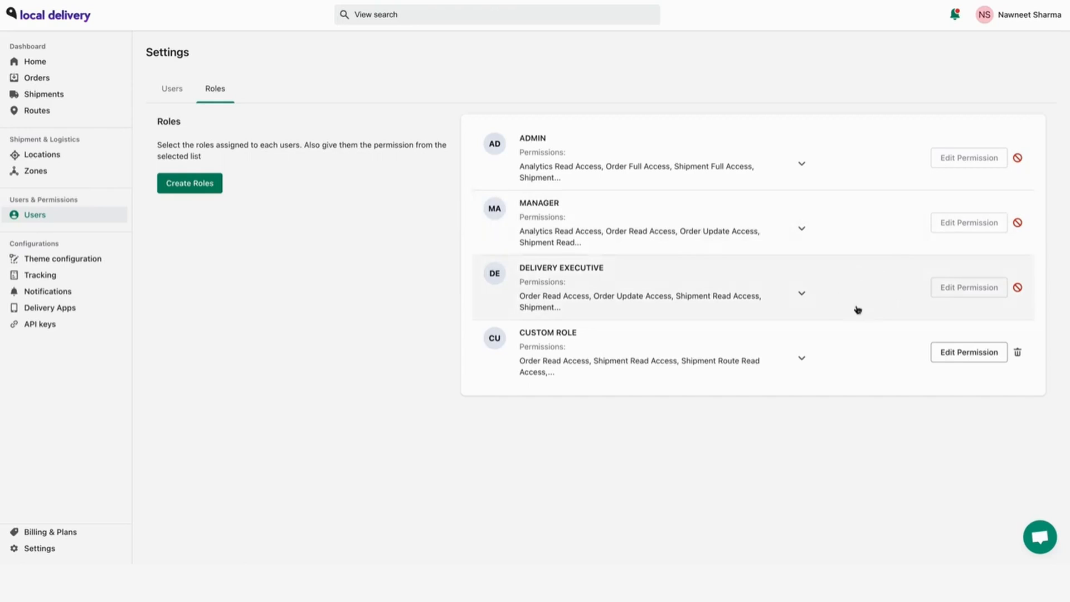
left_click(802, 358)
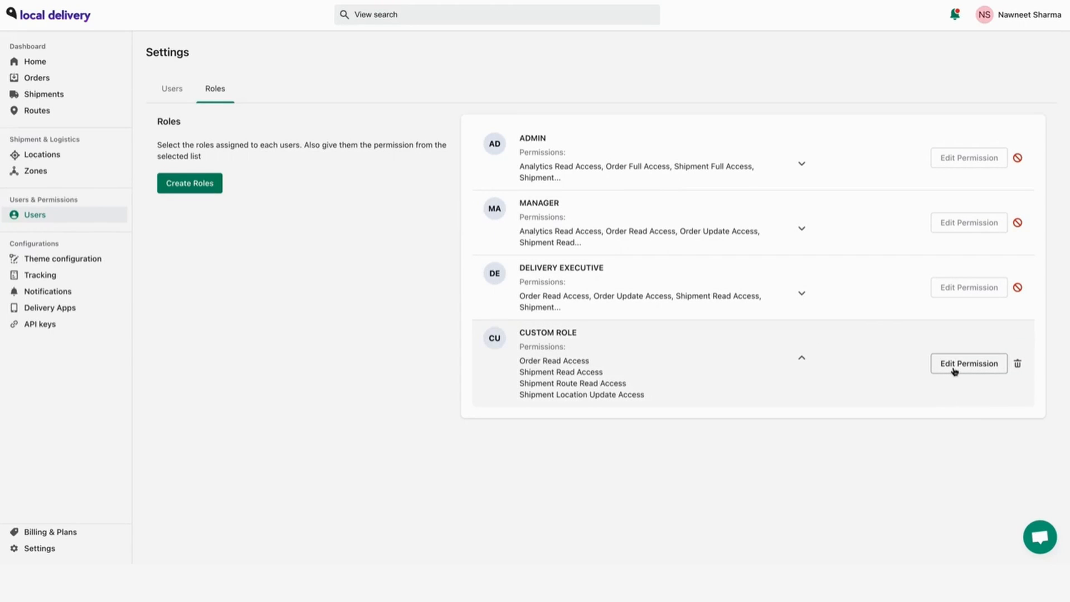
left_click(968, 362)
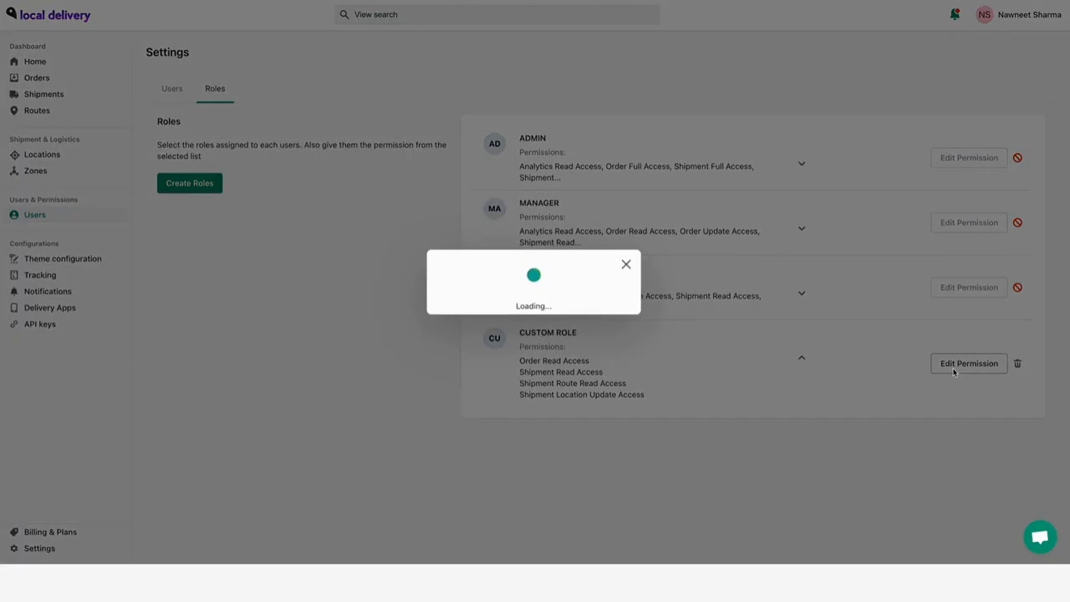
left_click(968, 363)
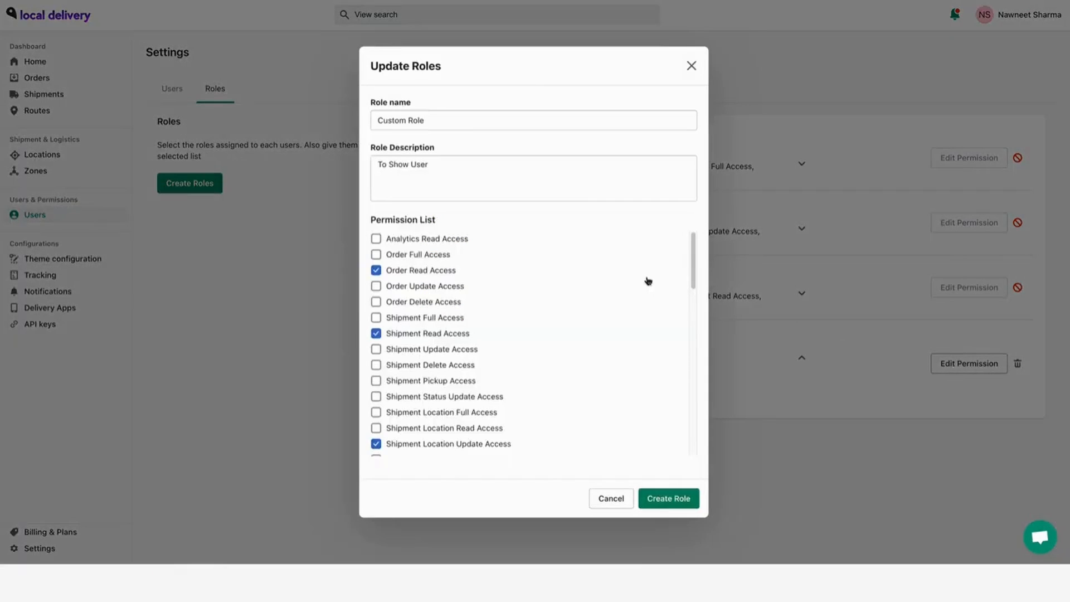
Review the Custom Role's permission checkboxes and close the Update Roles dialog
scroll("down", 3)
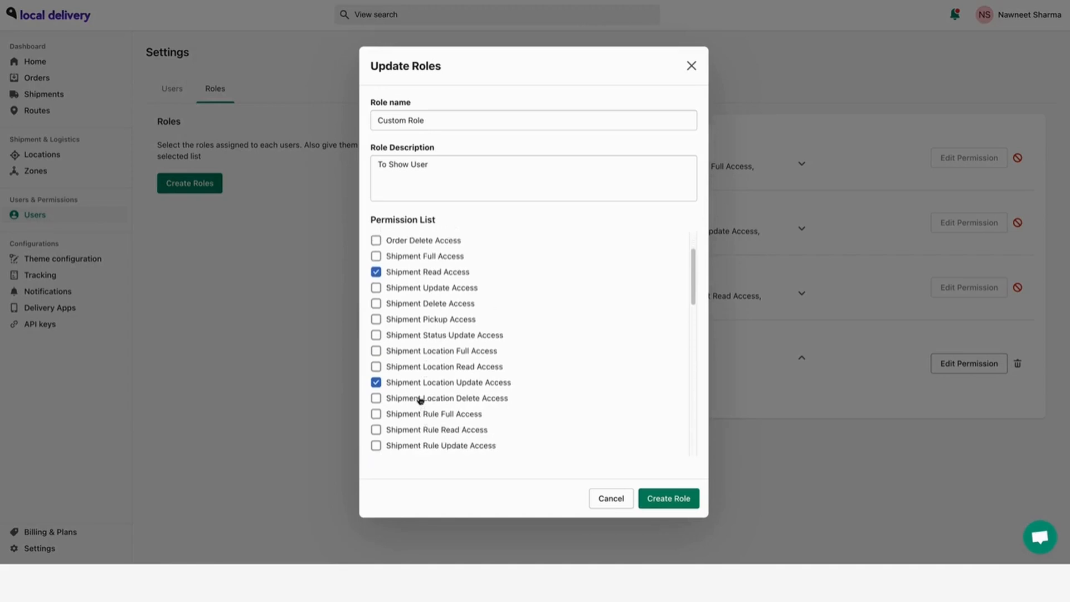
scroll("down", 3)
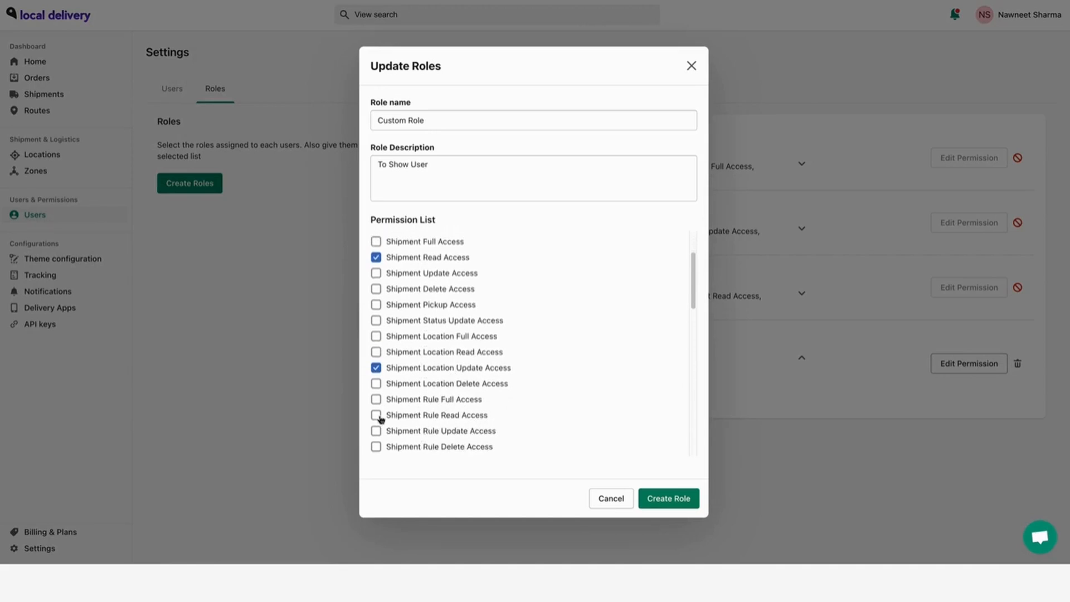
left_click(376, 414)
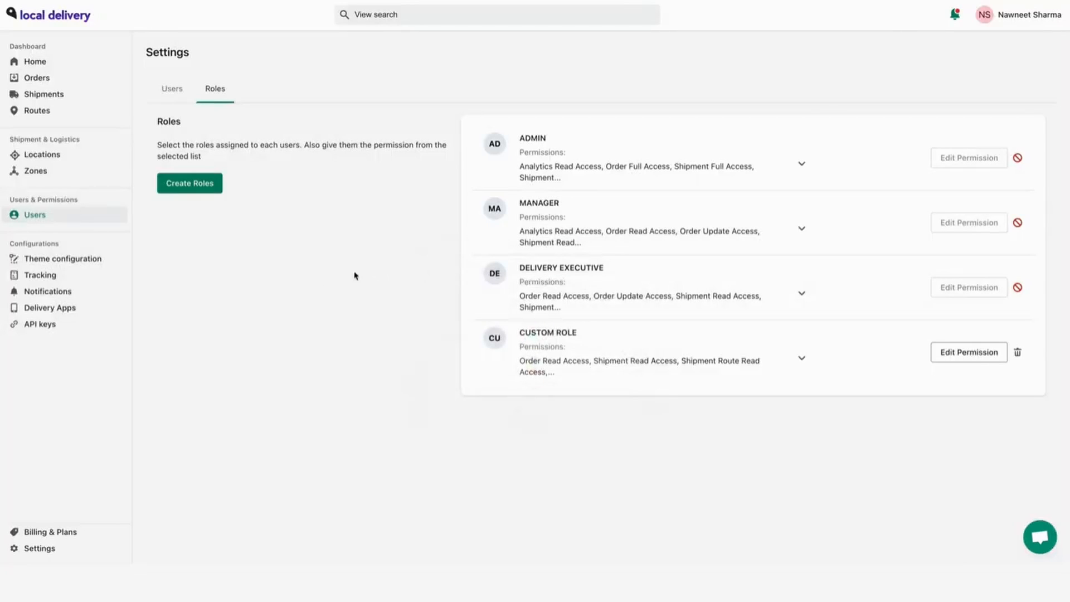
mouse_move(524, 343)
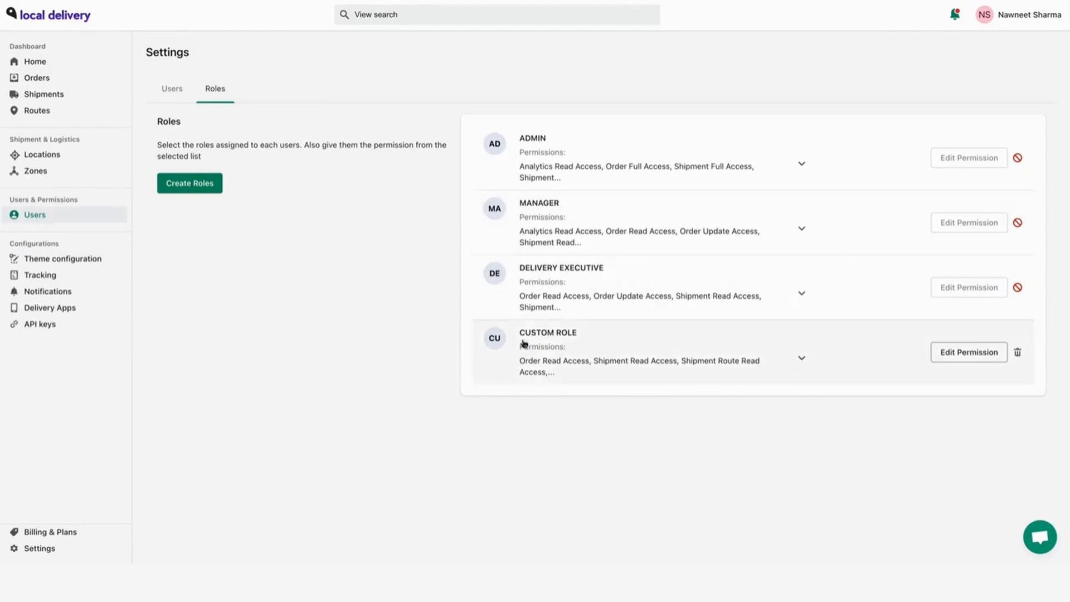
Name the new role Advance Users with description 'For senior delivery agent'
left_click(190, 183)
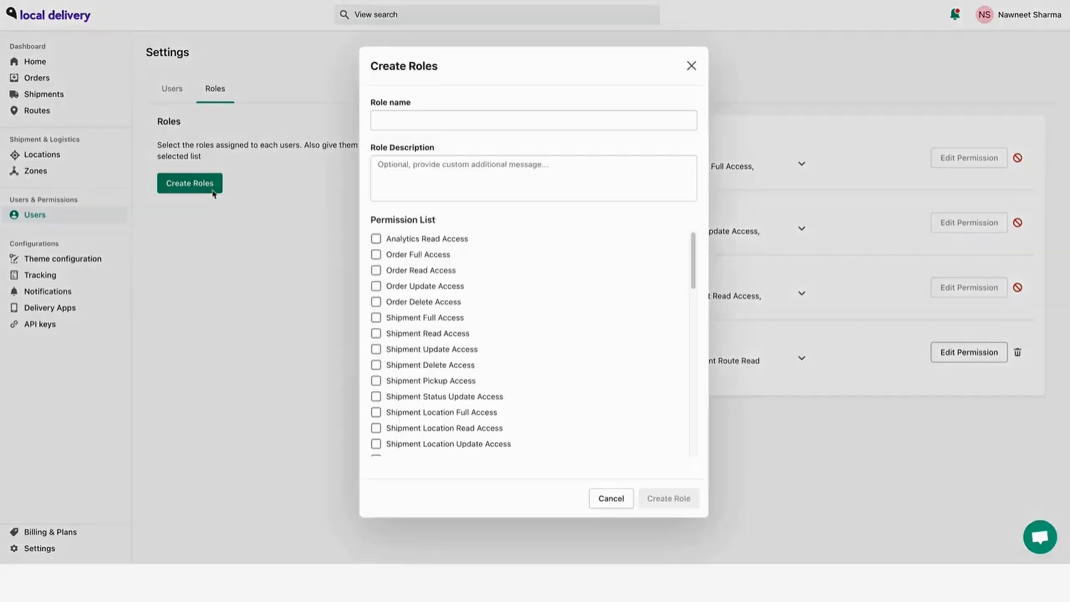
left_click(533, 121)
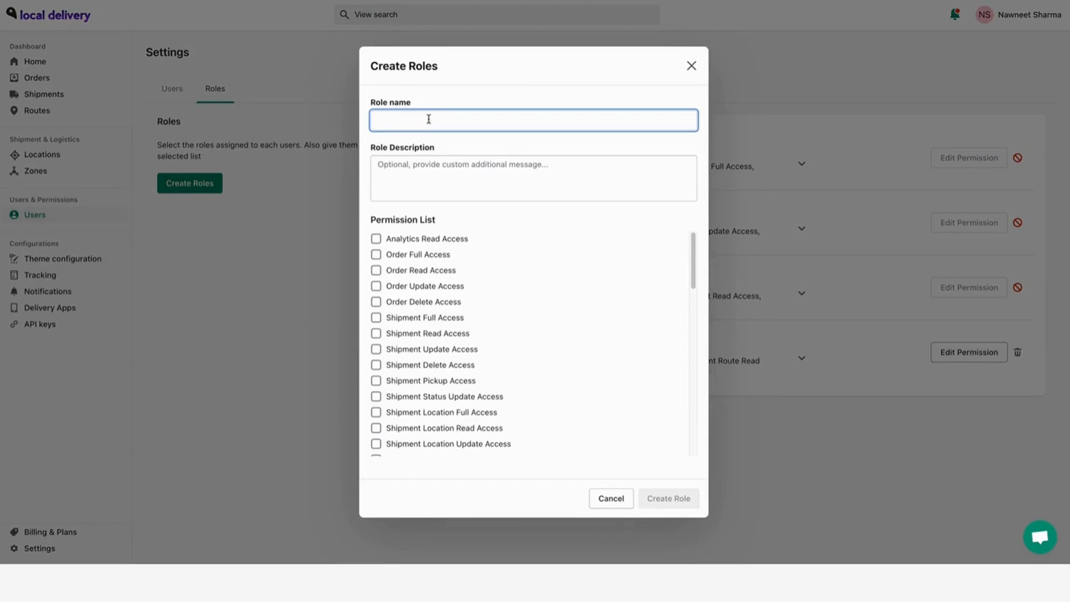
type("Advance Users")
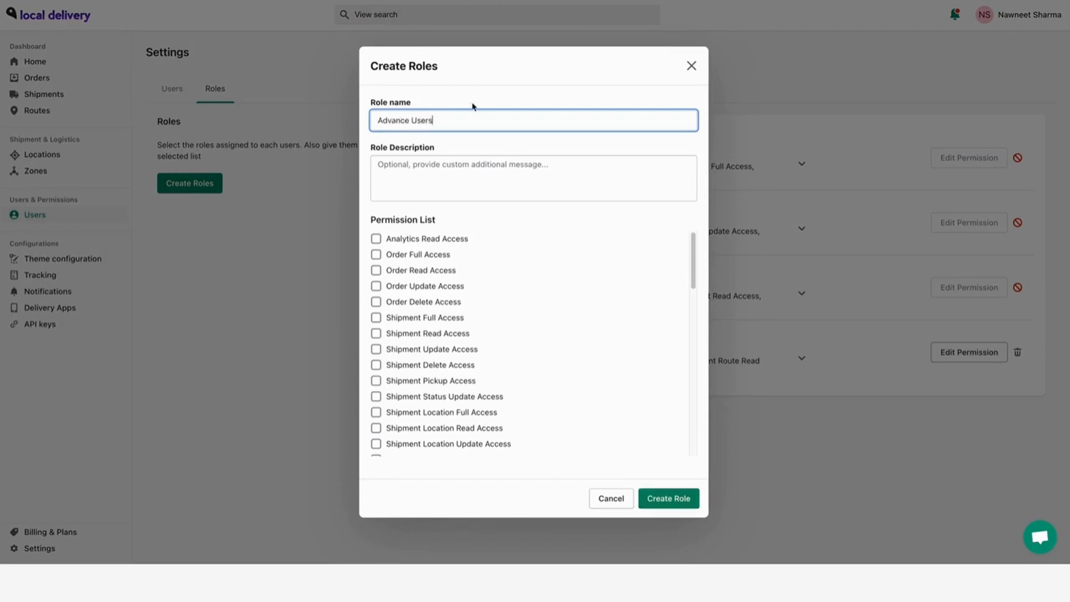
left_click(533, 177)
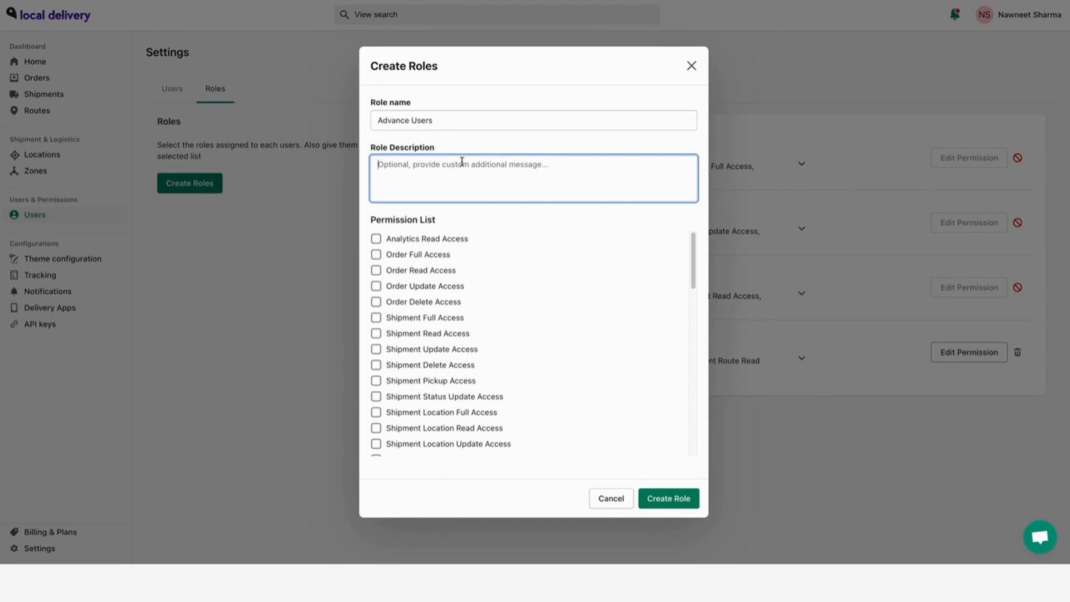
type("For")
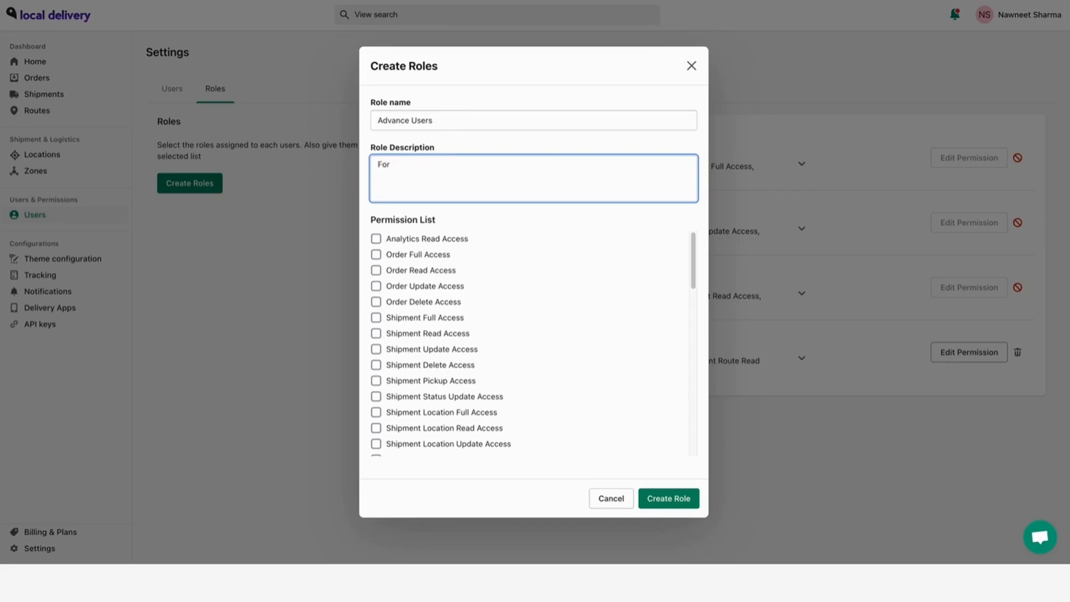
type("senior")
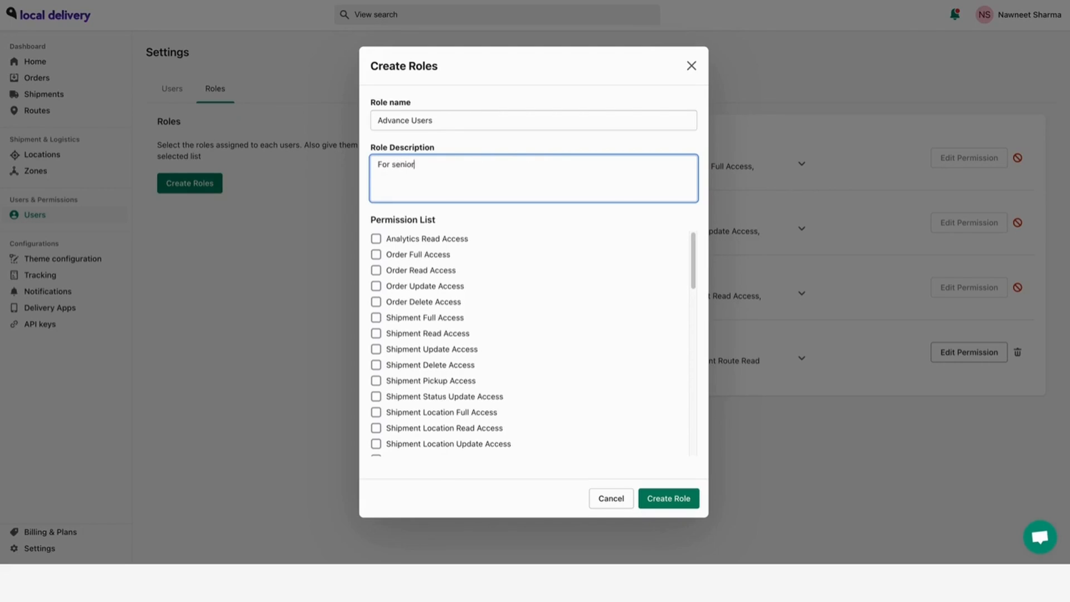
type("delivery")
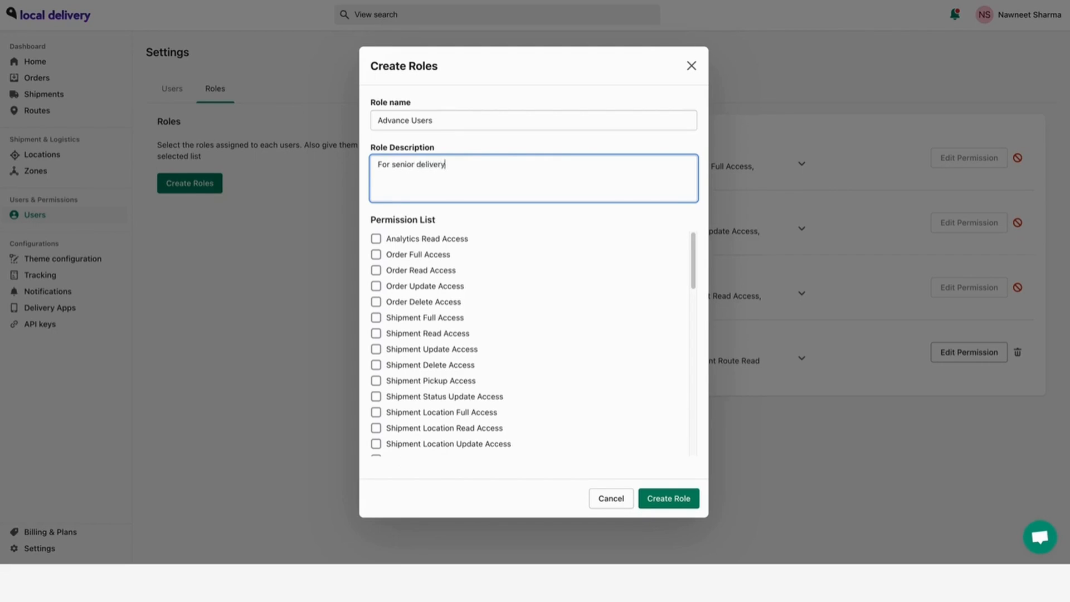
type("agent")
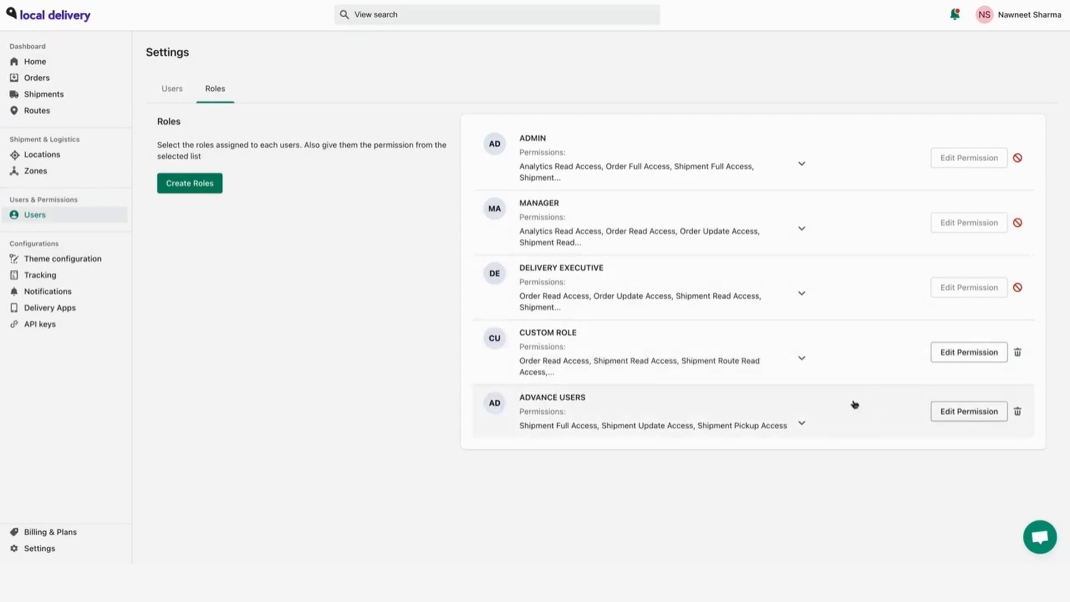
Expand permissions to grant shipment full, update and pickup access and create the role
left_click(802, 424)
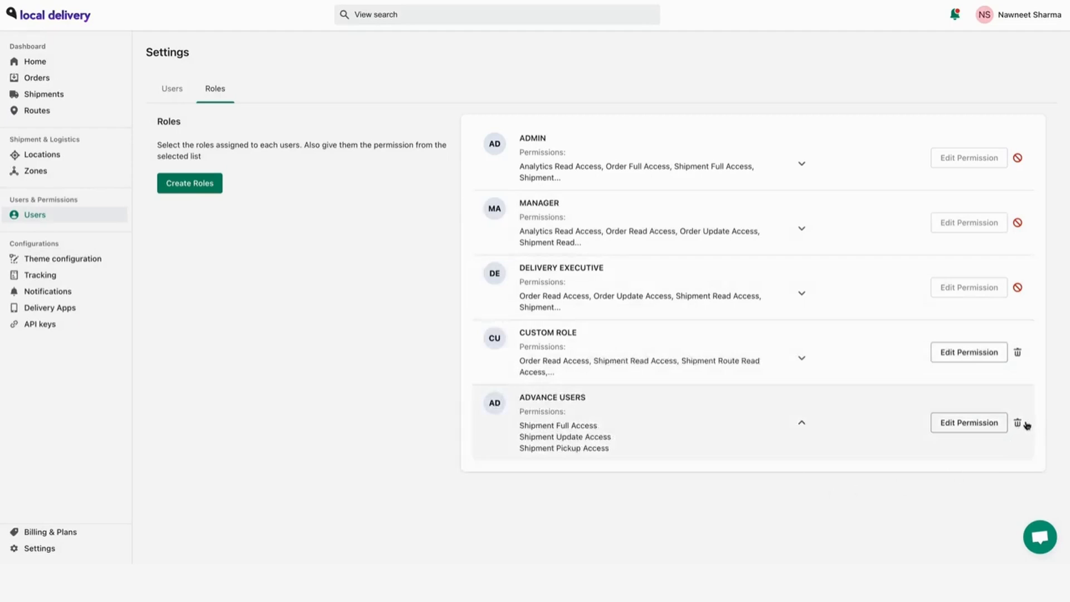
left_click(1018, 423)
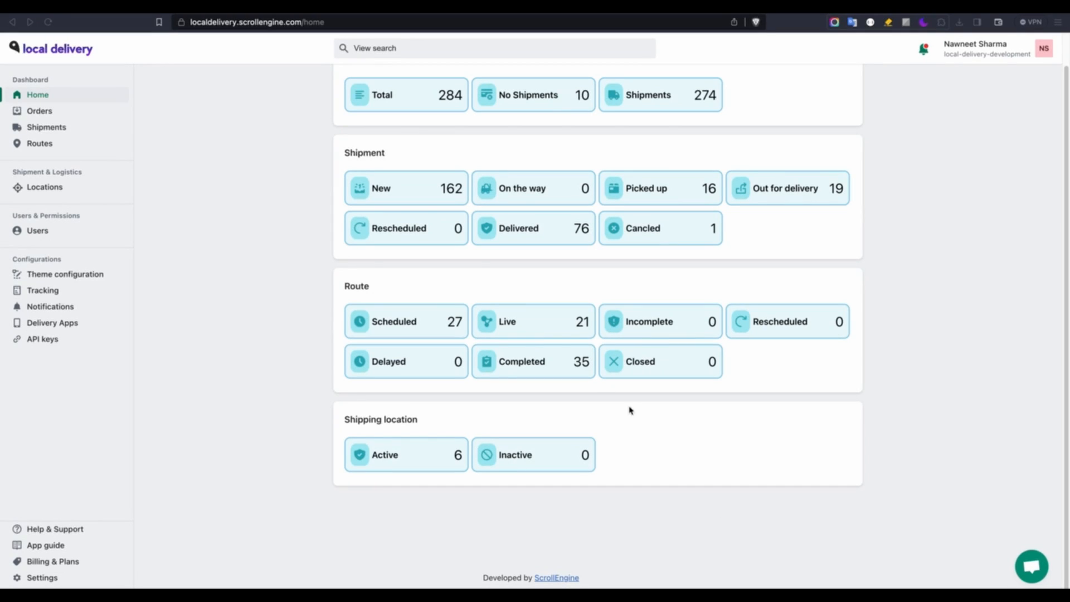
mouse_move(222, 93)
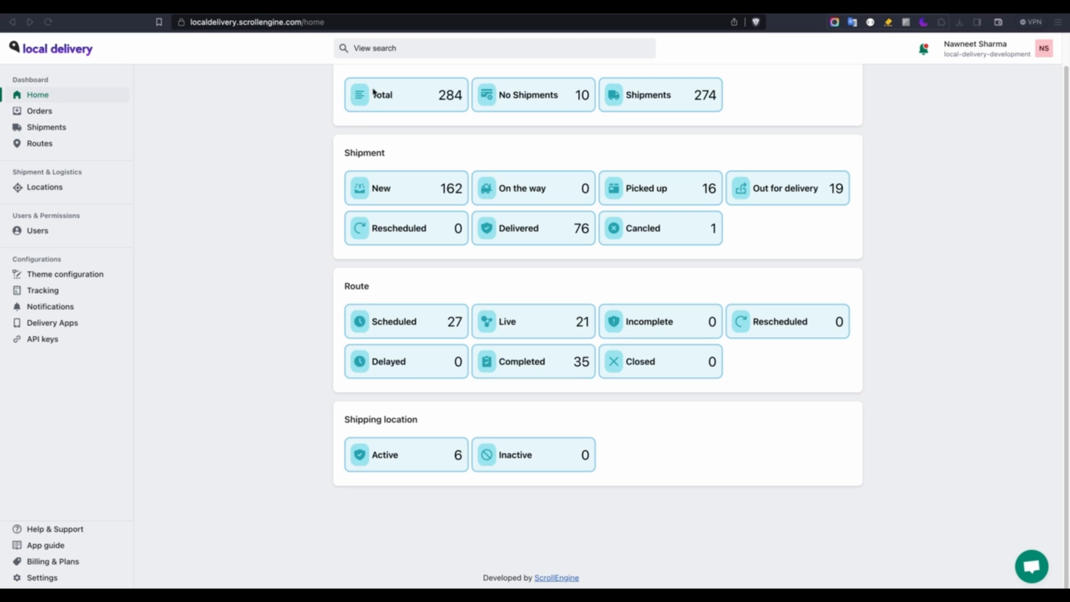
mouse_move(43, 302)
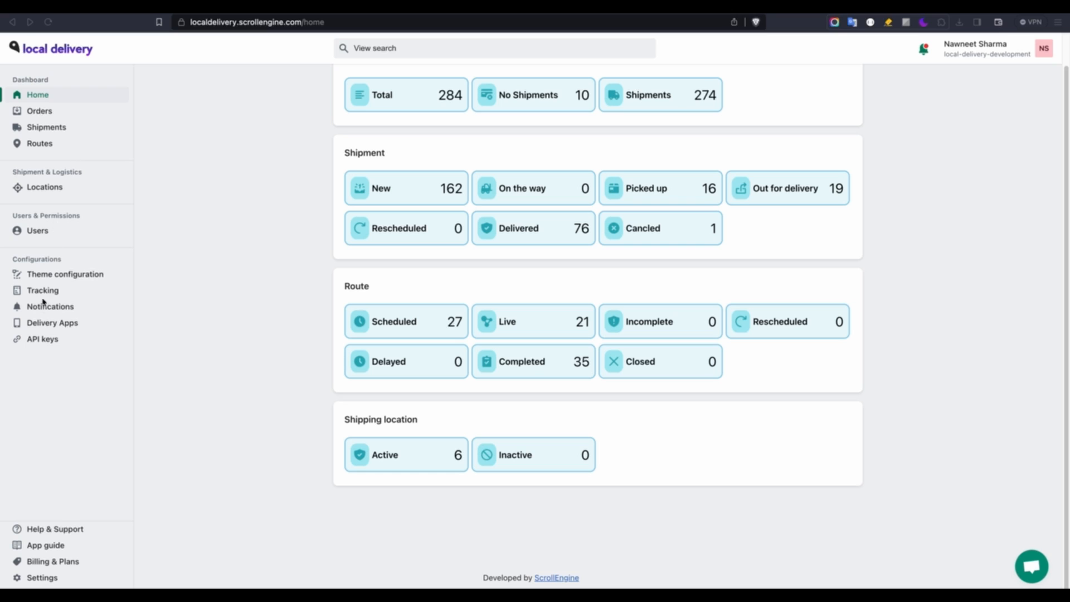
mouse_move(64, 101)
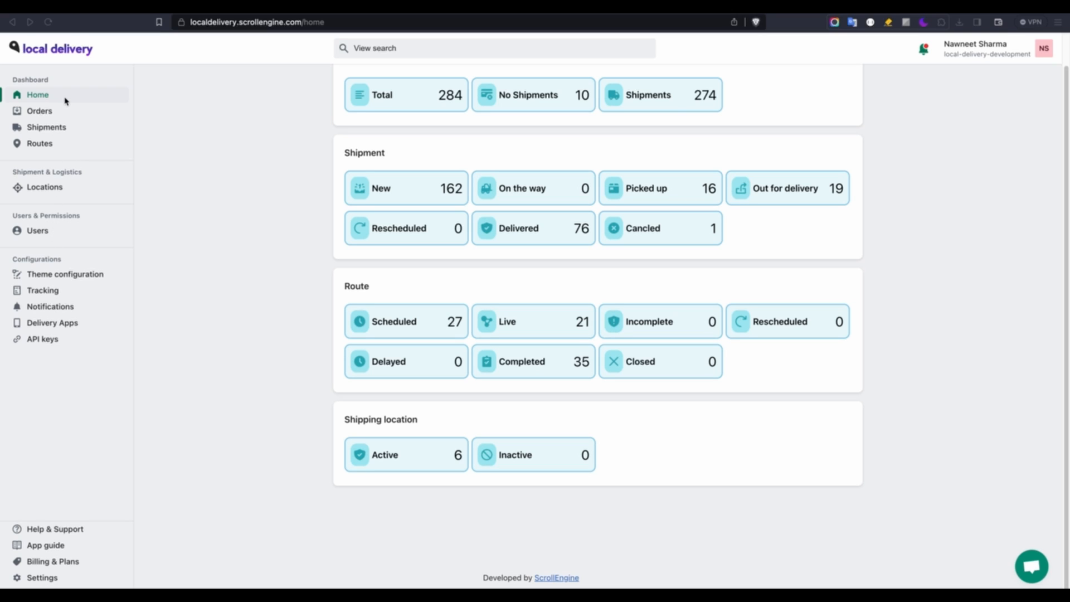
mouse_move(81, 126)
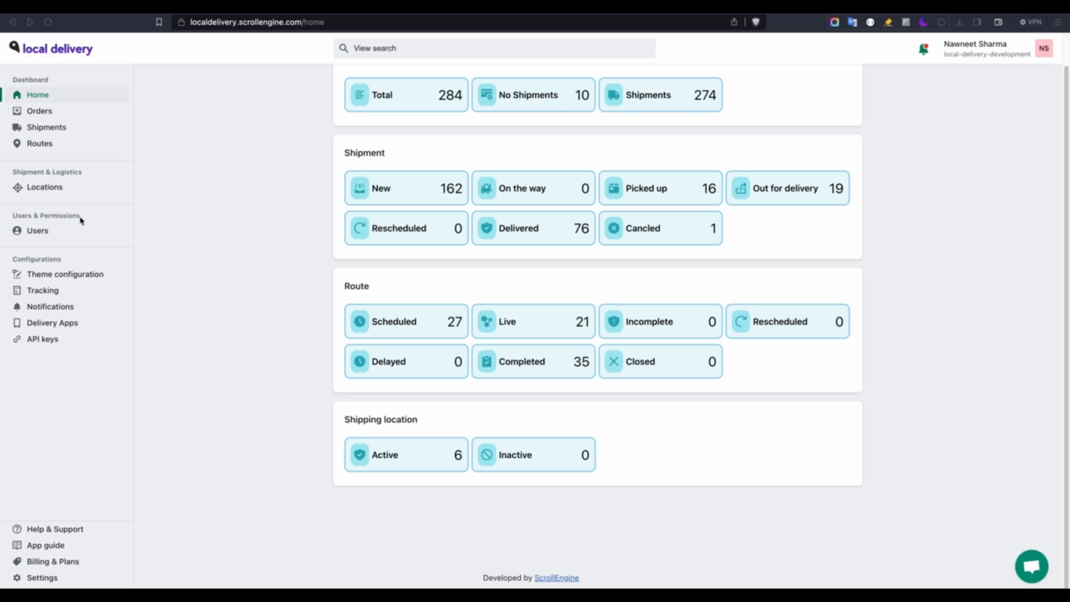
mouse_move(90, 280)
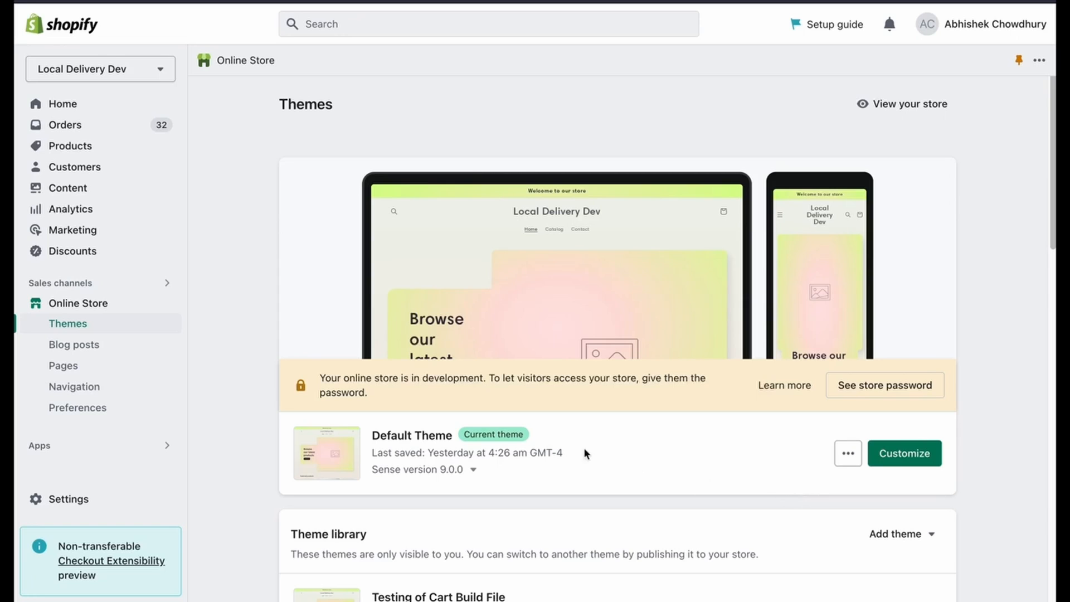
Customize the Default Theme and switch the editor to the Cart template
left_click(904, 452)
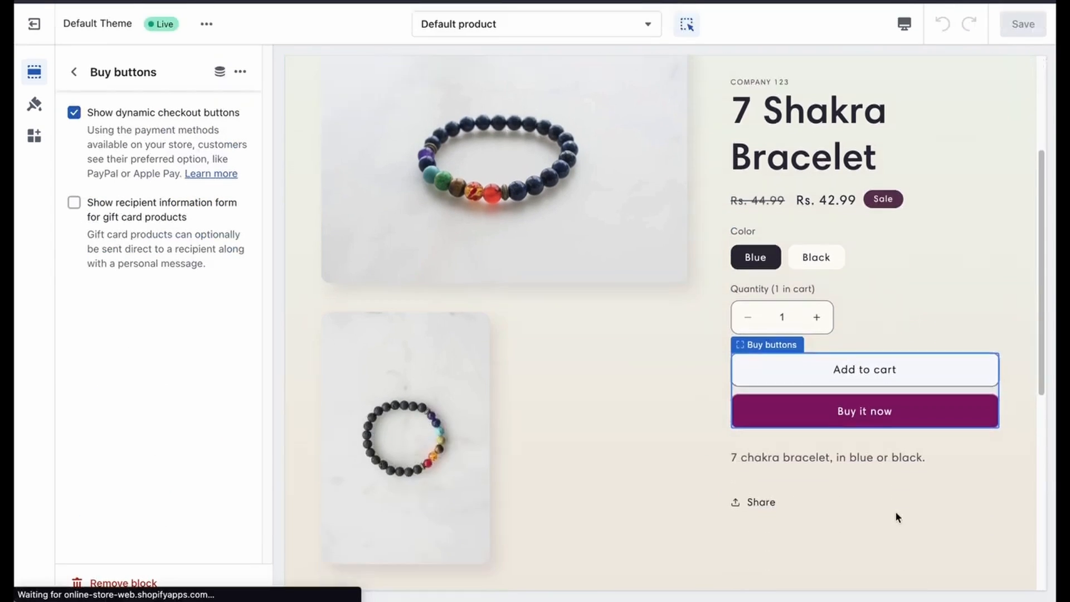
left_click(864, 369)
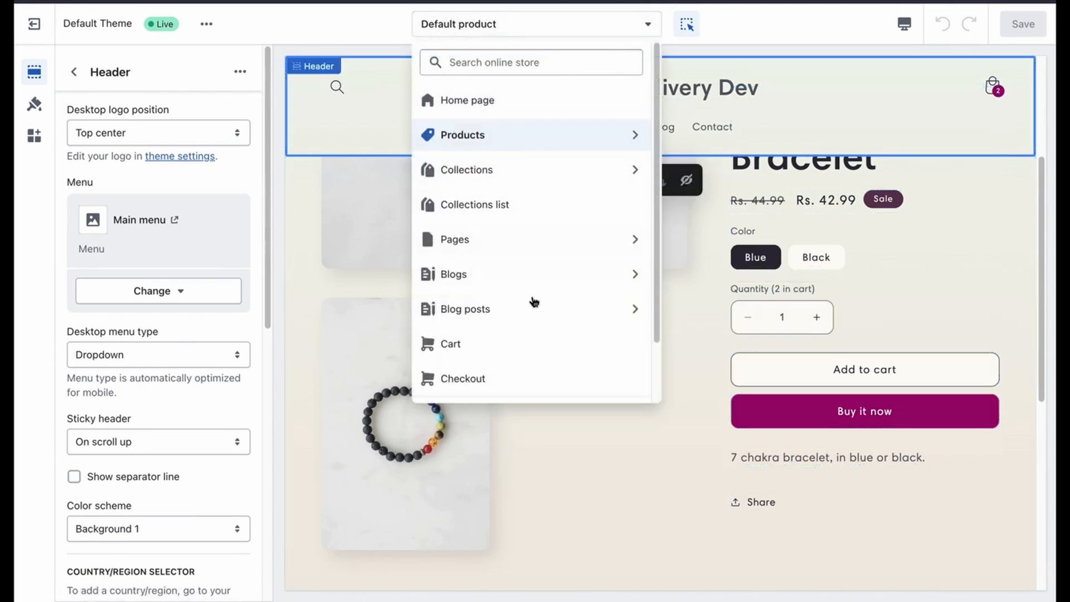
left_click(449, 343)
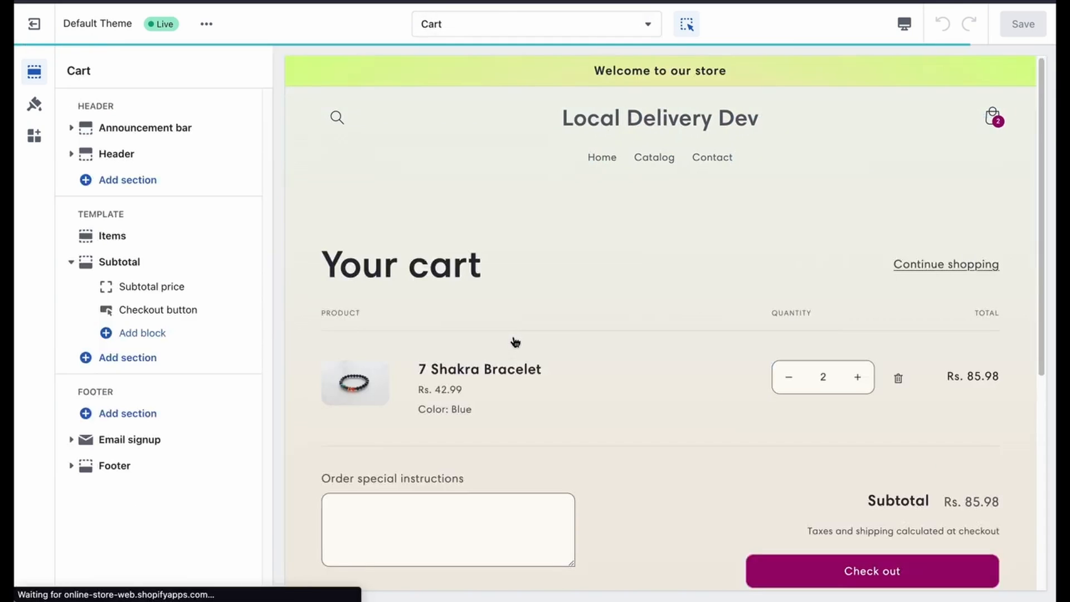
List the app blocks available under the cart's Subtotal section
scroll("down", 3)
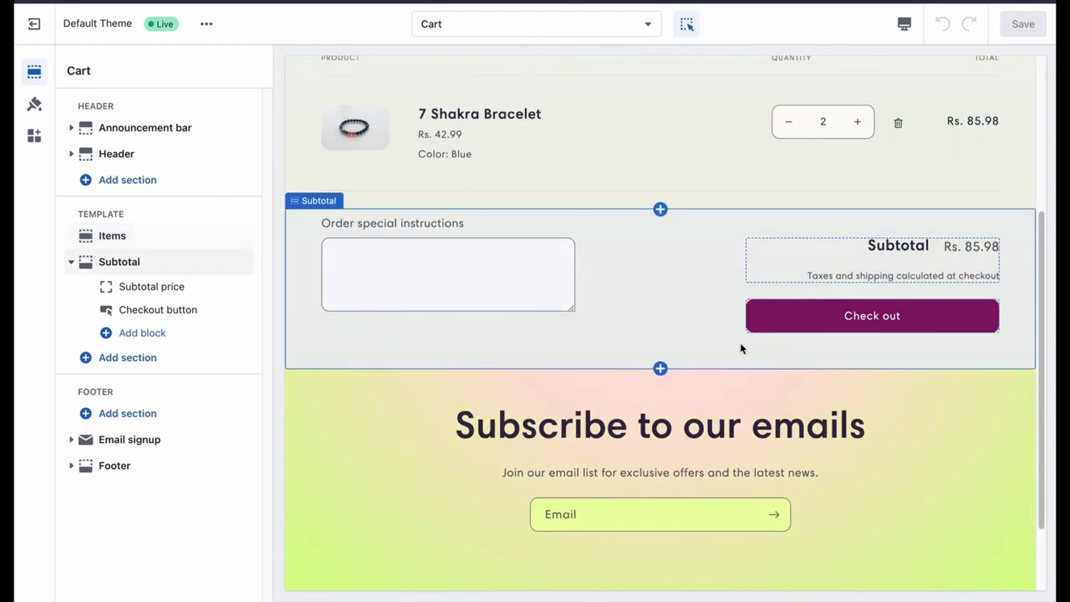
scroll("down", 3)
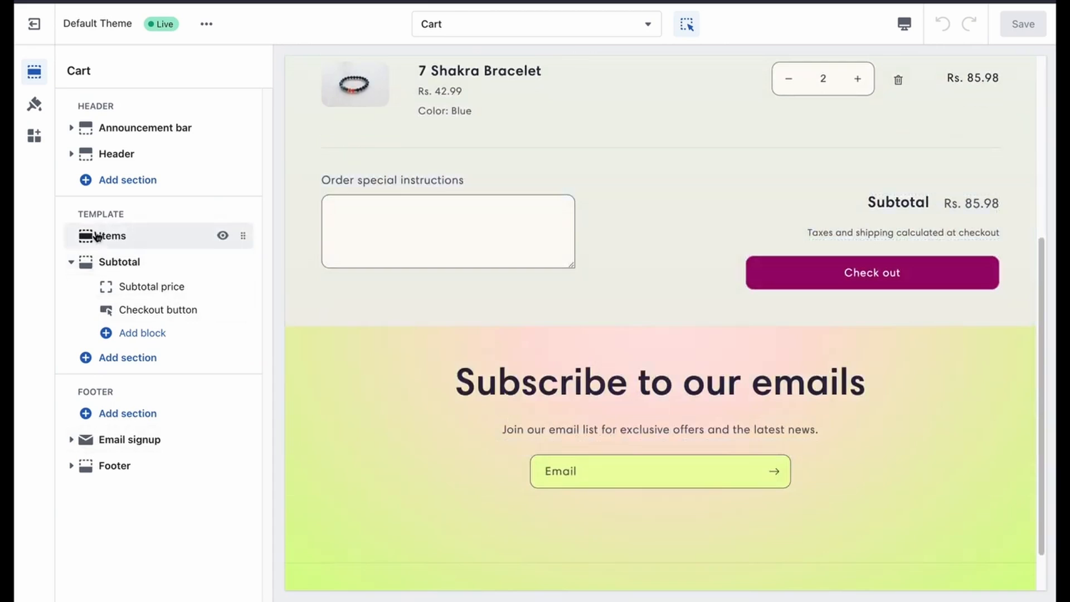
left_click(120, 261)
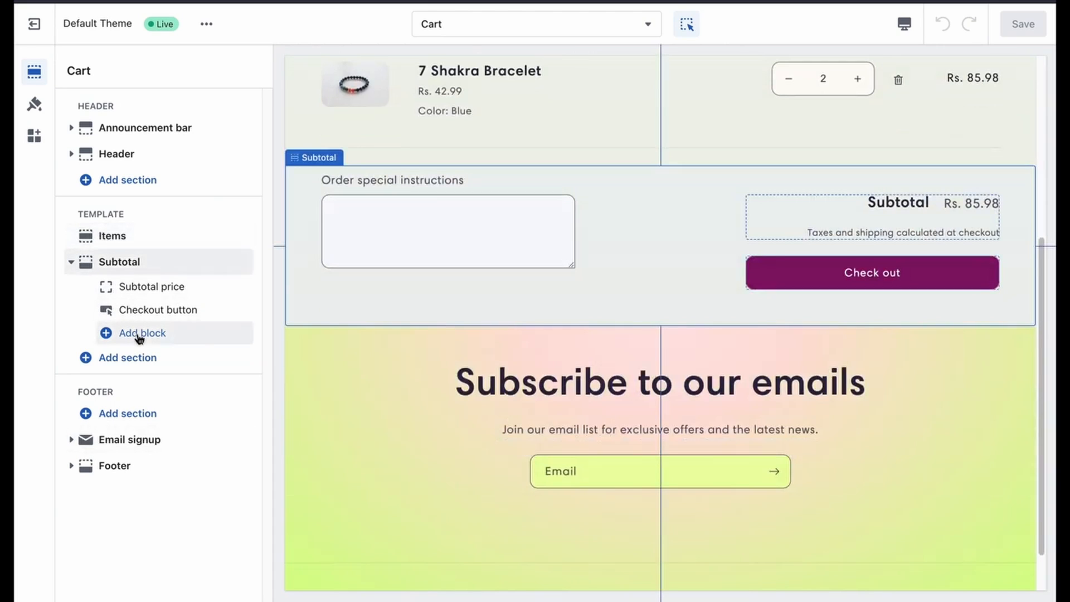
left_click(141, 333)
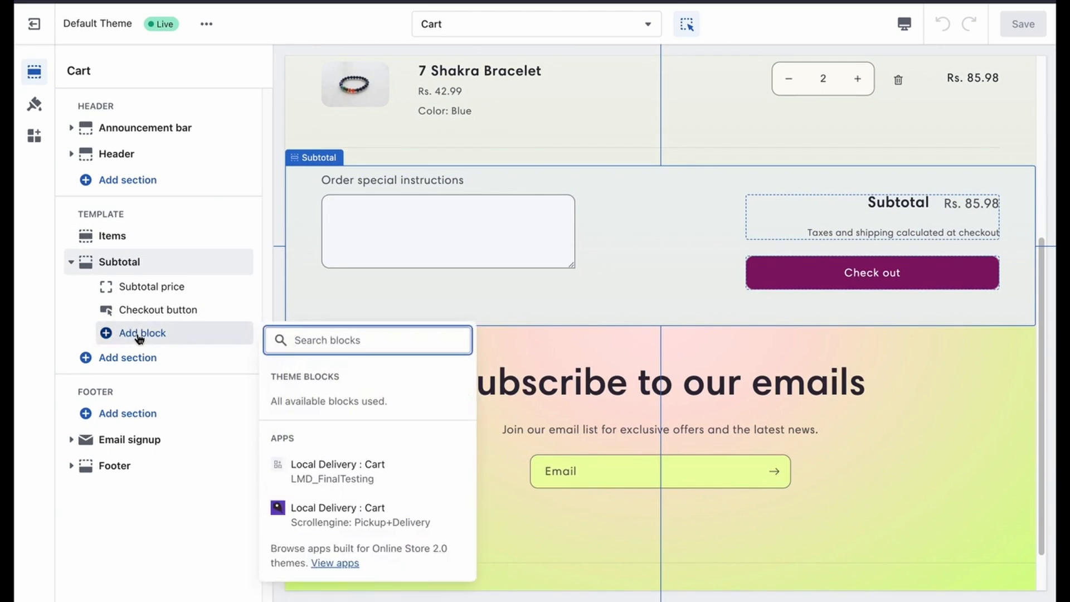
Add the Local Delivery : Cart block and remove Standard Shipping as an option
left_click(336, 515)
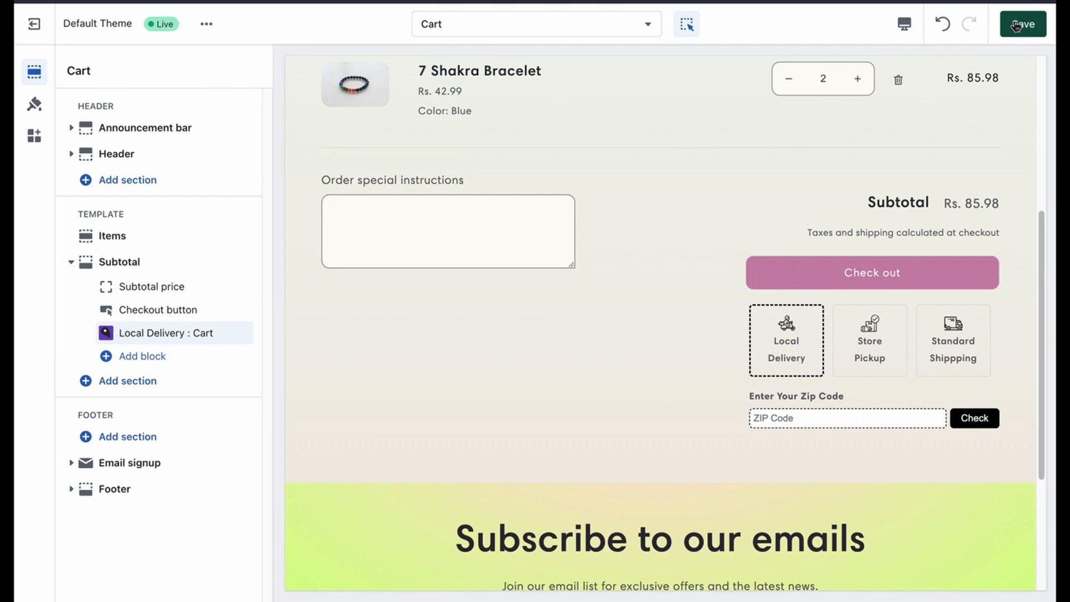
left_click(165, 333)
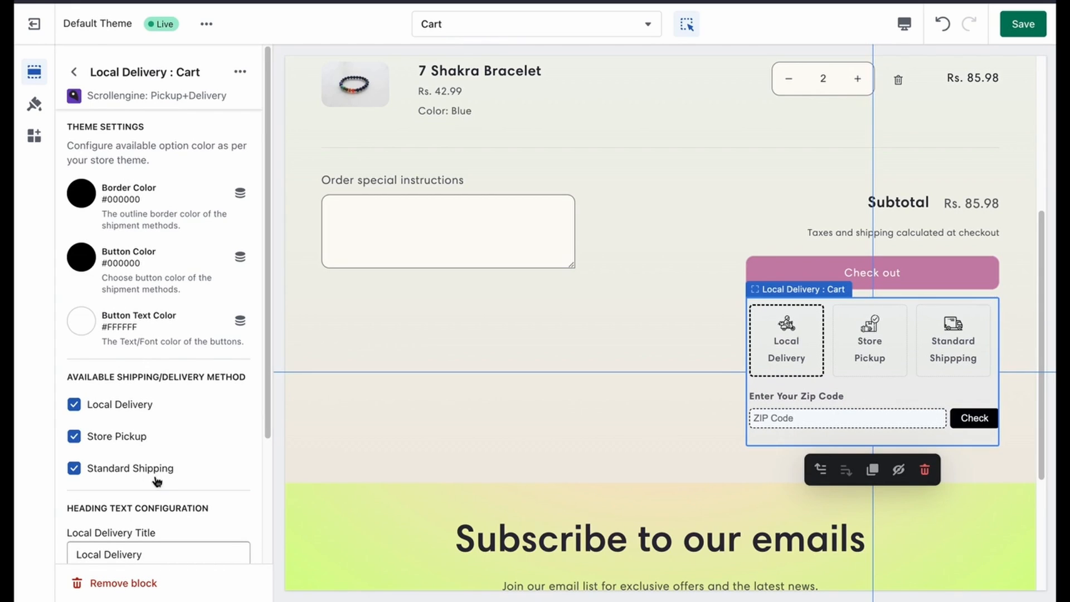
left_click(74, 439)
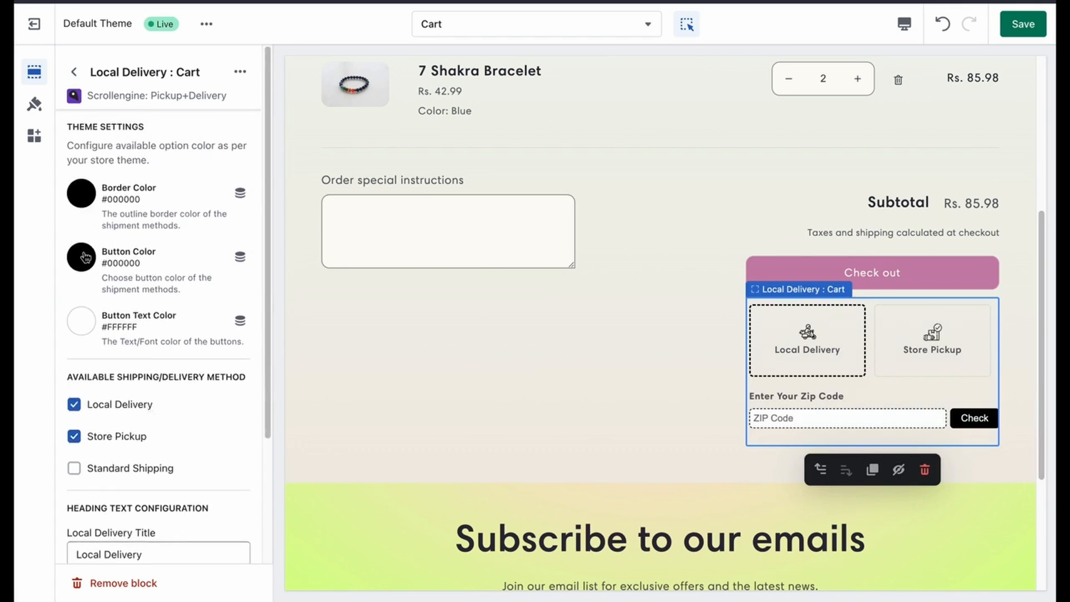
Set the block's button colour to red and save the theme
left_click(80, 258)
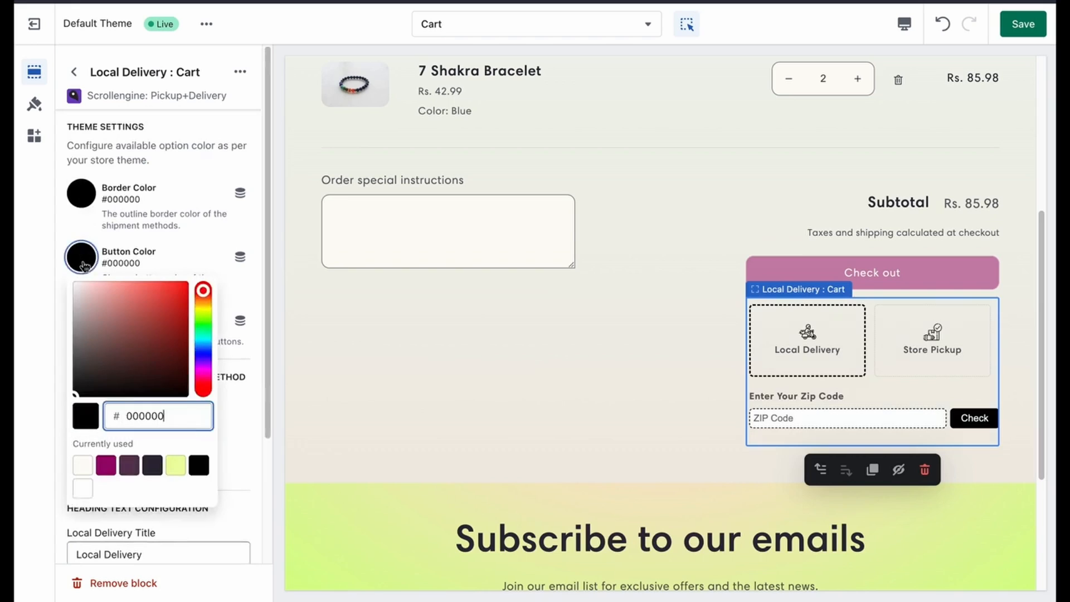
left_click(177, 300)
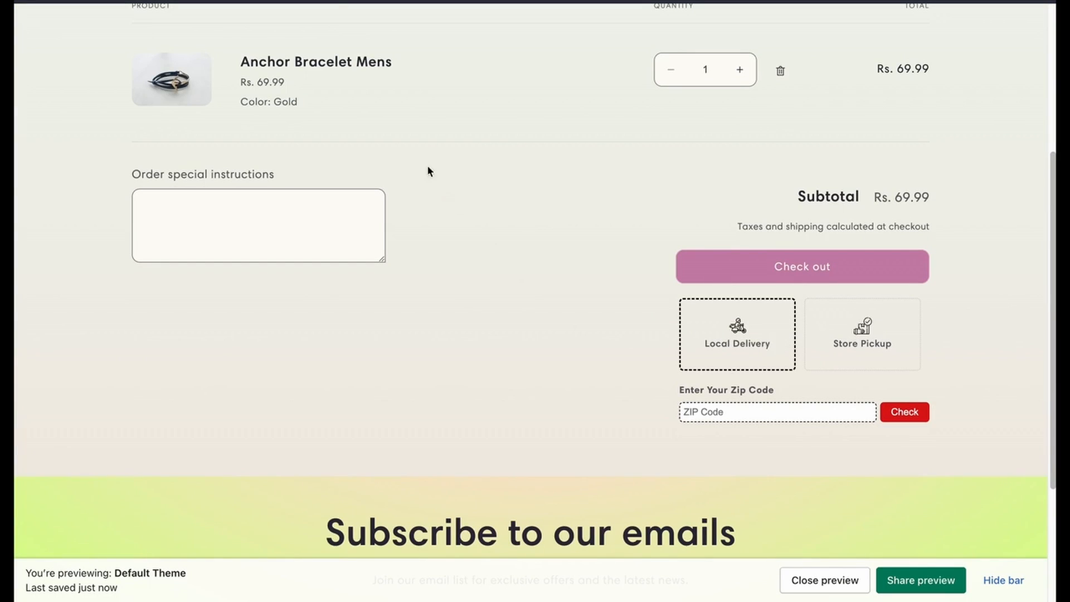
Check ZIP code 234 in the cart preview's delivery ZIP field
left_click(776, 411)
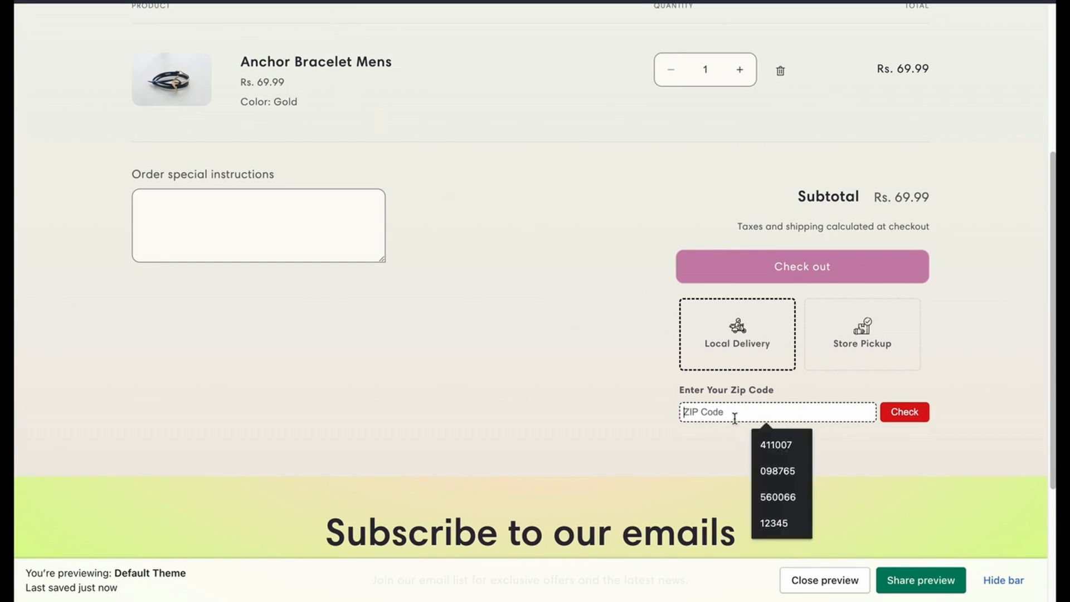
type("234")
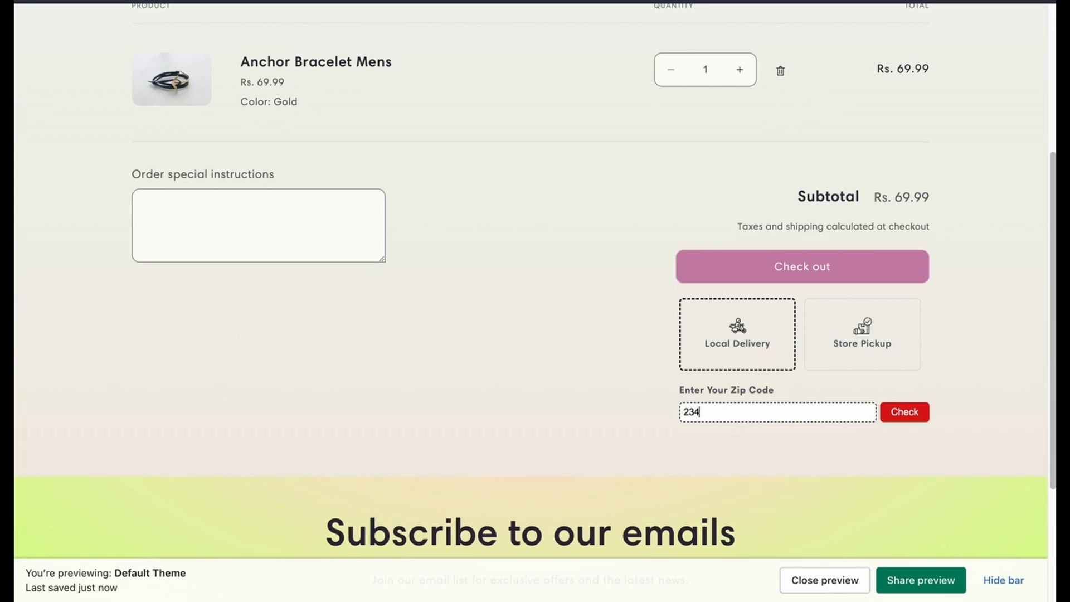
left_click(905, 412)
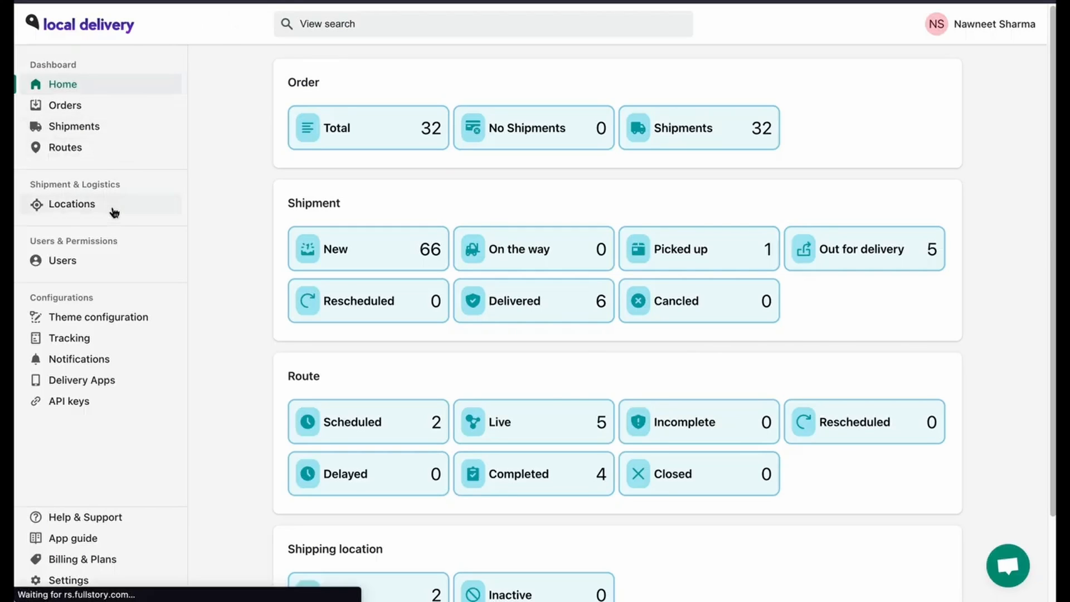
Give the Bangalore warehouse a CONTAINS 234567 ZIP rule and save it
left_click(70, 203)
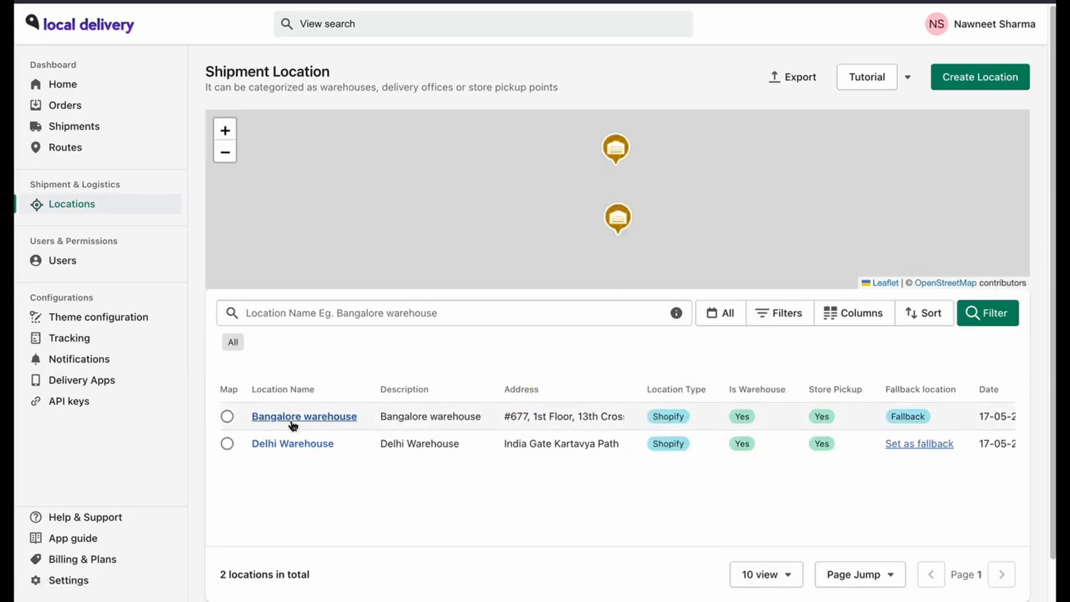
left_click(305, 416)
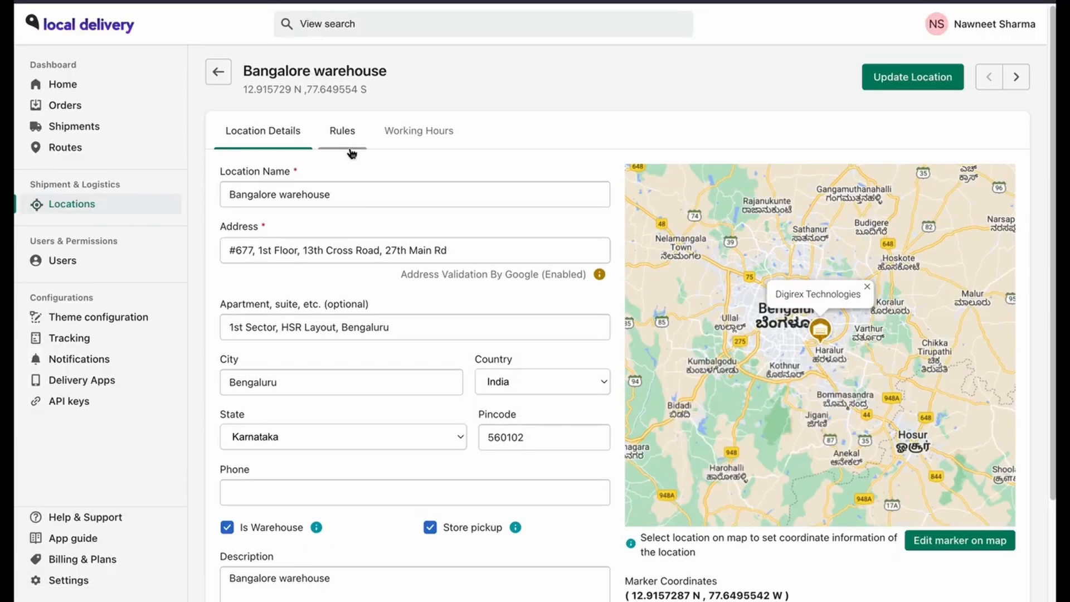
left_click(341, 131)
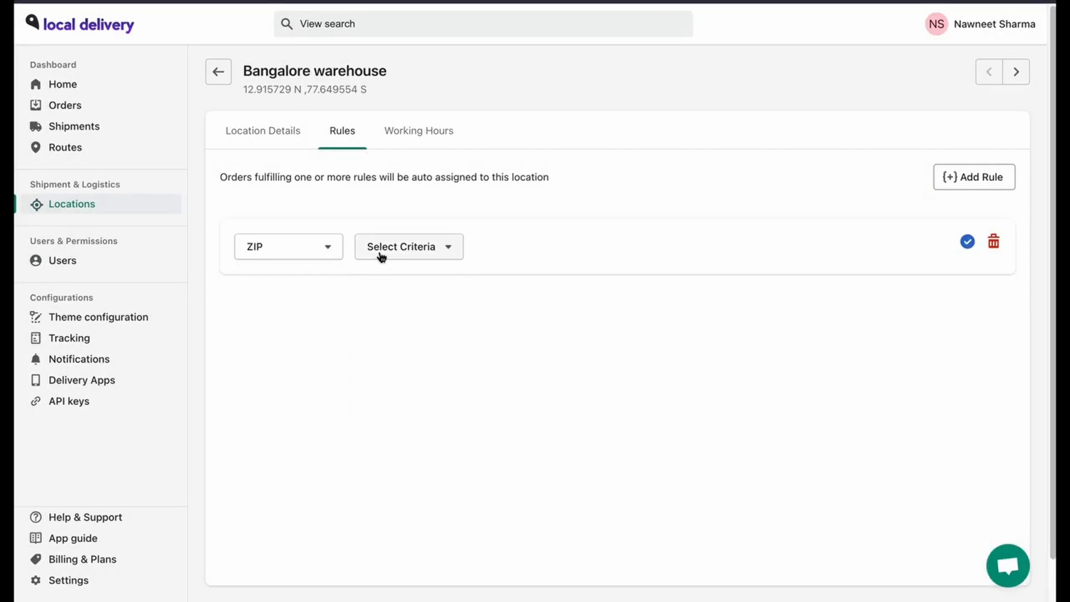
left_click(409, 247)
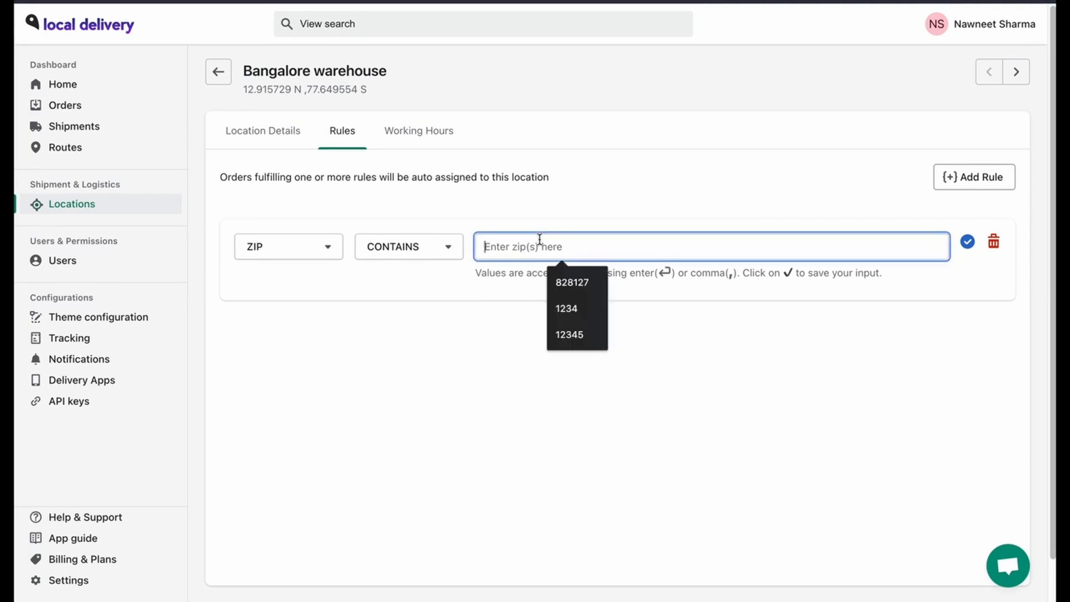
type("234567")
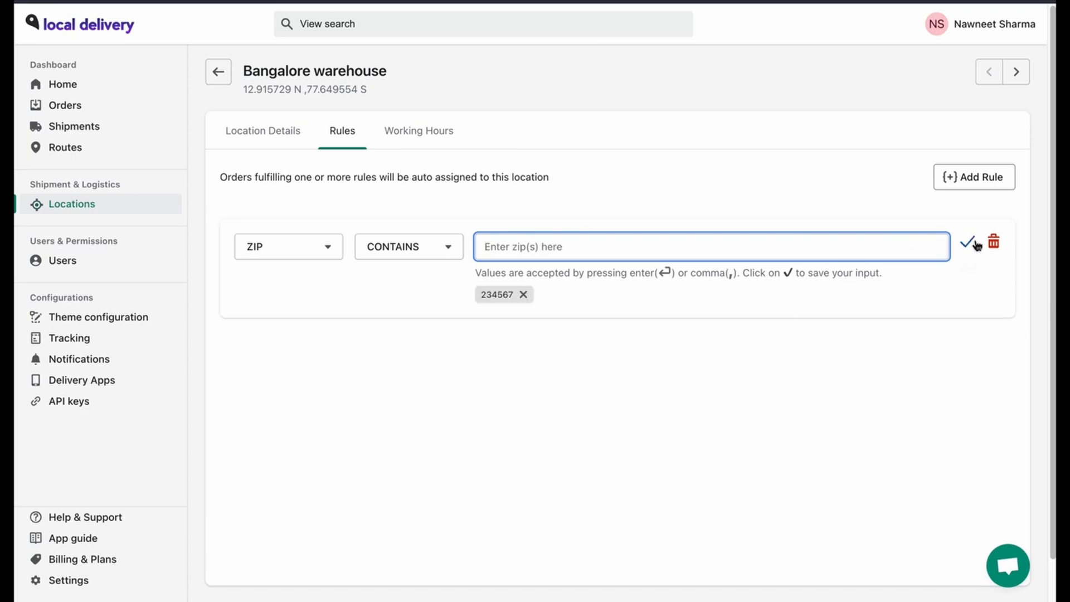
left_click(968, 240)
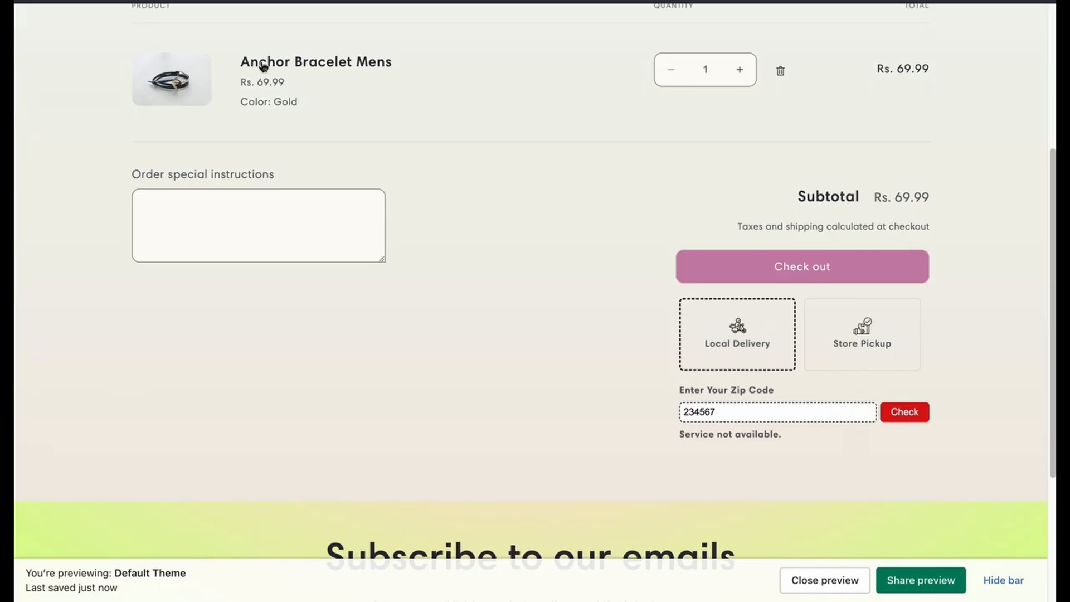
Run the cart delivery check for ZIP 234567 and return to the Bangalore warehouse ZIP rules
left_click(905, 411)
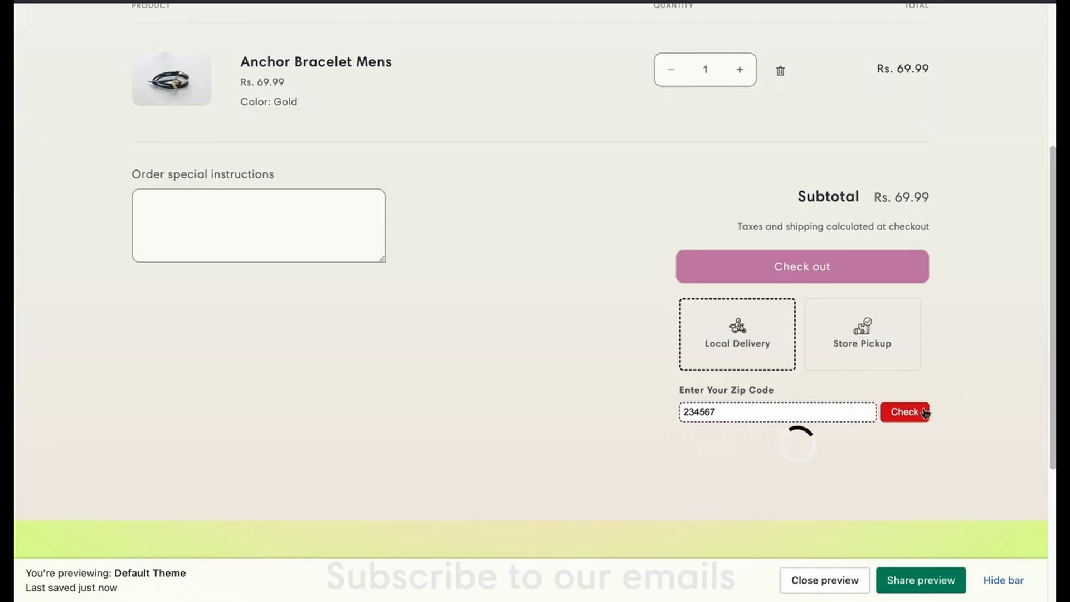
left_click(905, 411)
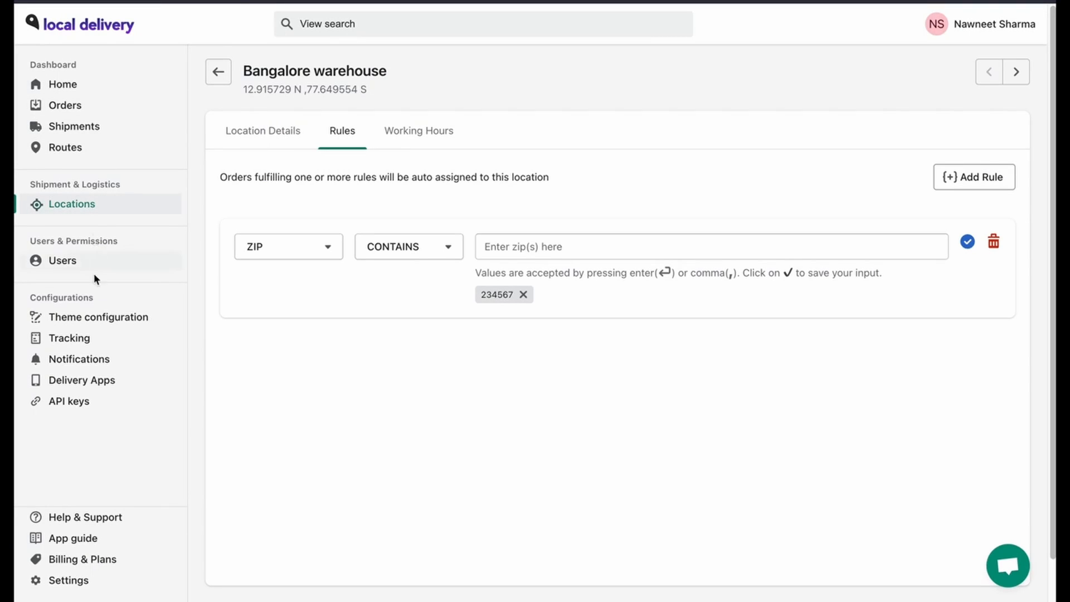
mouse_move(98, 317)
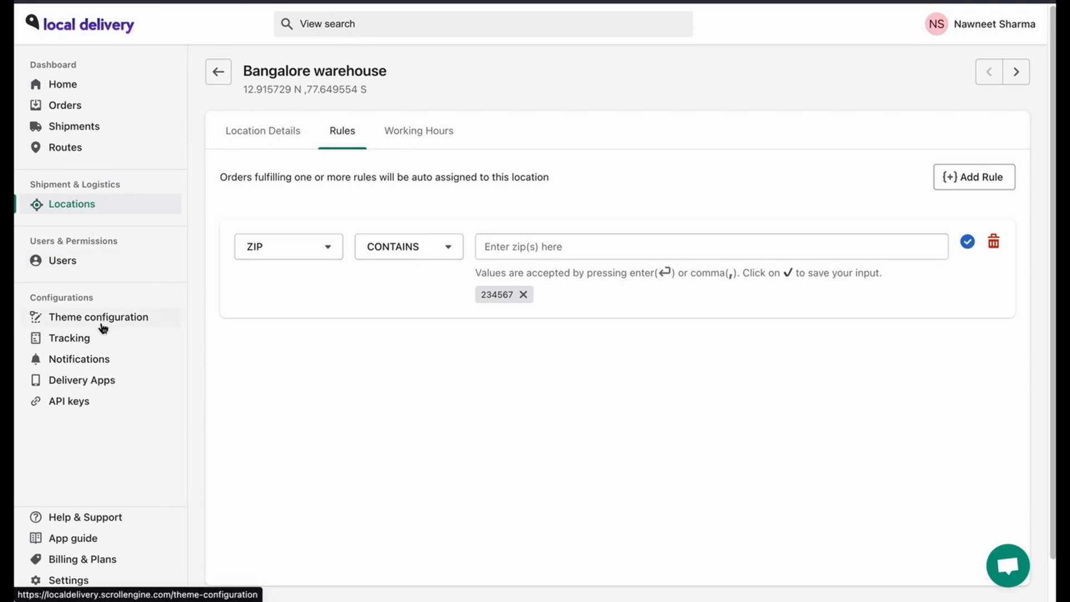
Review the cart theme configuration's Local Delivery and Store Pick Up options, then go to the Shipment Location list
left_click(98, 317)
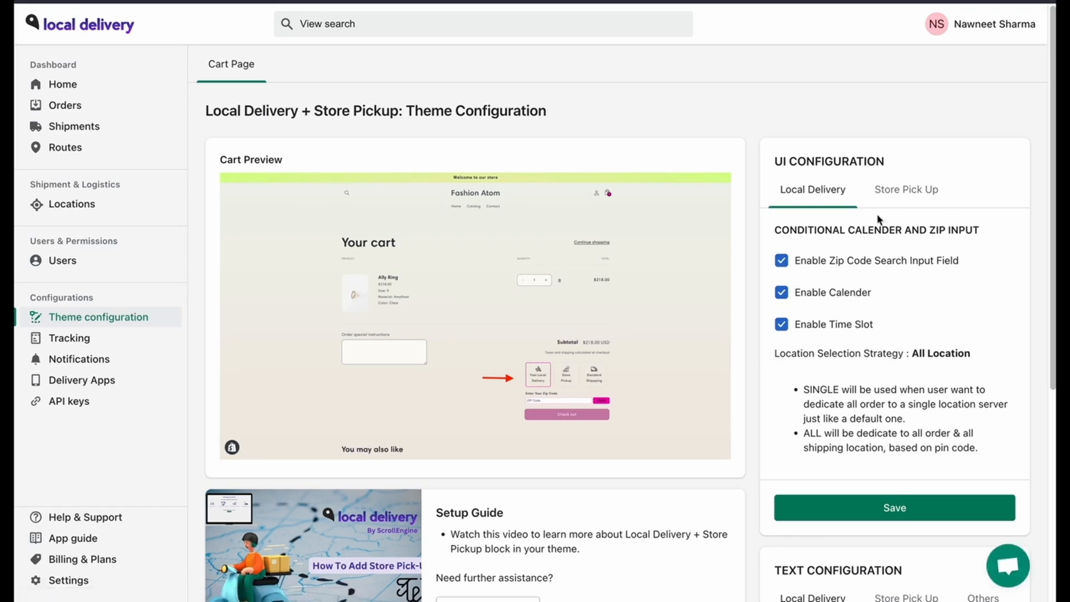
mouse_move(859, 256)
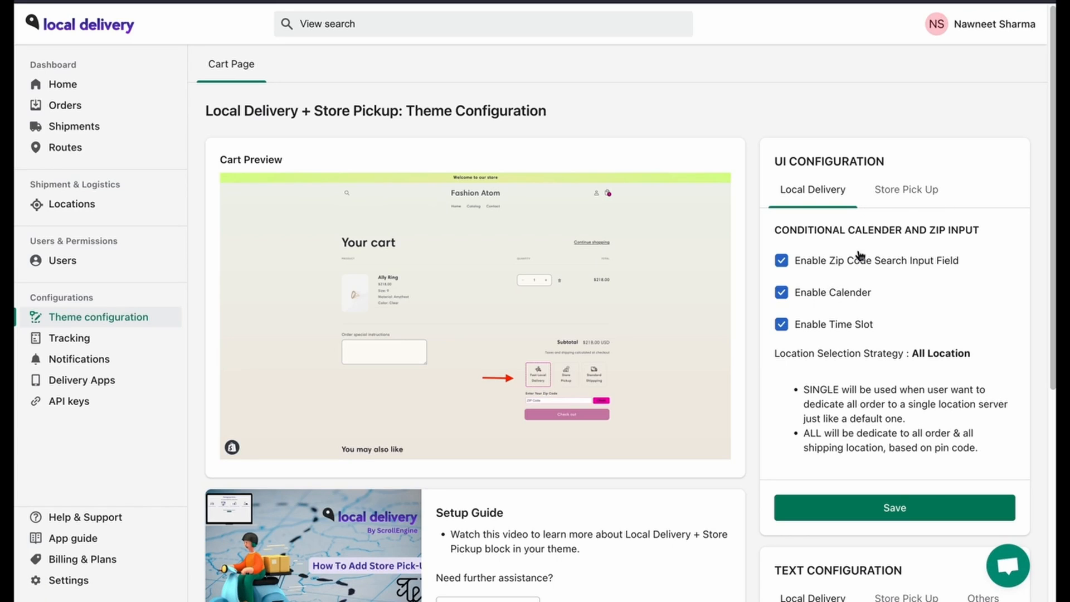
left_click(906, 190)
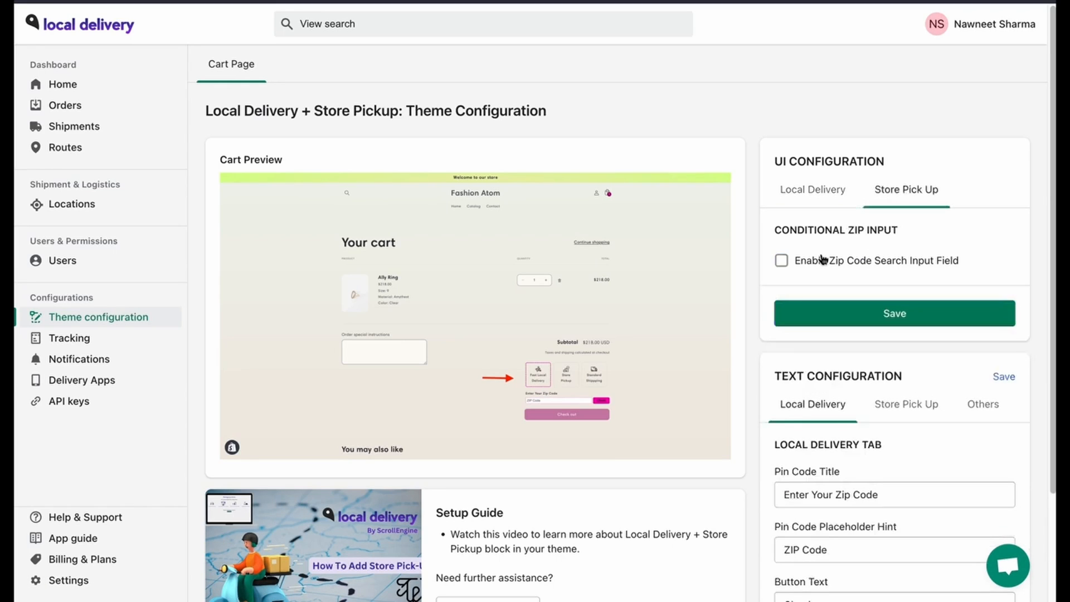
scroll("down", 3)
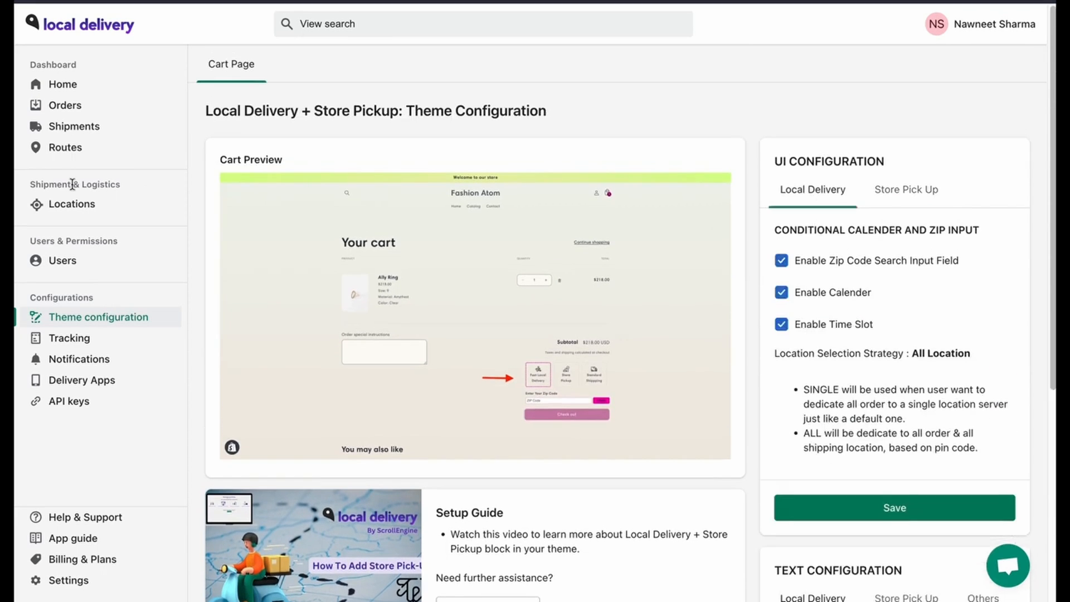
left_click(71, 204)
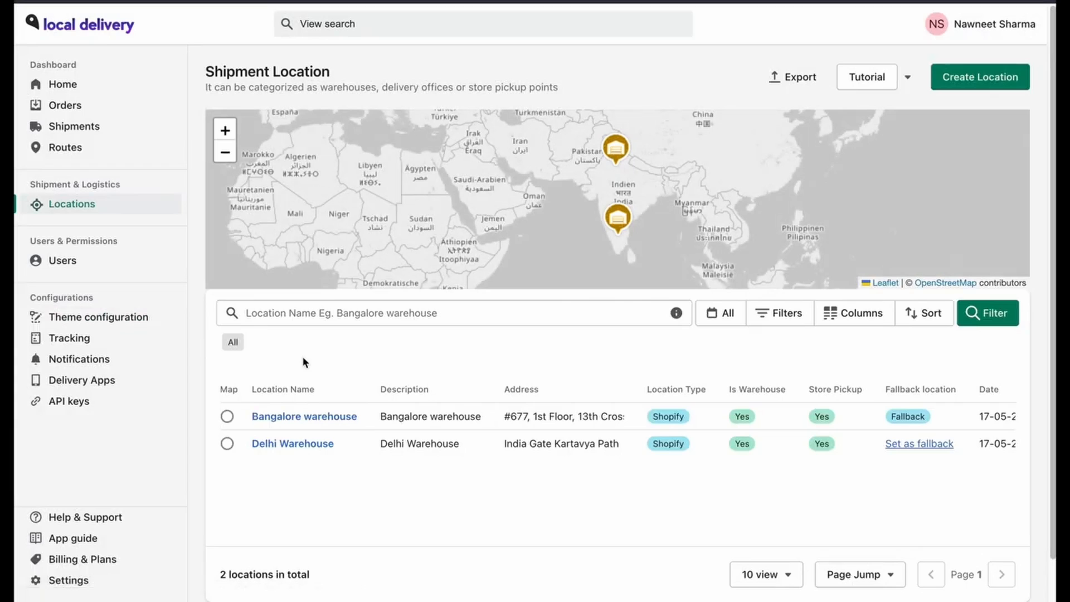
Go to the Bangalore warehouse's Working Hours settings
left_click(305, 415)
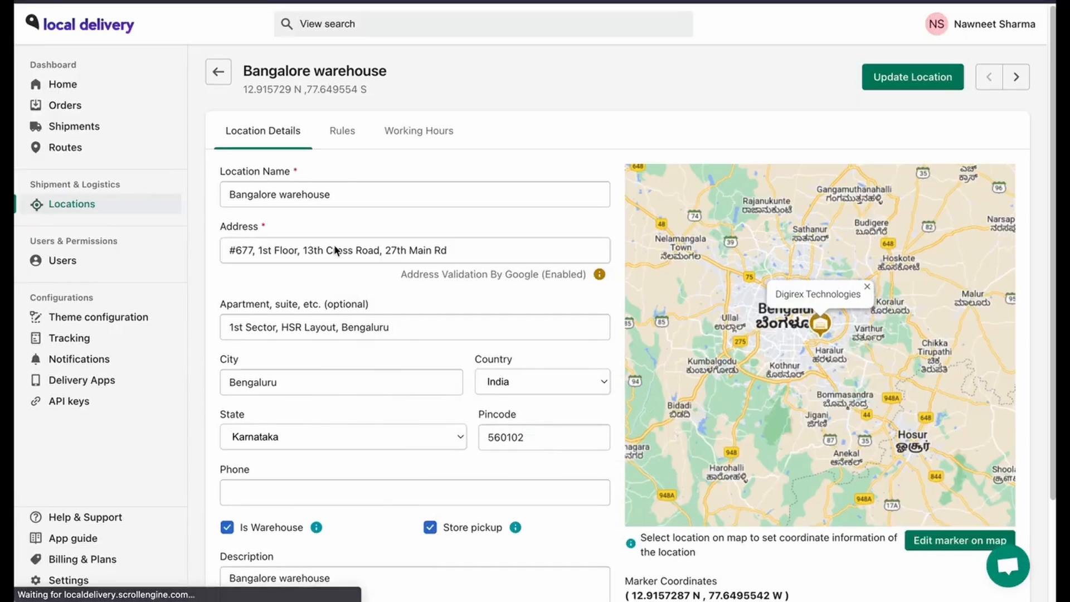
left_click(419, 131)
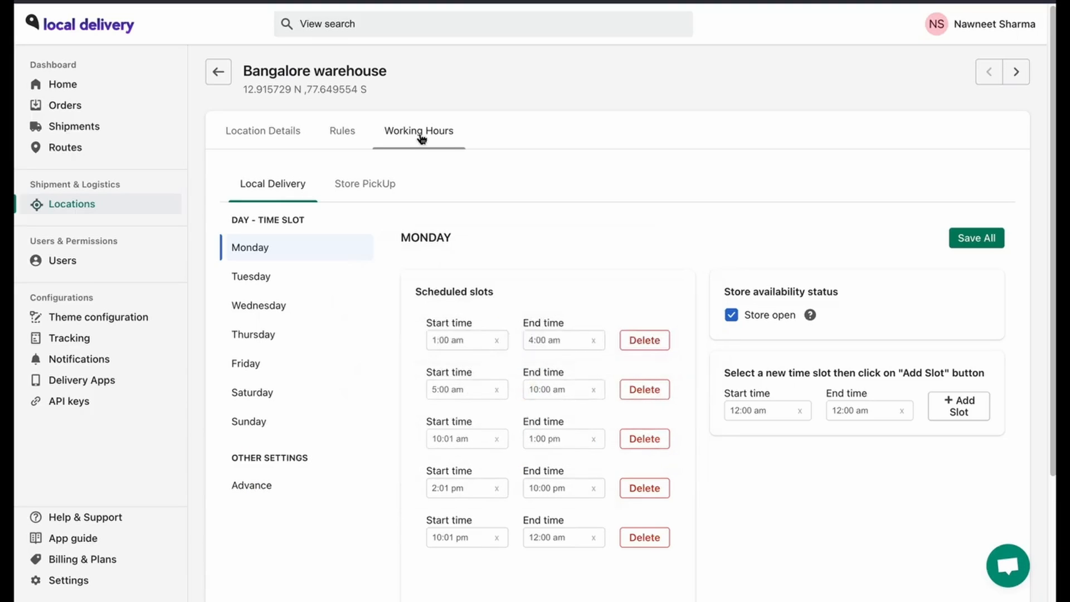
left_click(419, 130)
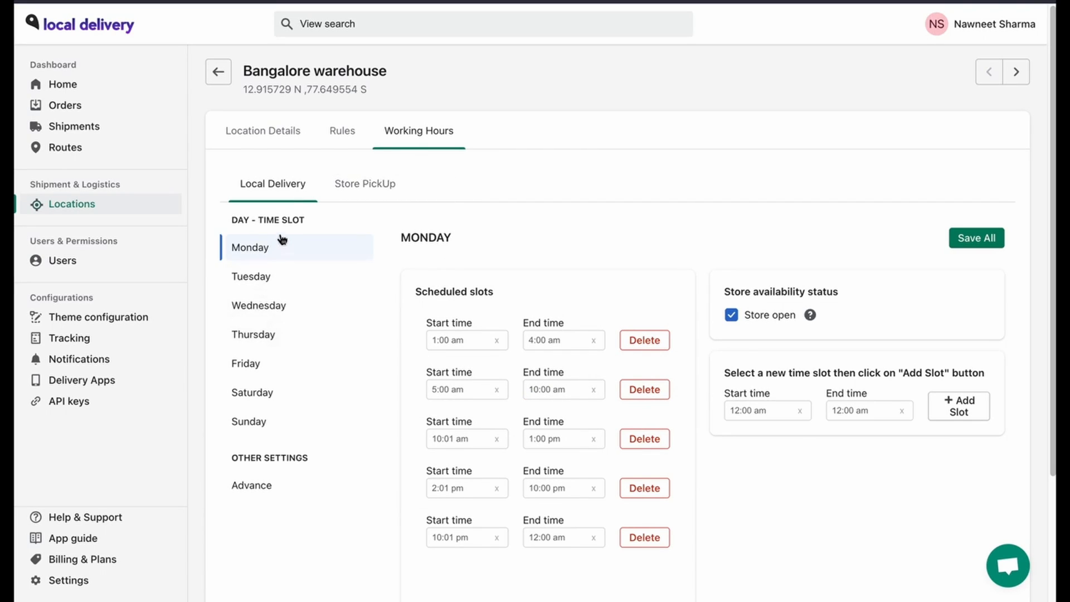
Replace Thursday's placeholder 12:00 am slot with a 9:00 am to 4:00 pm delivery slot
left_click(254, 333)
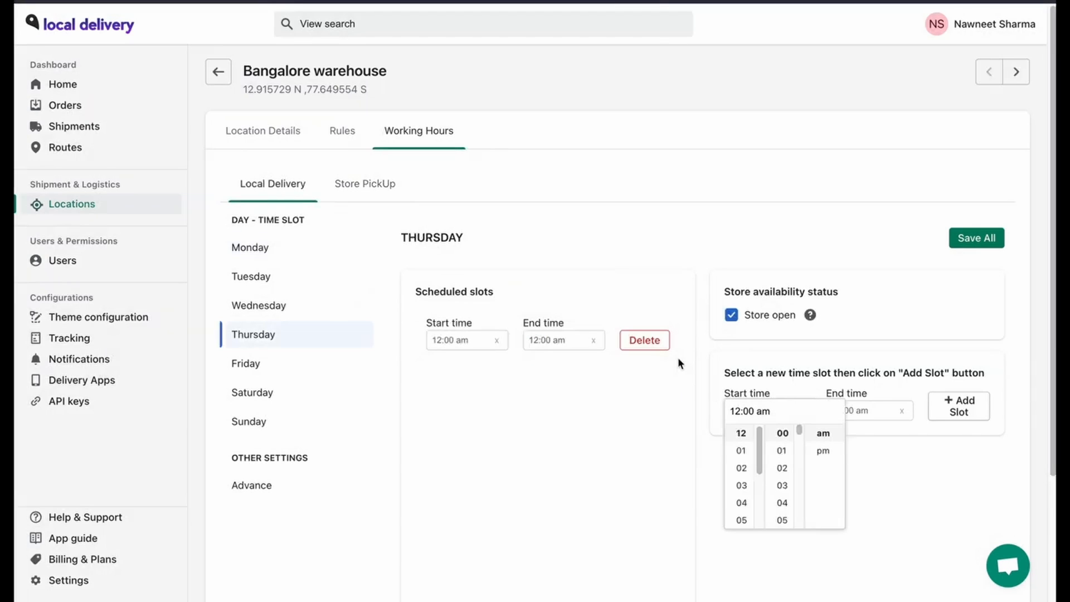
left_click(644, 341)
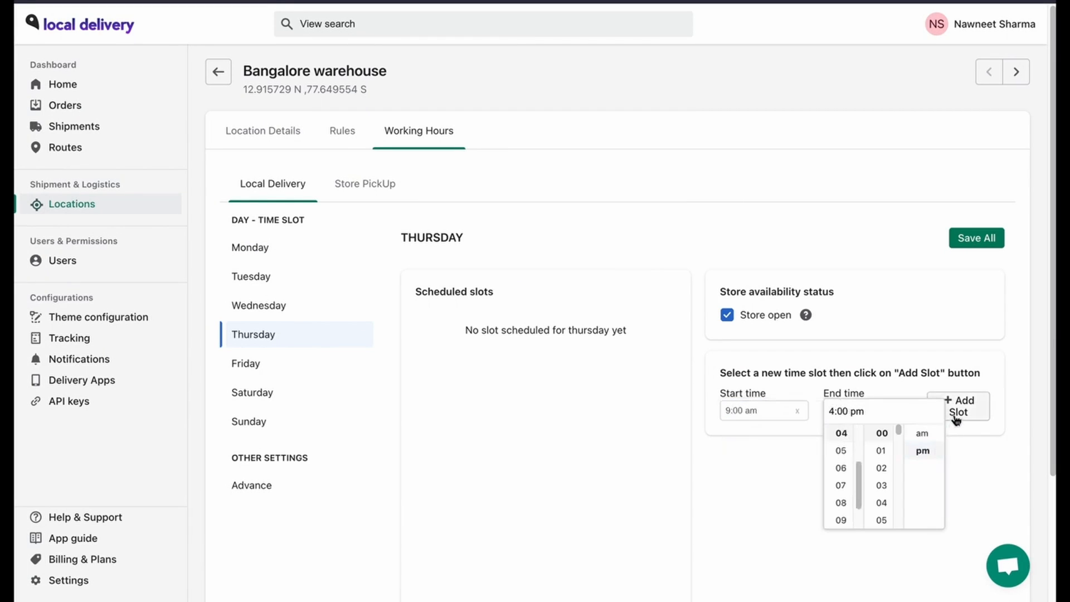
left_click(959, 405)
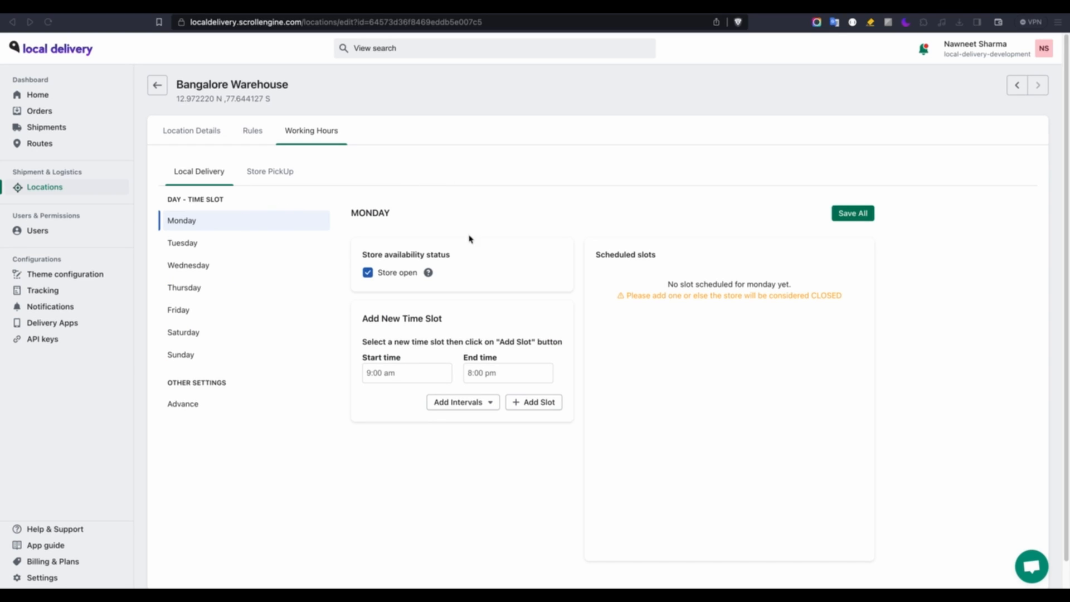
Split Monday's 9:00 am to 8:00 pm hours into 60-minute slots and save all
left_click(462, 401)
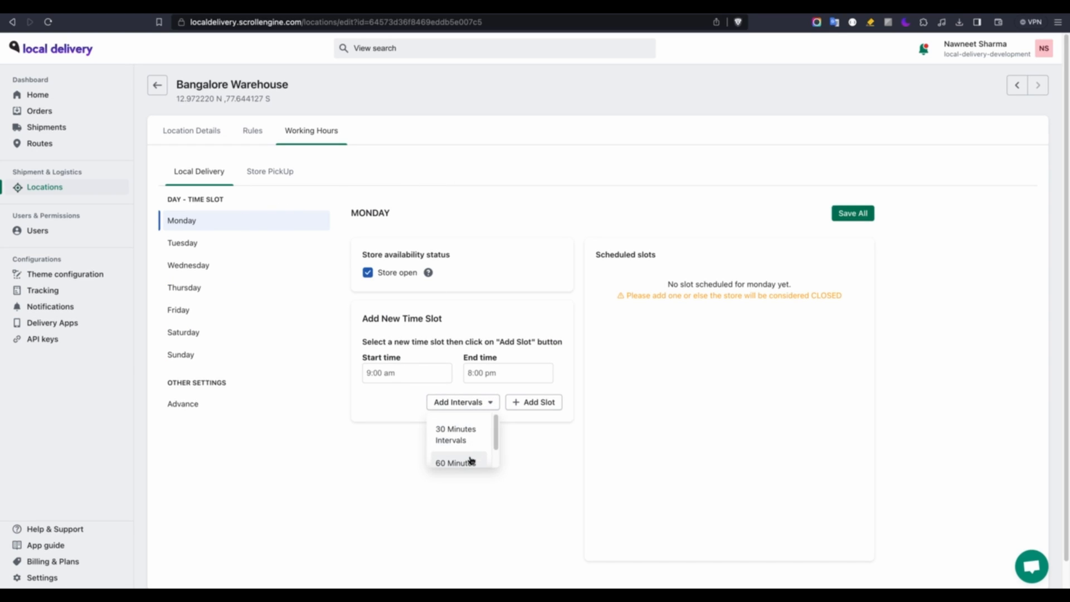
left_click(453, 463)
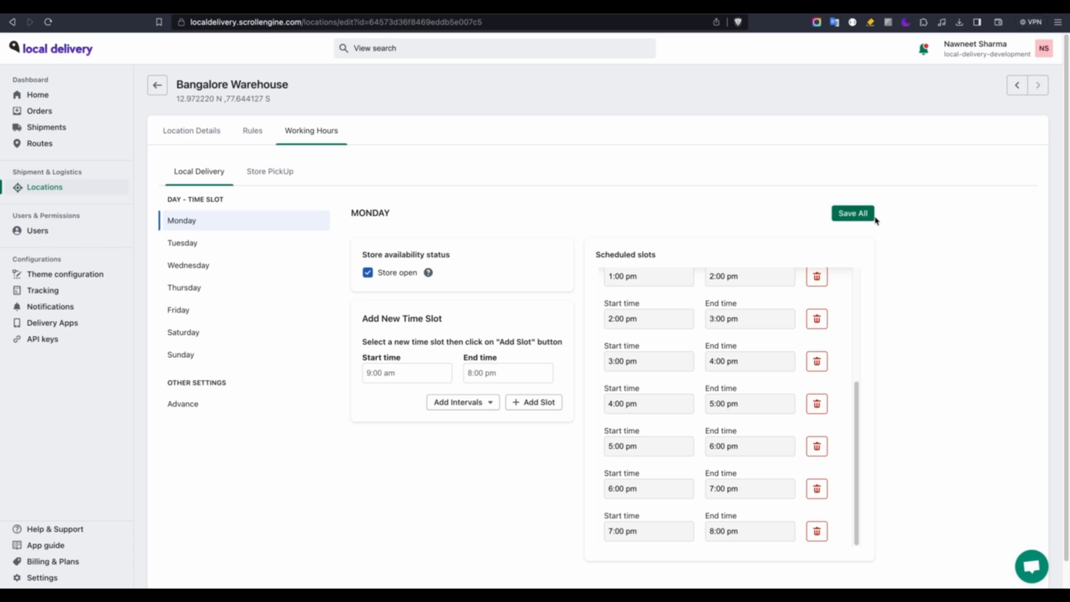
left_click(182, 404)
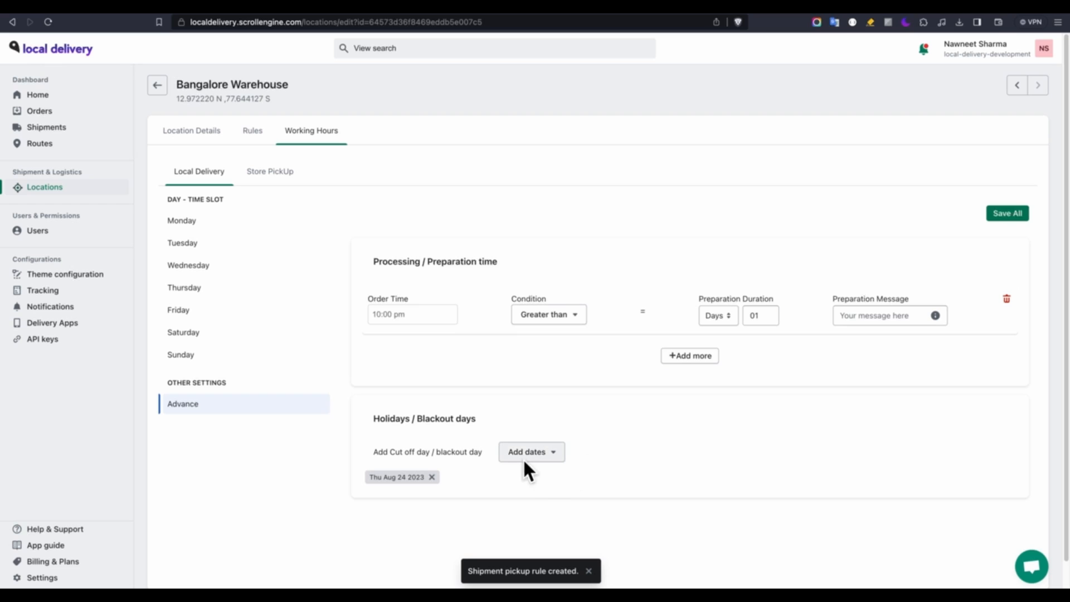
Add Friday, August 25, 2023 as a blackout day for the Bangalore warehouse
left_click(531, 452)
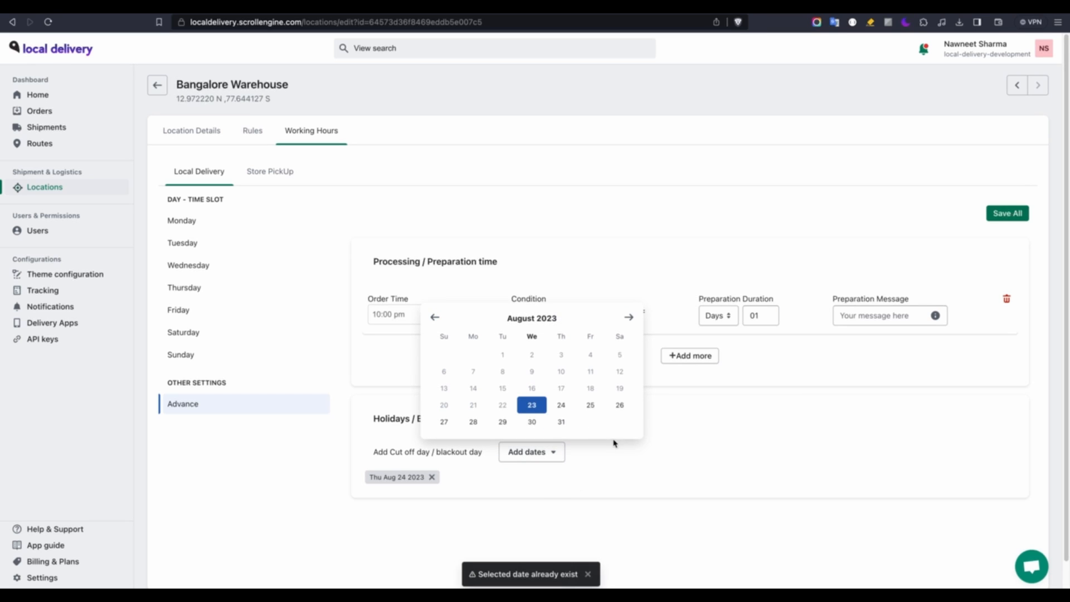
left_click(590, 404)
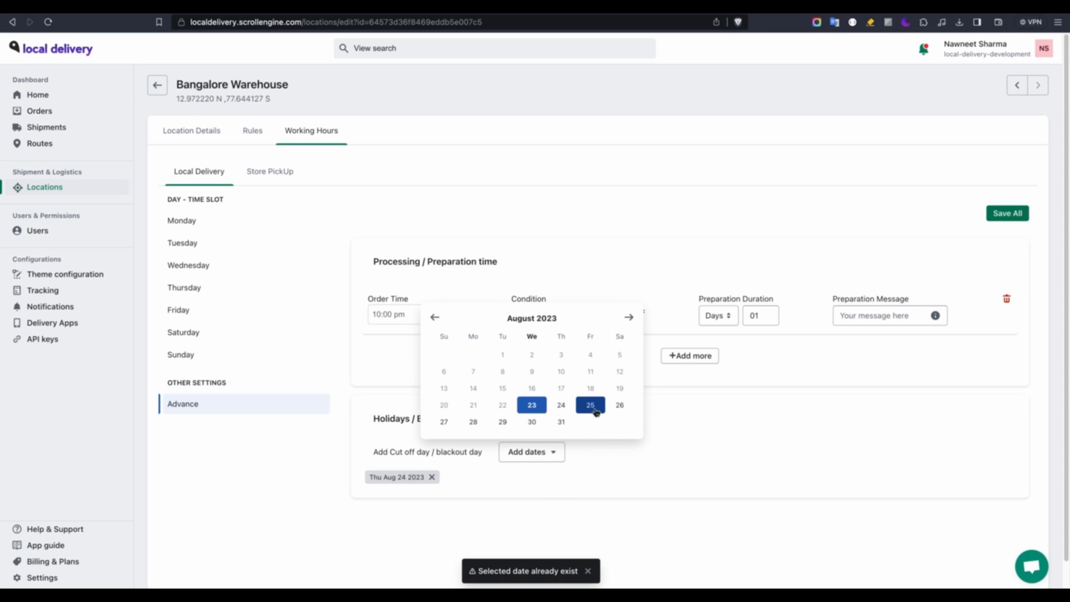
left_click(590, 404)
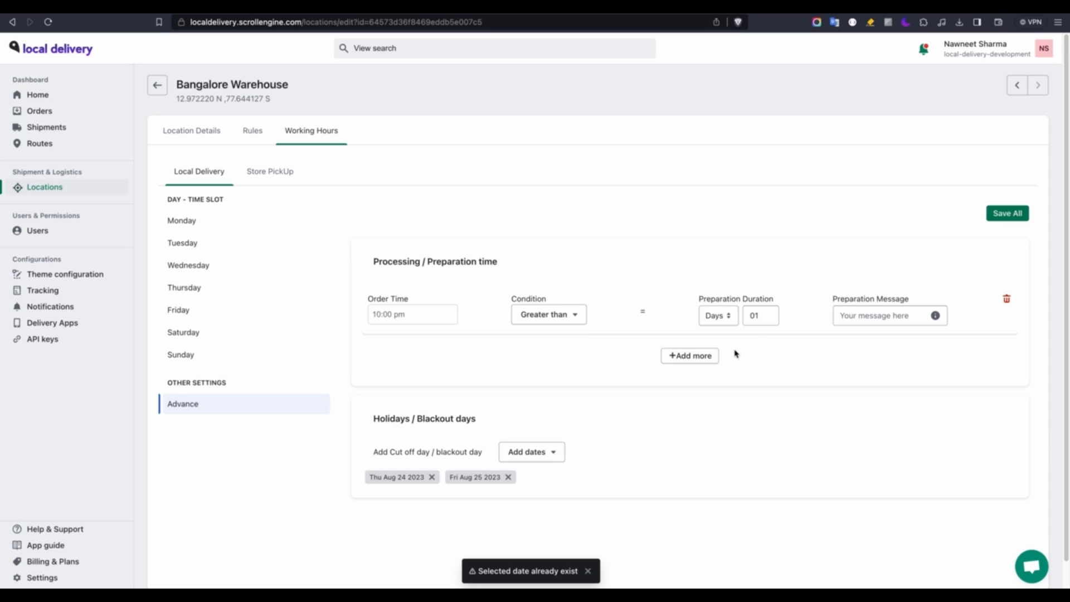